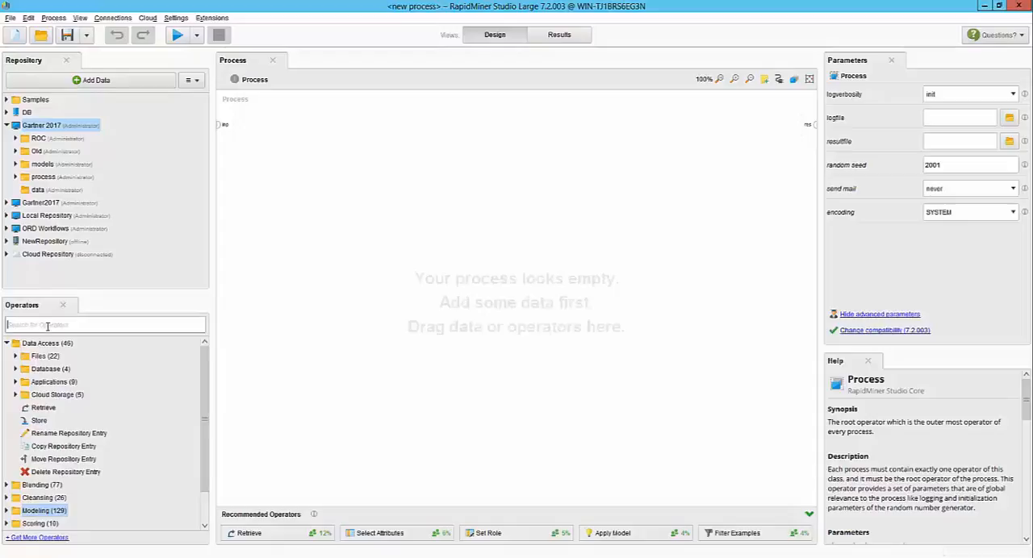
Search operators for 'read', then refine to 'read csv' so only Read CSV remains
{"action": "type", "text": "read"}
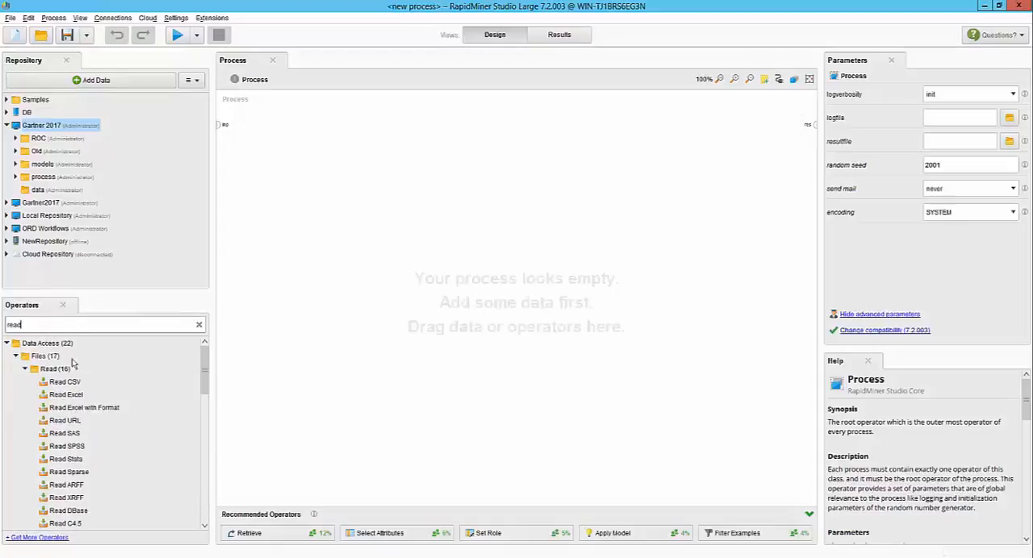
{"action": "scroll", "scroll_direction": "down", "scroll_amount": 3}
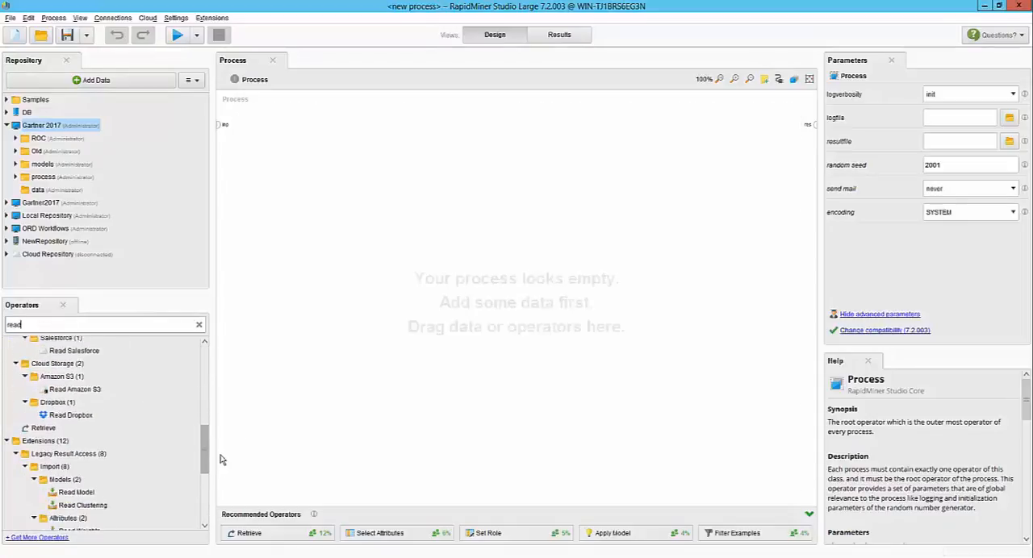
{"action": "scroll", "scroll_direction": "down", "scroll_amount": 3}
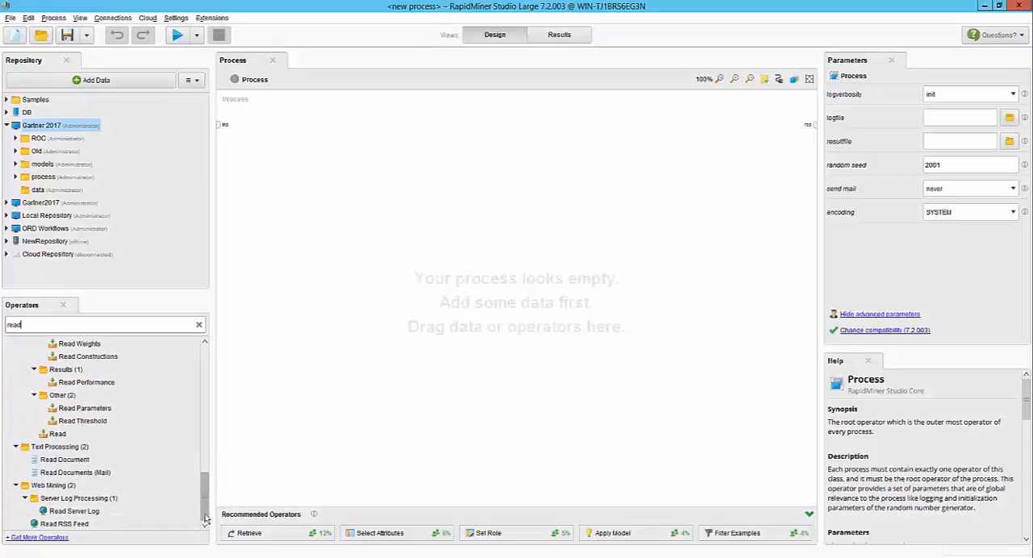
{"action": "scroll", "scroll_direction": "up", "scroll_amount": 3}
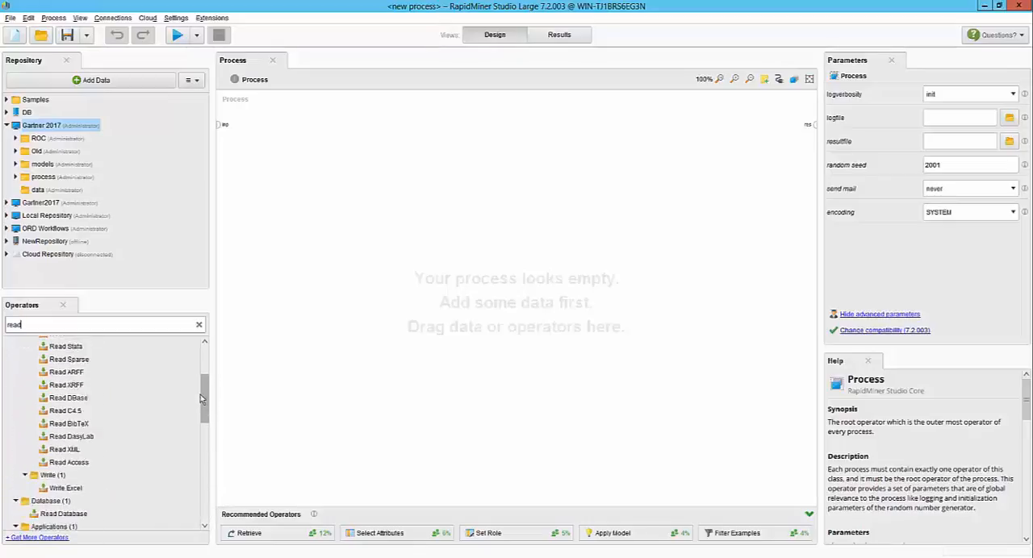
{"action": "left_click", "coordinate": [199, 325]}
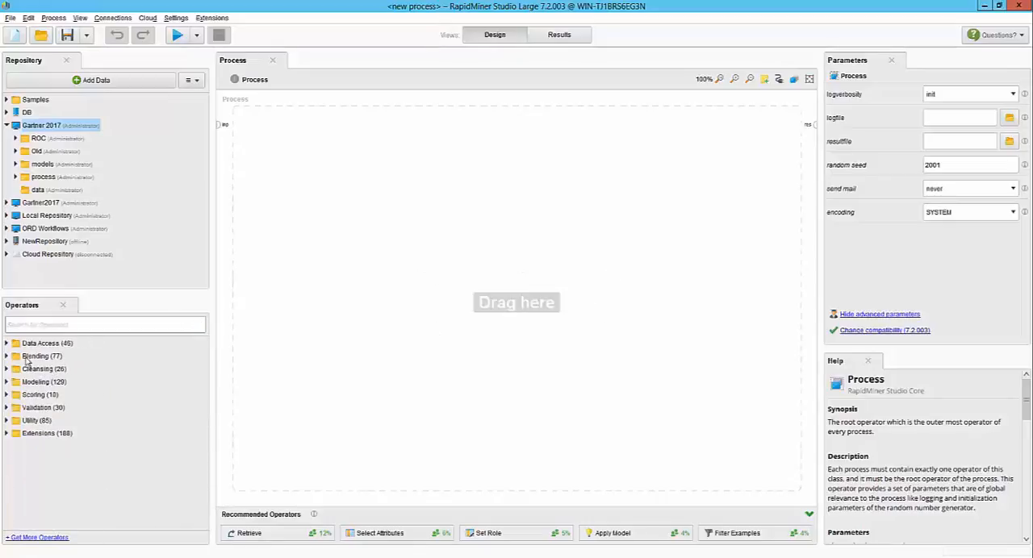
{"action": "type", "text": "read csv"}
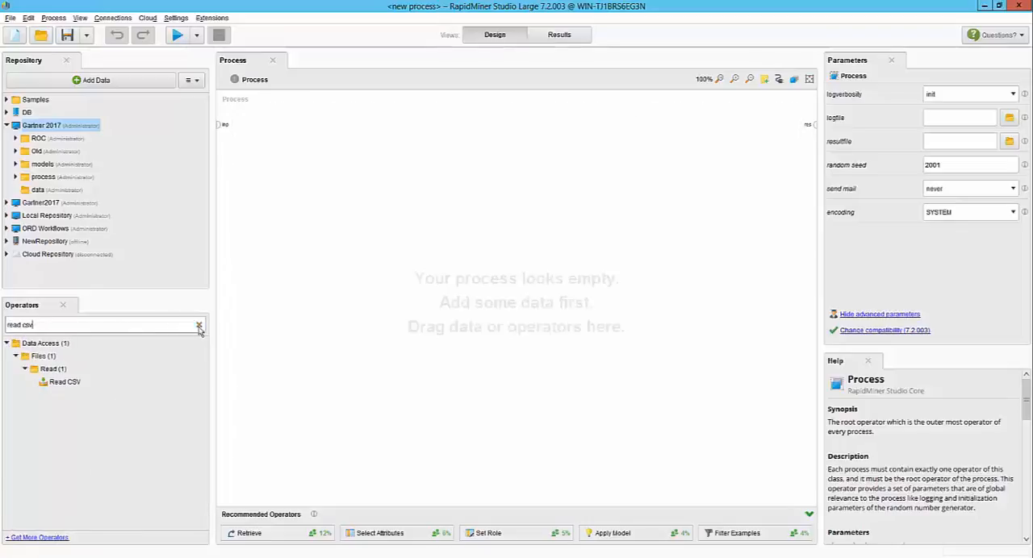
Import 2007.csv with CRSDepTime and CRSArrTime as HHmm time columns, replacing errors with missing values
{"action": "left_click", "coordinate": [90, 80]}
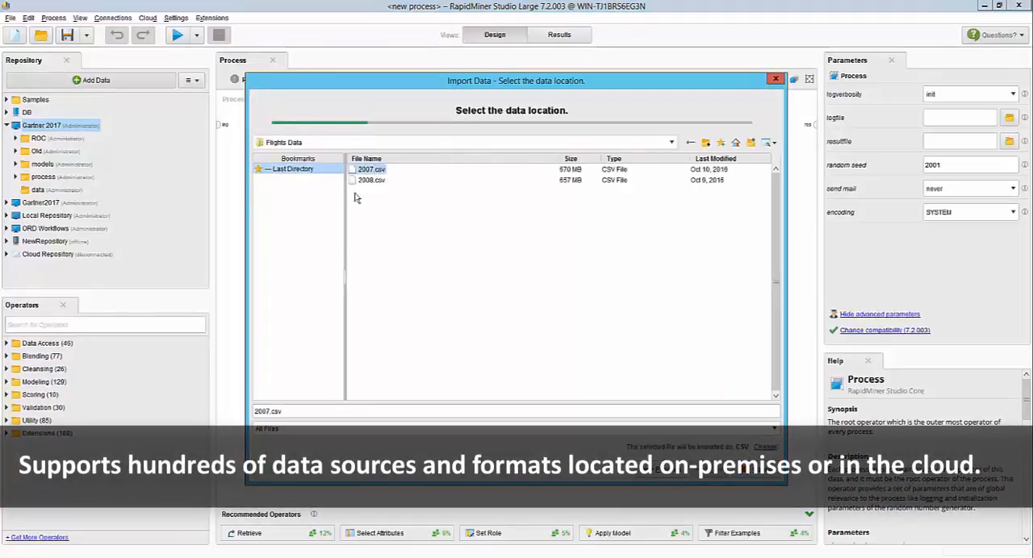
{"action": "left_click", "coordinate": [736, 448]}
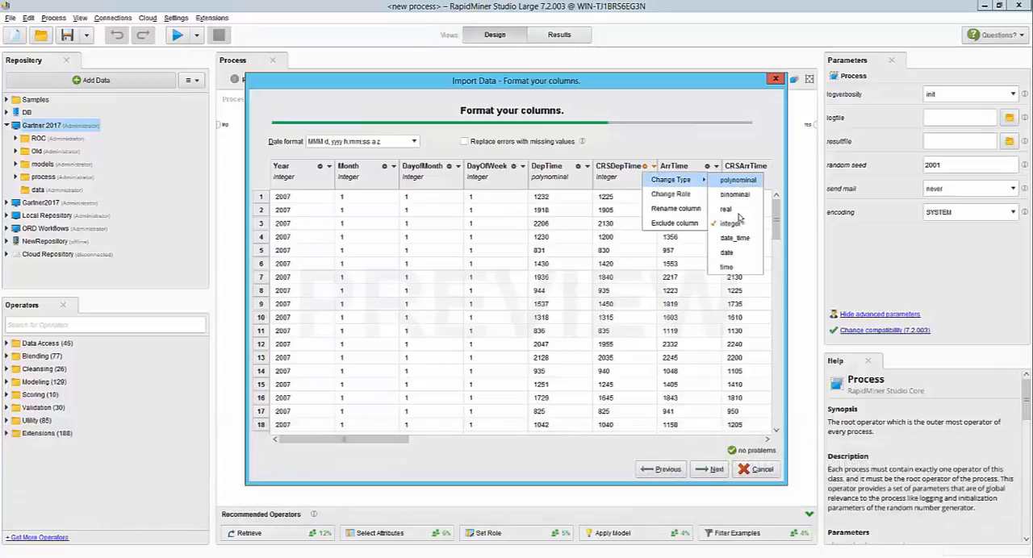
{"action": "left_click", "coordinate": [727, 267]}
{"action": "type", "text": "HHmm"}
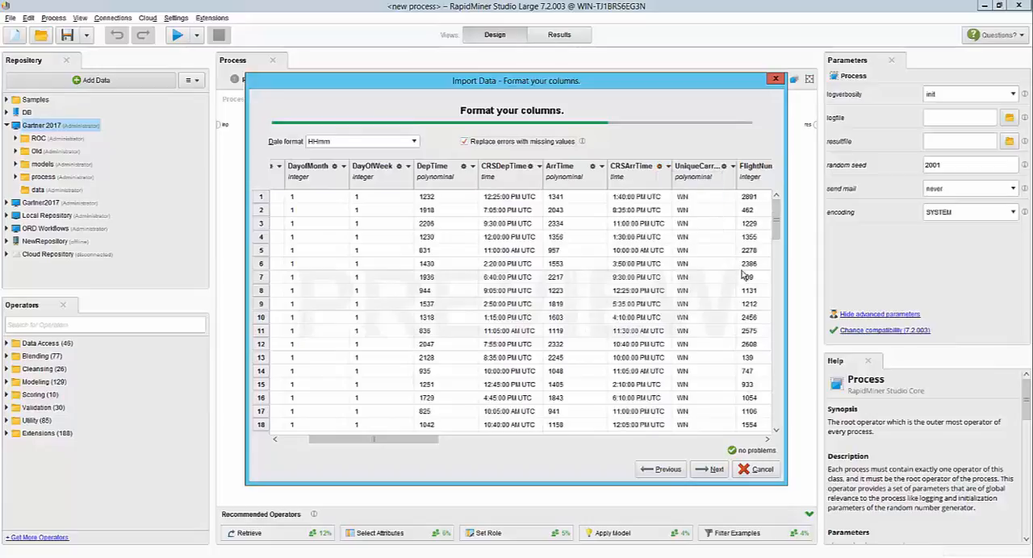
{"action": "scroll", "scroll_direction": "right", "scroll_amount": 3}
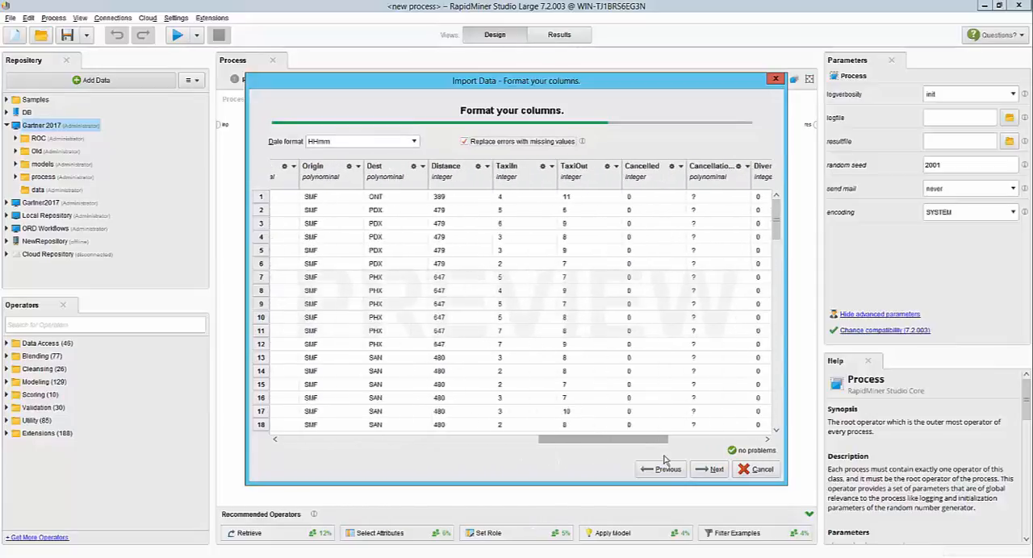
Store the import as 'Flights 2007' in the Gartner 2017 data folder and finish
{"action": "left_click", "coordinate": [710, 469]}
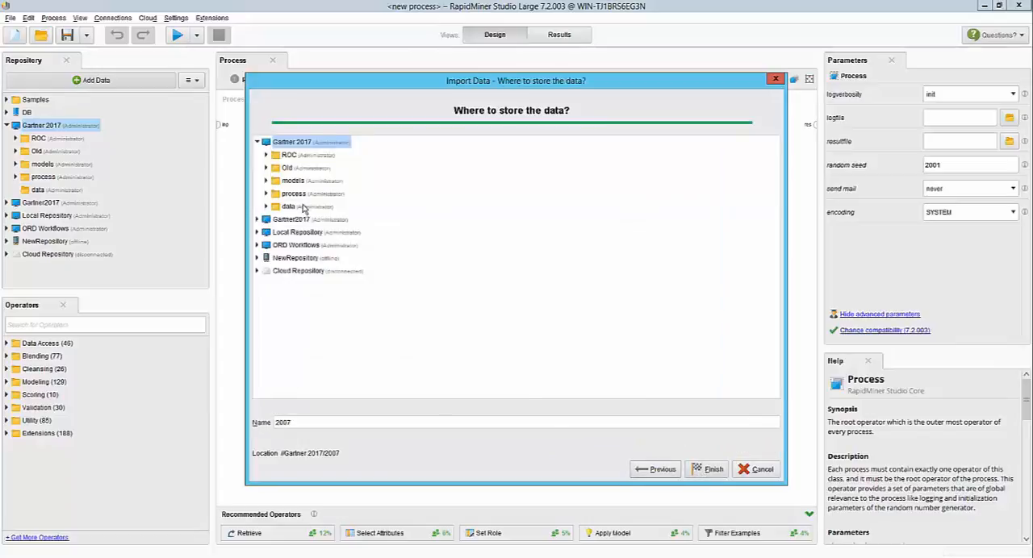
{"action": "left_click", "coordinate": [288, 206]}
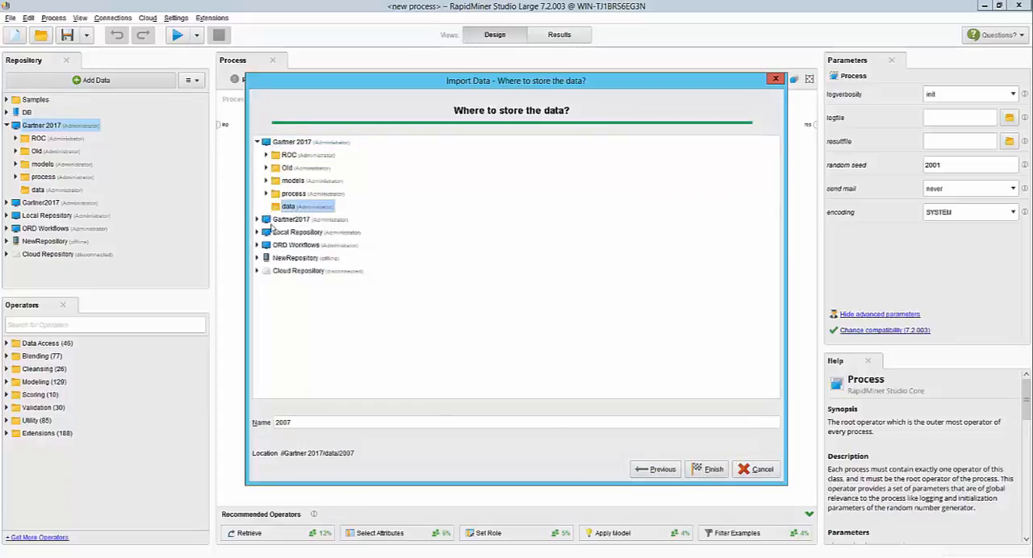
{"action": "type", "text": "F"}
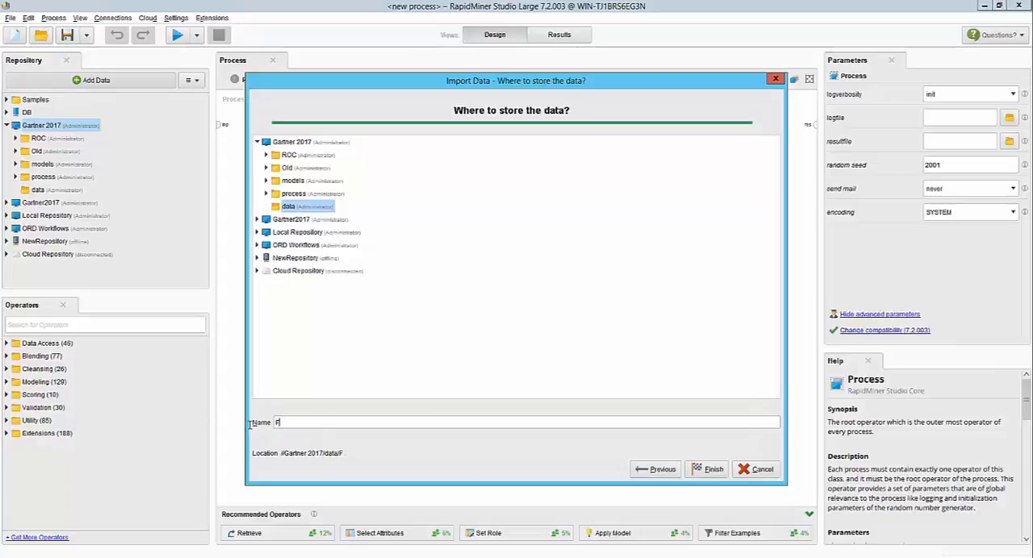
{"action": "type", "text": "Flights 200"}
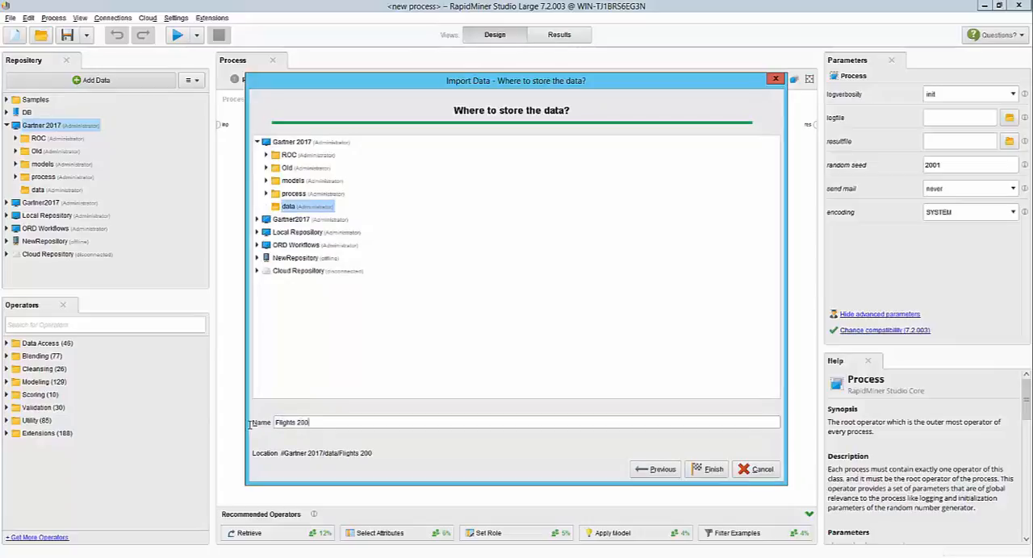
{"action": "type", "text": "7"}
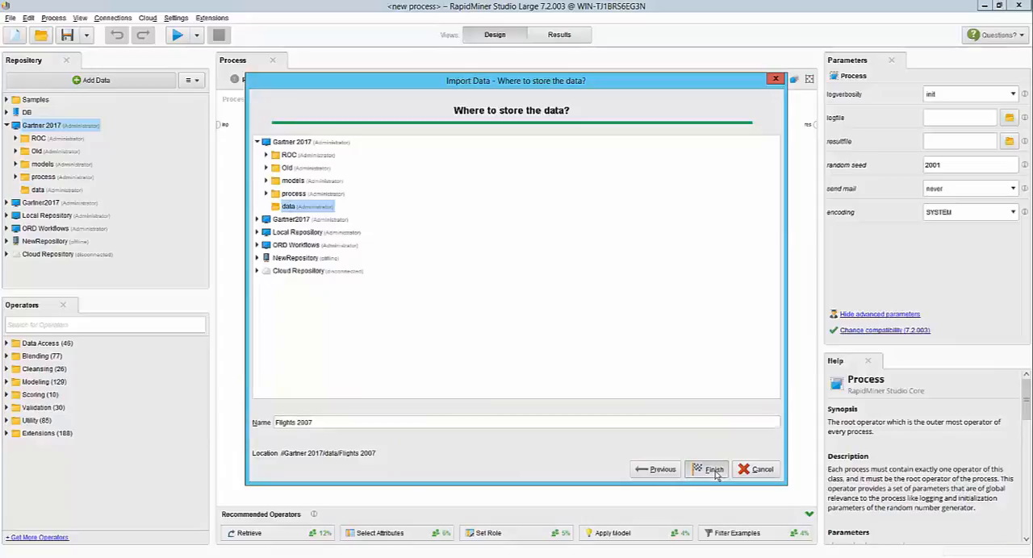
{"action": "left_click", "coordinate": [713, 469]}
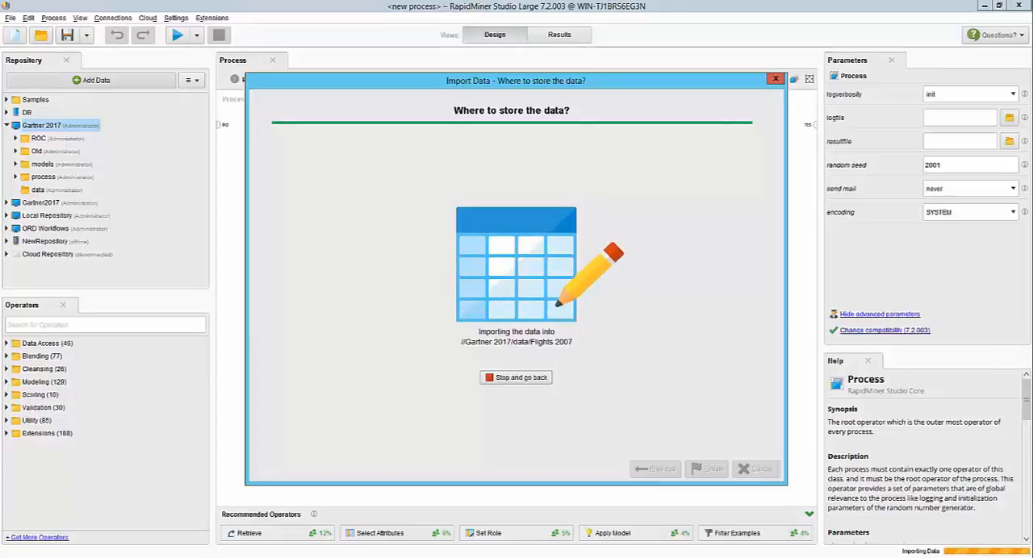
{"action": "left_click", "coordinate": [705, 468]}
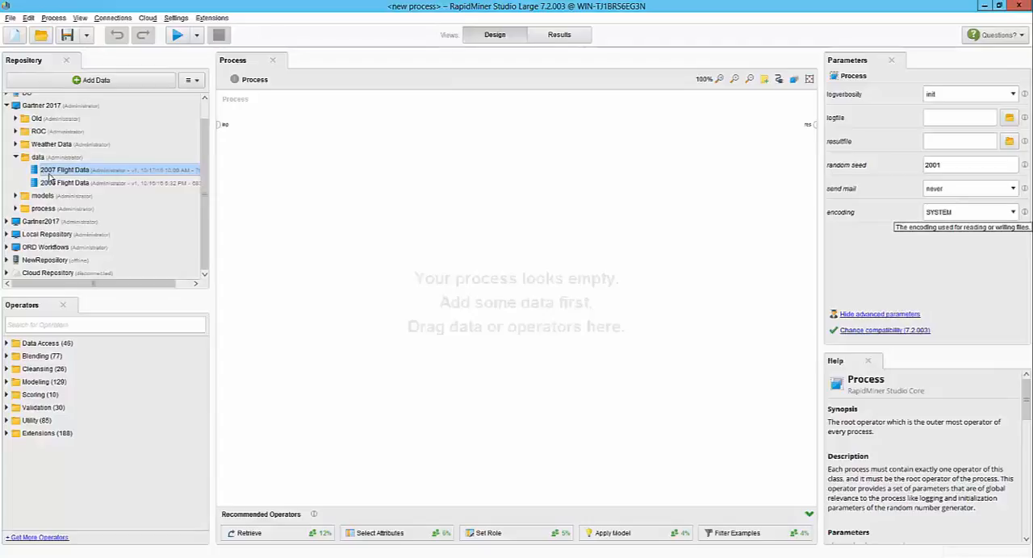
Open 2007 Flight Data from the Repository and browse its attribute table and statistics
{"action": "left_click", "coordinate": [66, 183]}
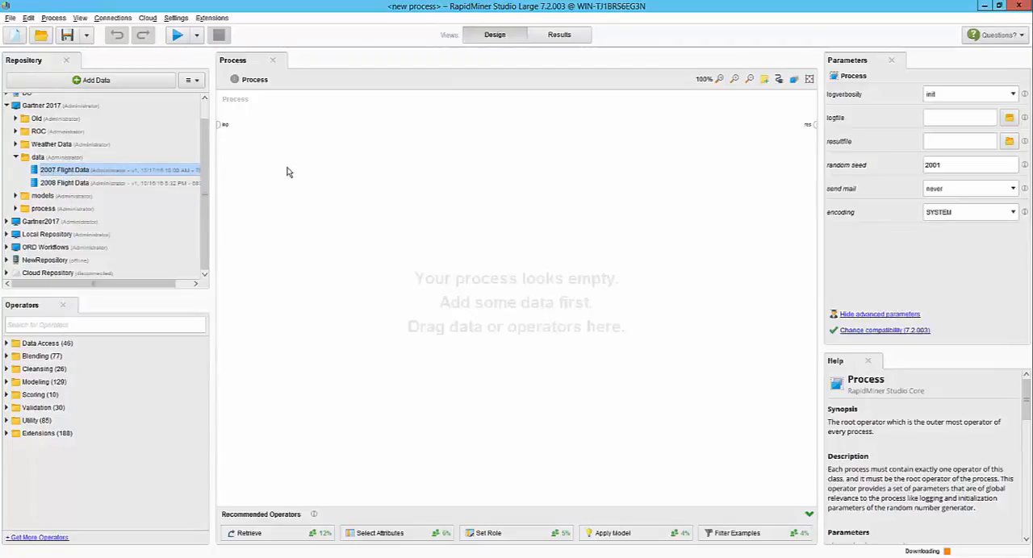
{"action": "mouse_move", "coordinate": [283, 182]}
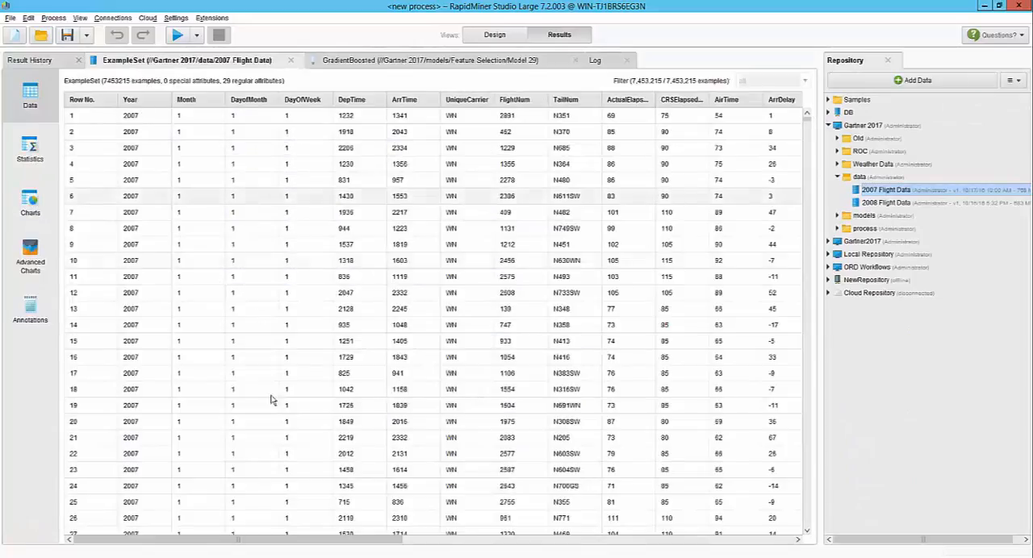
{"action": "scroll", "scroll_direction": "right", "scroll_amount": 3}
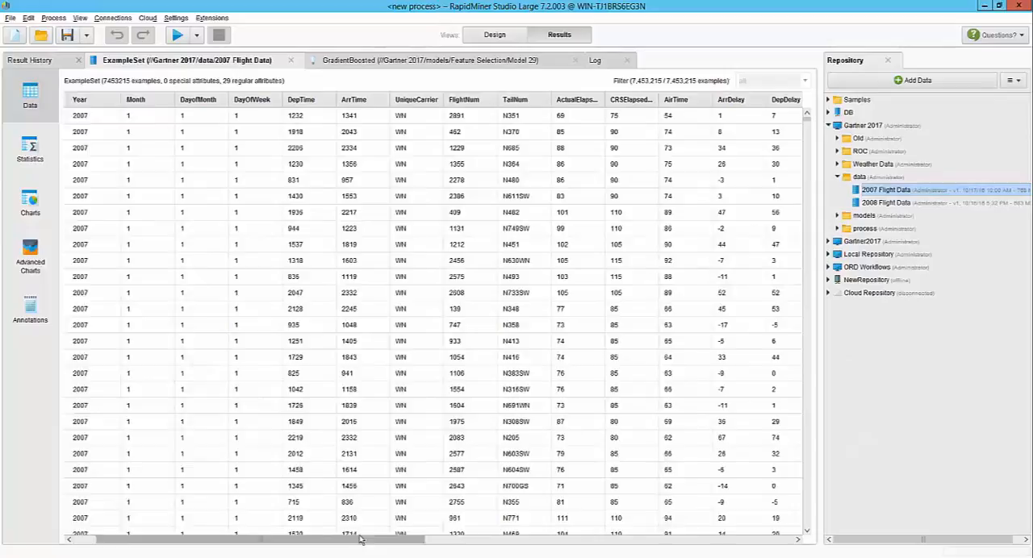
{"action": "scroll", "scroll_direction": "right", "scroll_amount": 3}
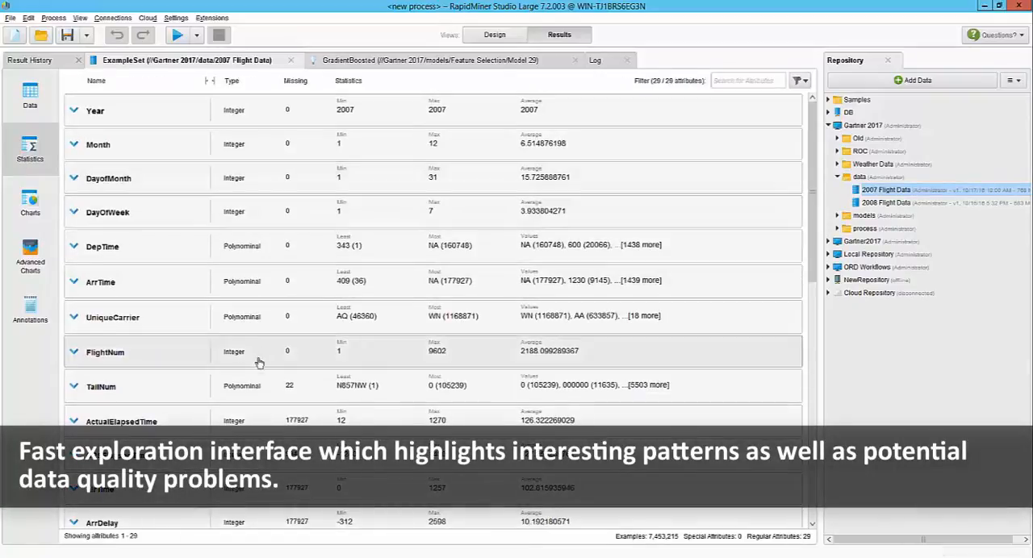
{"action": "scroll", "scroll_direction": "down", "scroll_amount": 3}
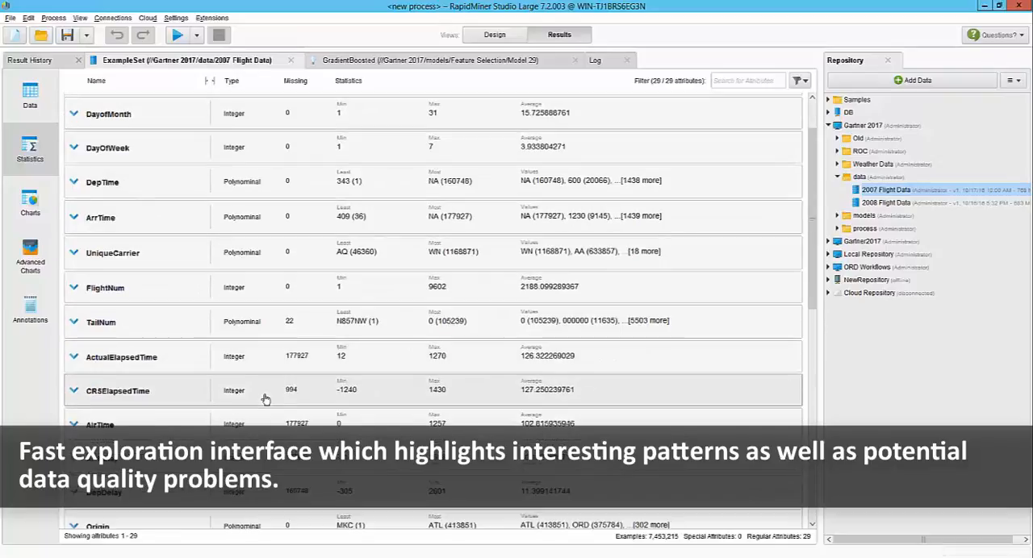
{"action": "scroll", "scroll_direction": "up", "scroll_amount": 3}
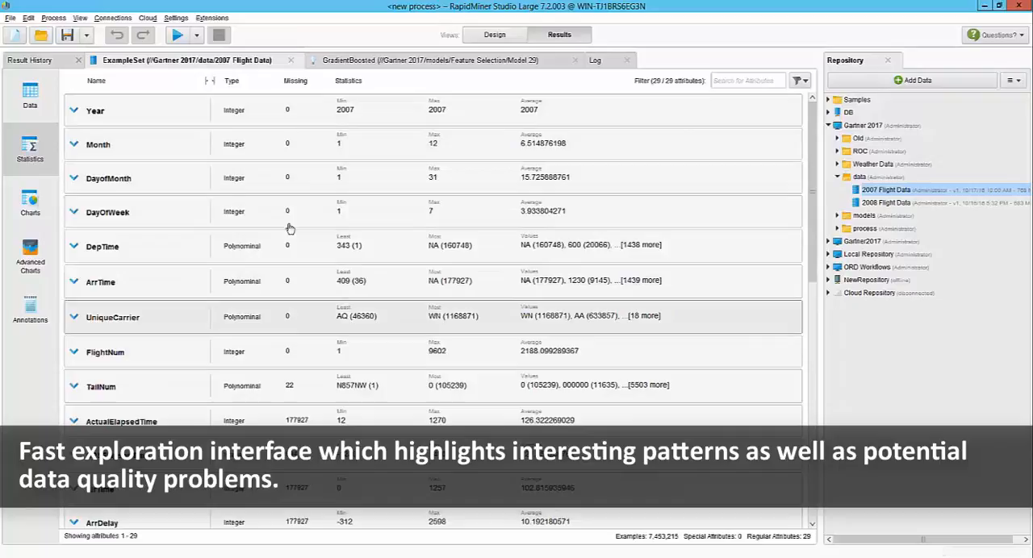
{"action": "scroll", "scroll_direction": "down", "scroll_amount": 3}
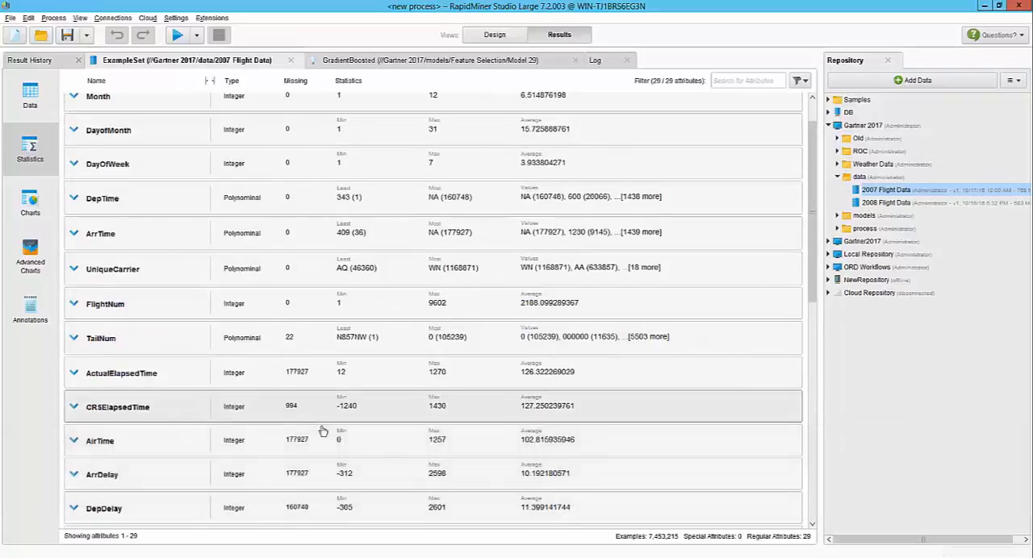
{"action": "scroll", "scroll_direction": "down", "scroll_amount": 3}
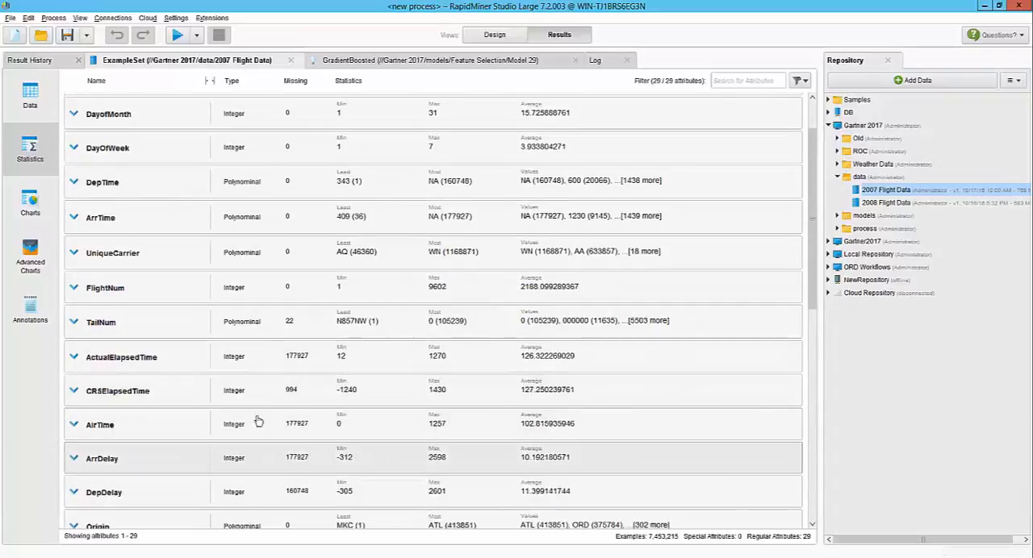
{"action": "scroll", "scroll_direction": "up", "scroll_amount": 3}
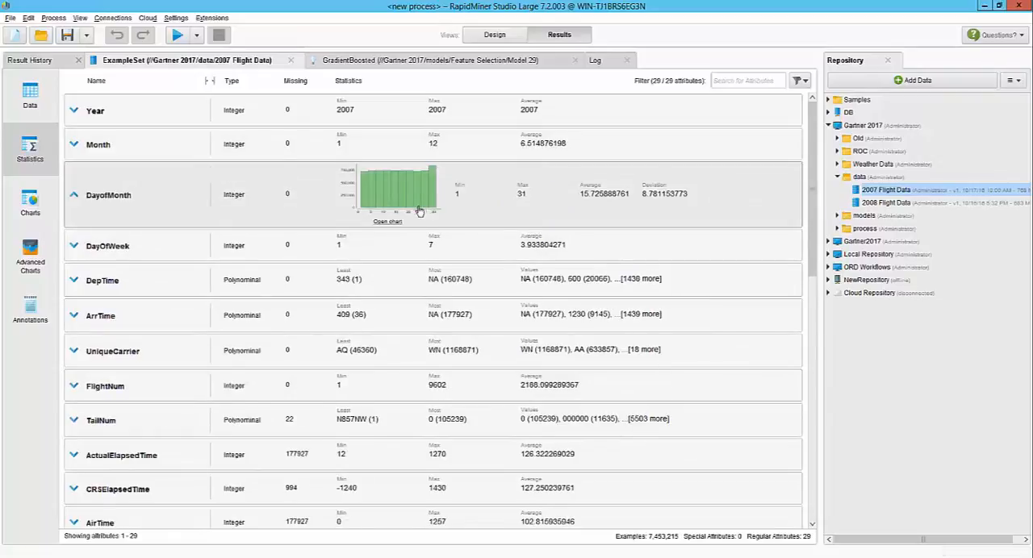
{"action": "mouse_move", "coordinate": [422, 380]}
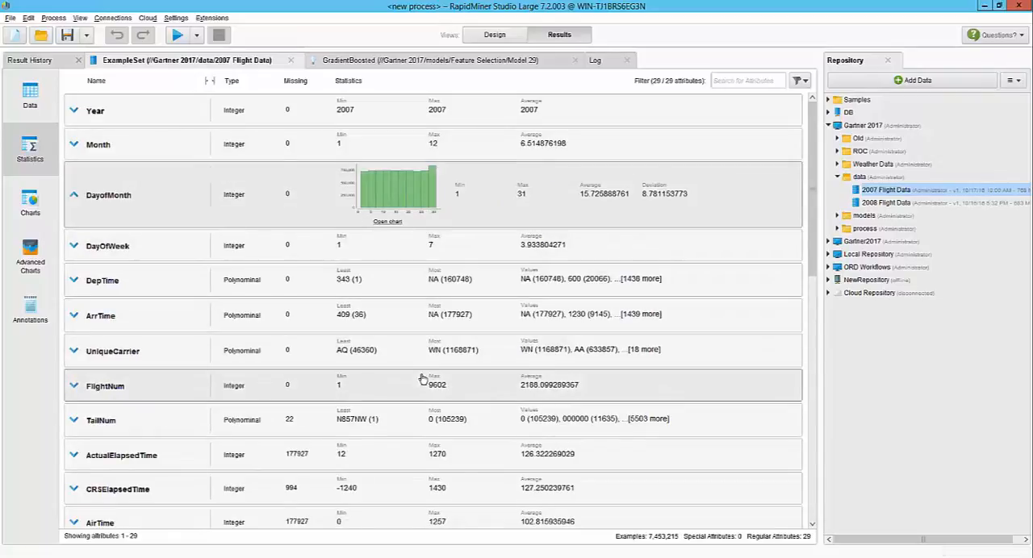
{"action": "scroll", "scroll_direction": "down", "scroll_amount": 3}
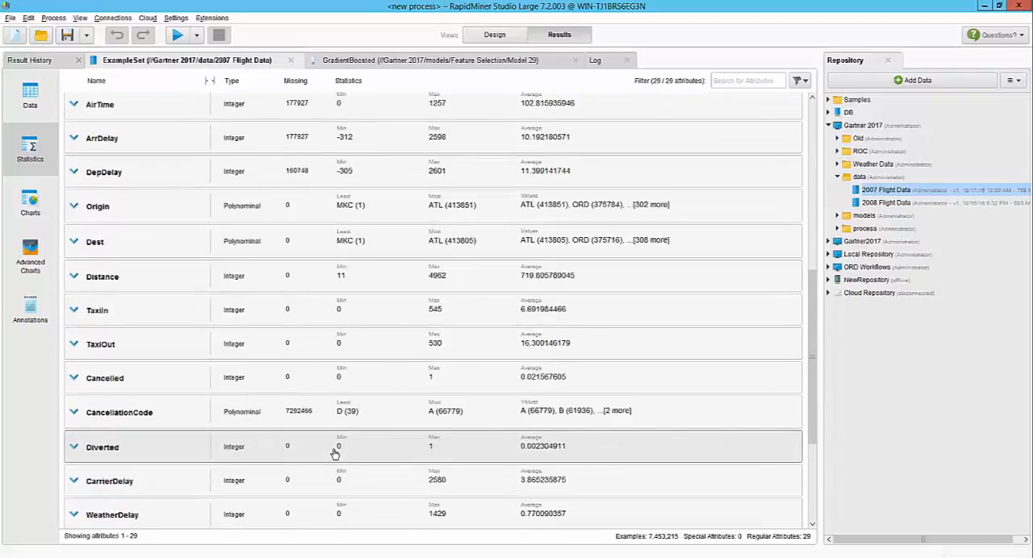
{"action": "scroll", "scroll_direction": "down", "scroll_amount": 3}
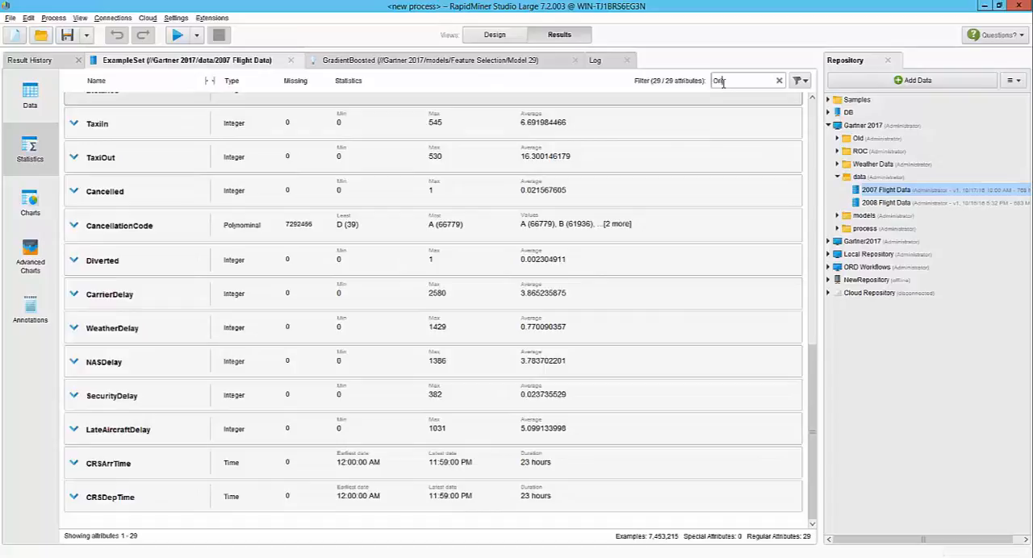
Filter attributes to Origin, check ORD in its value counts, then show all attributes again
{"action": "type", "text": "Ori"}
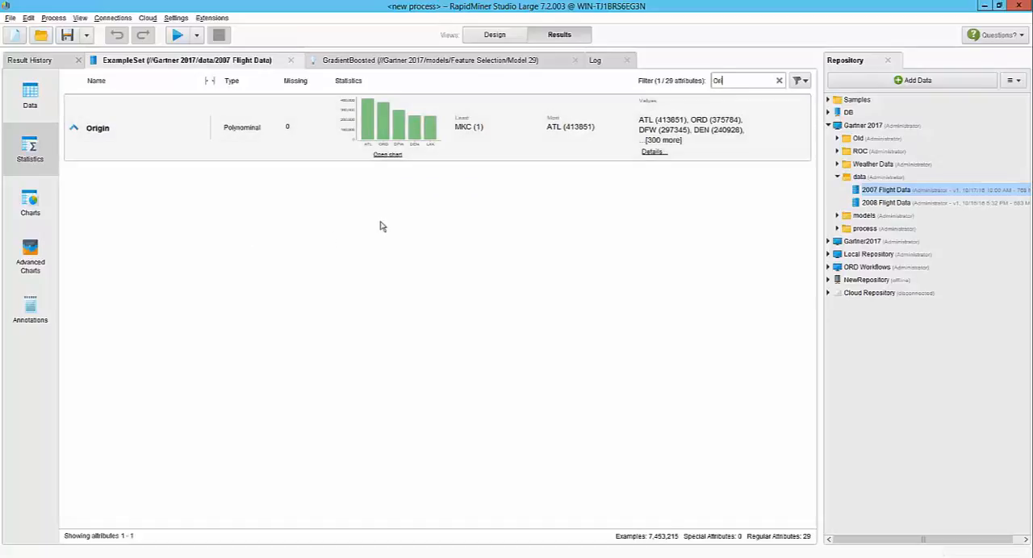
{"action": "left_click", "coordinate": [652, 152]}
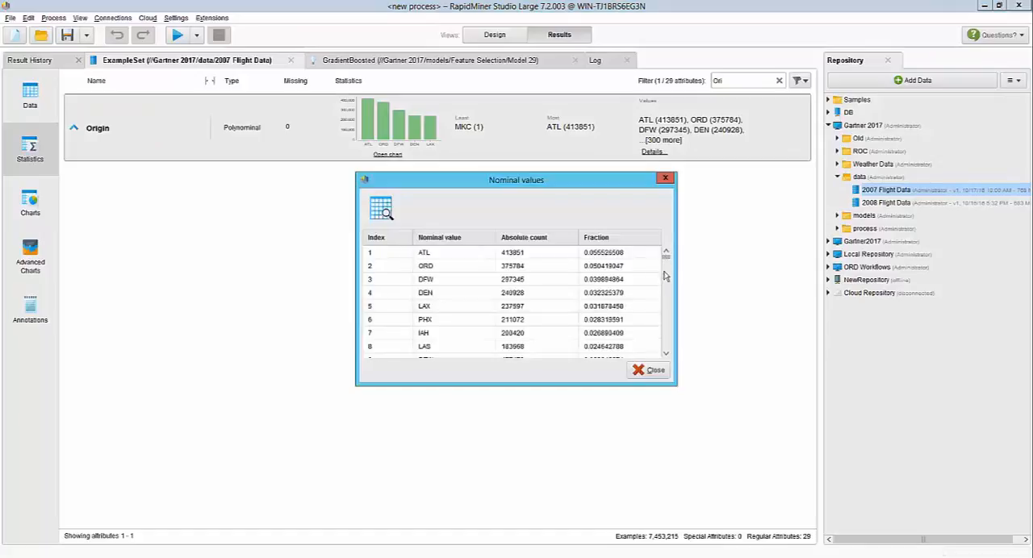
{"action": "left_click", "coordinate": [444, 265]}
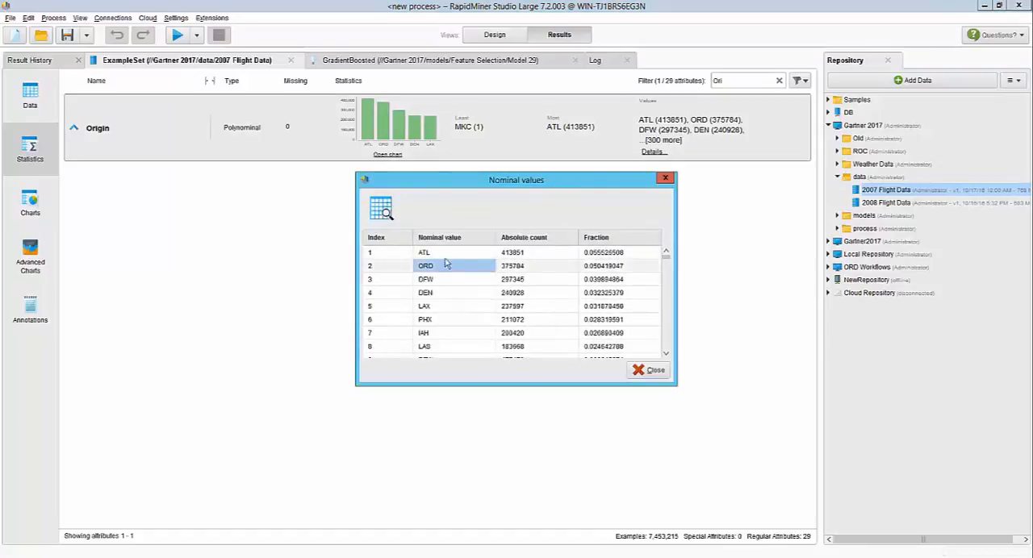
{"action": "mouse_move", "coordinate": [508, 272]}
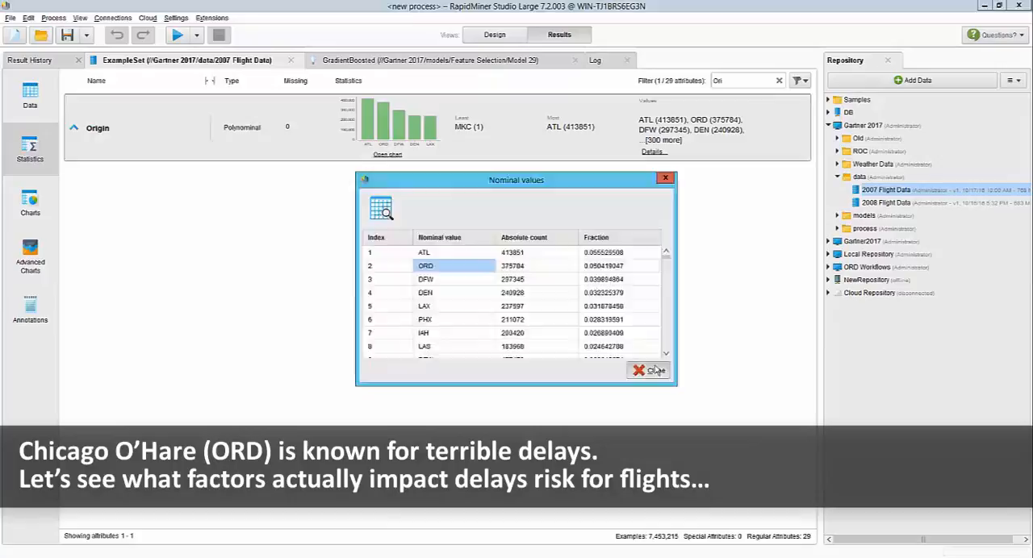
{"action": "left_click", "coordinate": [649, 370]}
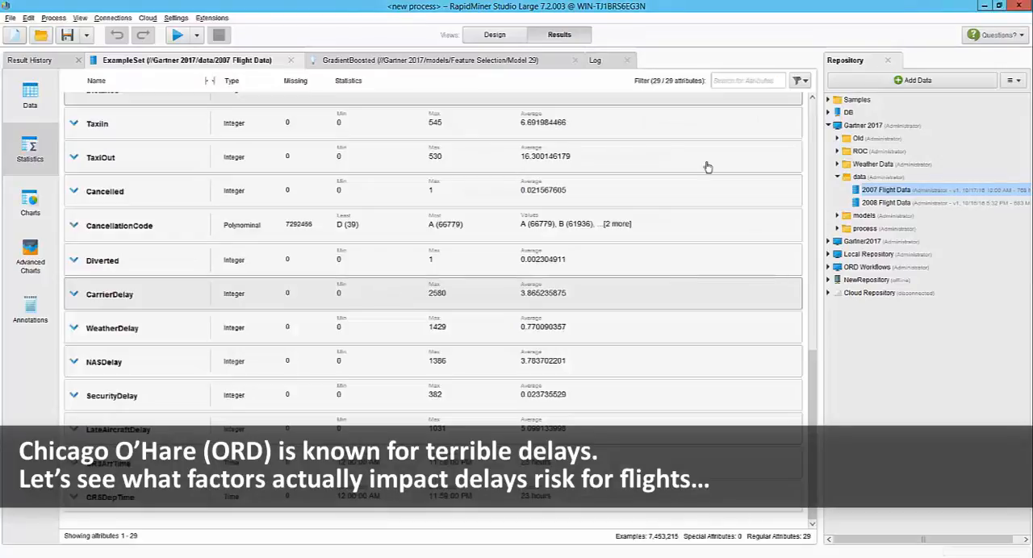
{"action": "mouse_move", "coordinate": [789, 446]}
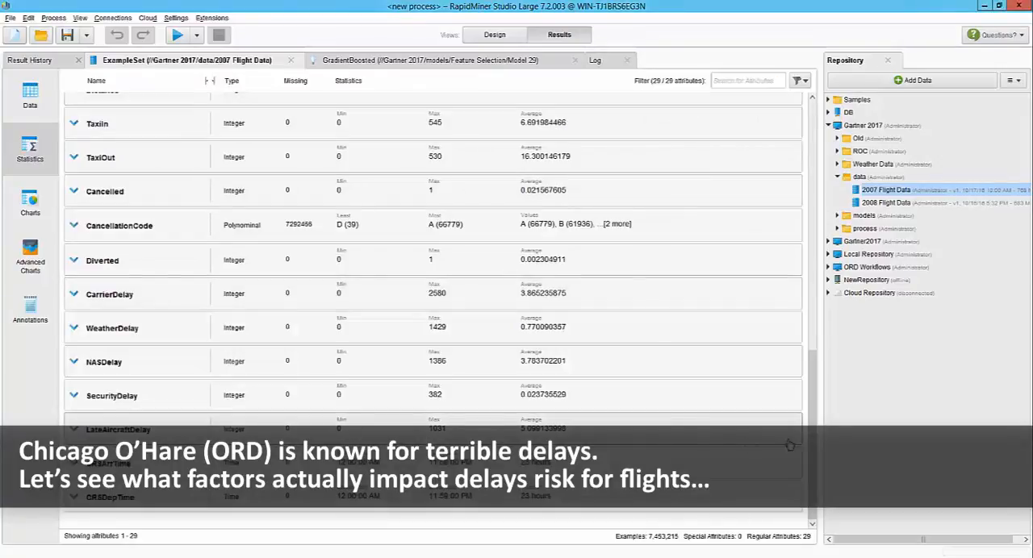
{"action": "scroll", "scroll_direction": "up", "scroll_amount": 3}
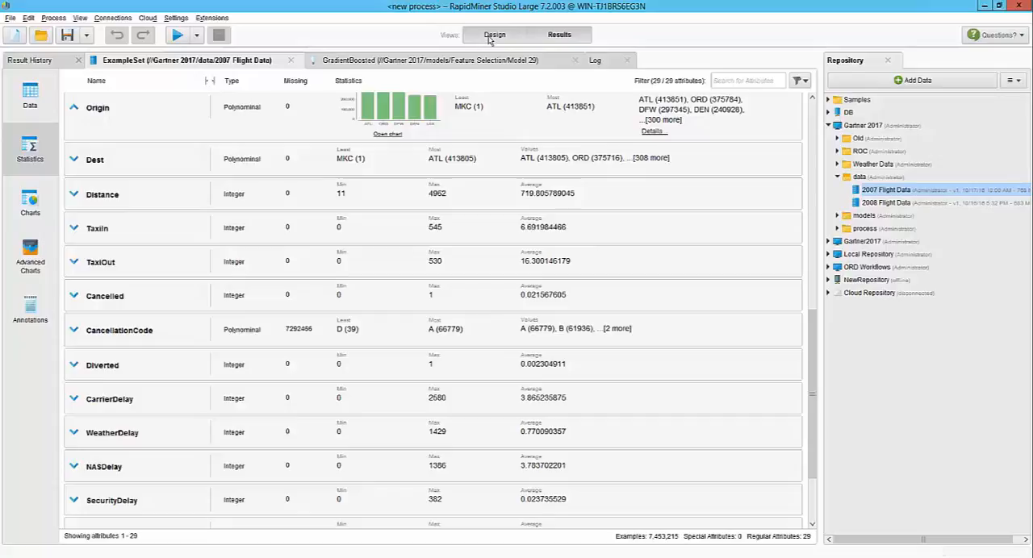
In Design view, add 2007 Flight Data to the canvas and connect it to Filter Examples
{"action": "left_click", "coordinate": [494, 34]}
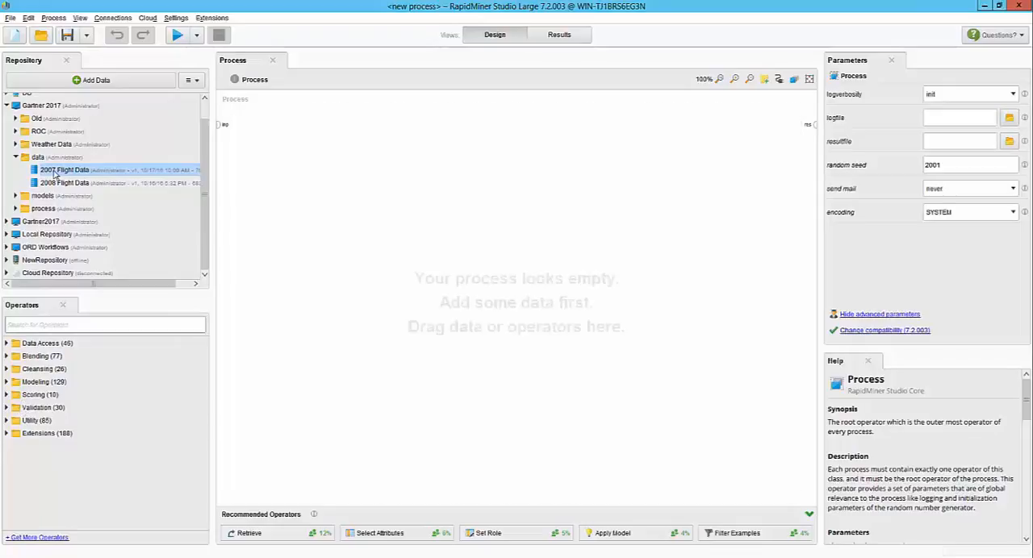
{"action": "left_click_drag", "start_coordinate": [65, 170], "coordinate": [301, 157]}
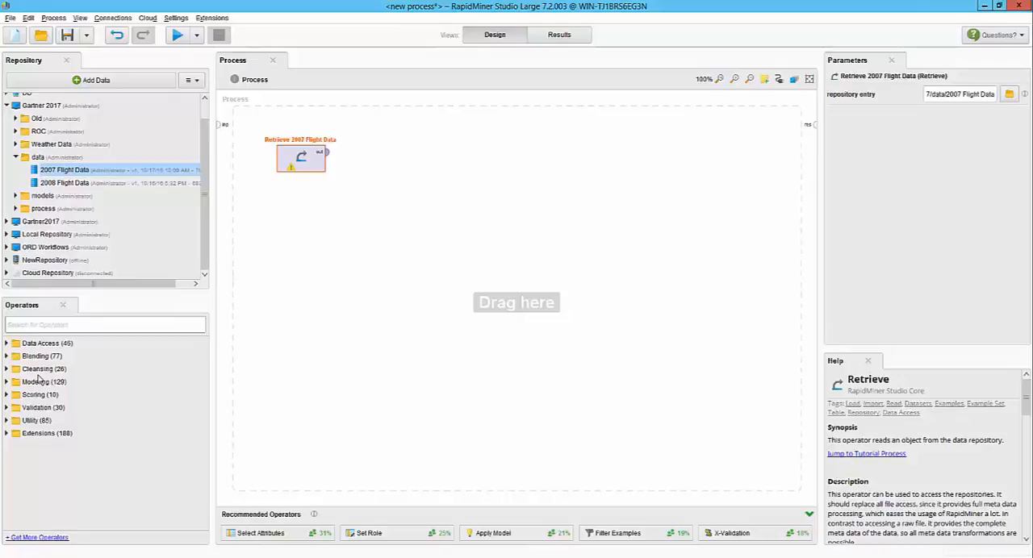
{"action": "type", "text": "f"}
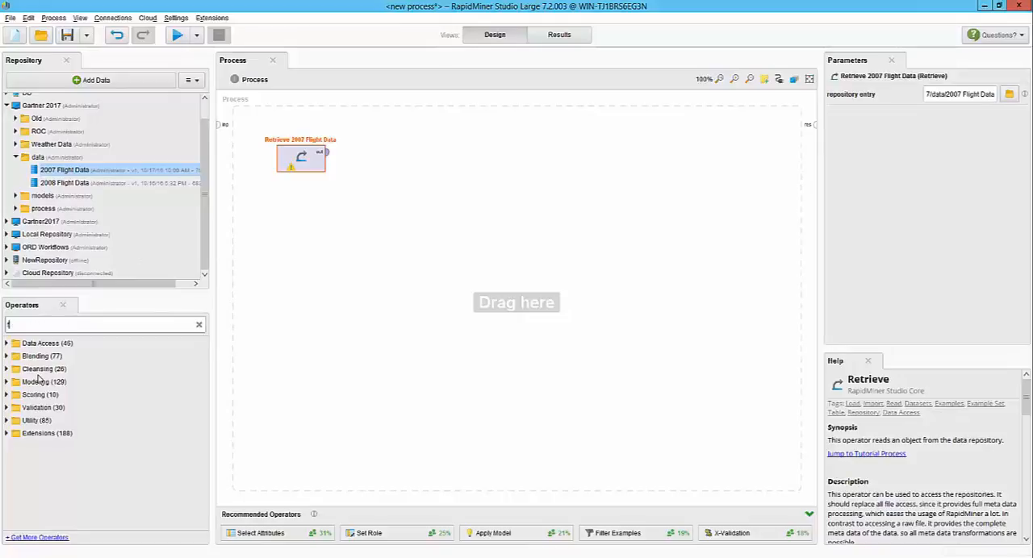
{"action": "type", "text": "ilter"}
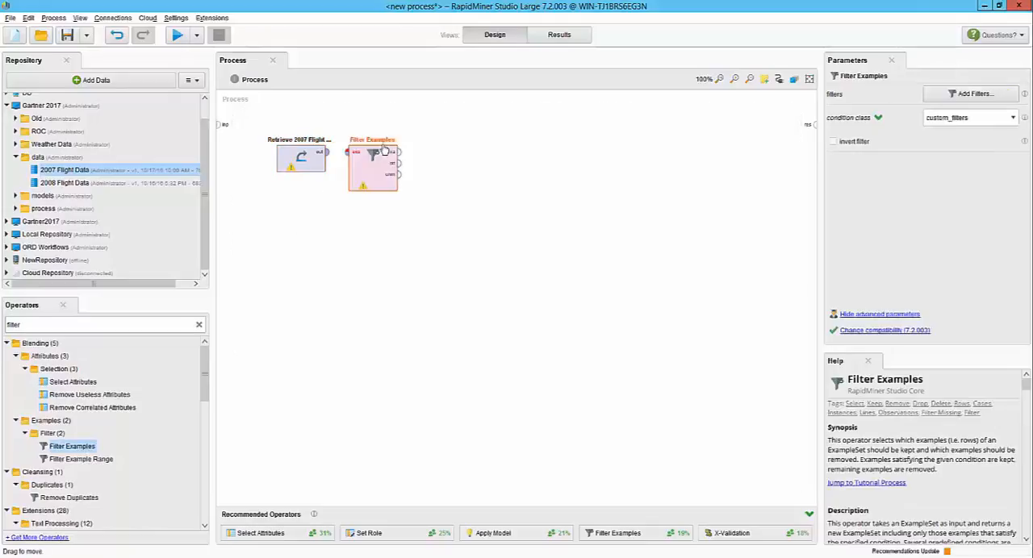
{"action": "left_click", "coordinate": [300, 158]}
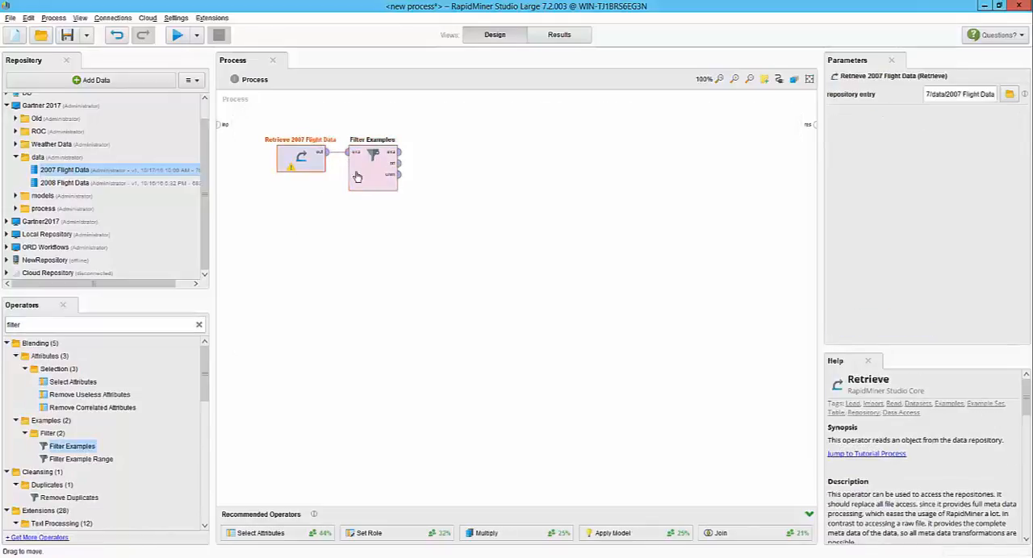
Add filter conditions Origin = ORD, Cancelled = 0 and Diverted = 0
{"action": "left_click", "coordinate": [974, 93]}
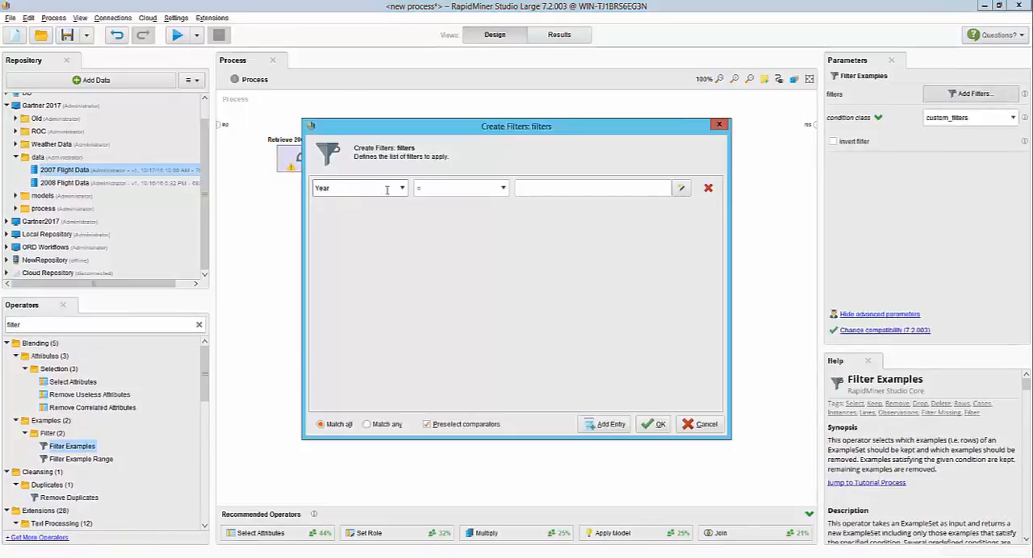
{"action": "left_click", "coordinate": [359, 188]}
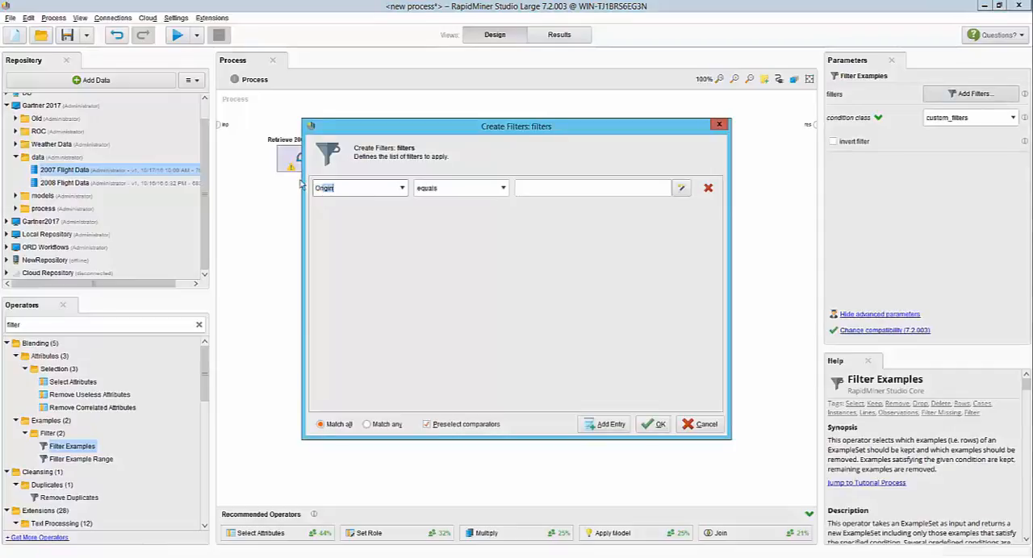
{"action": "type", "text": "ORD"}
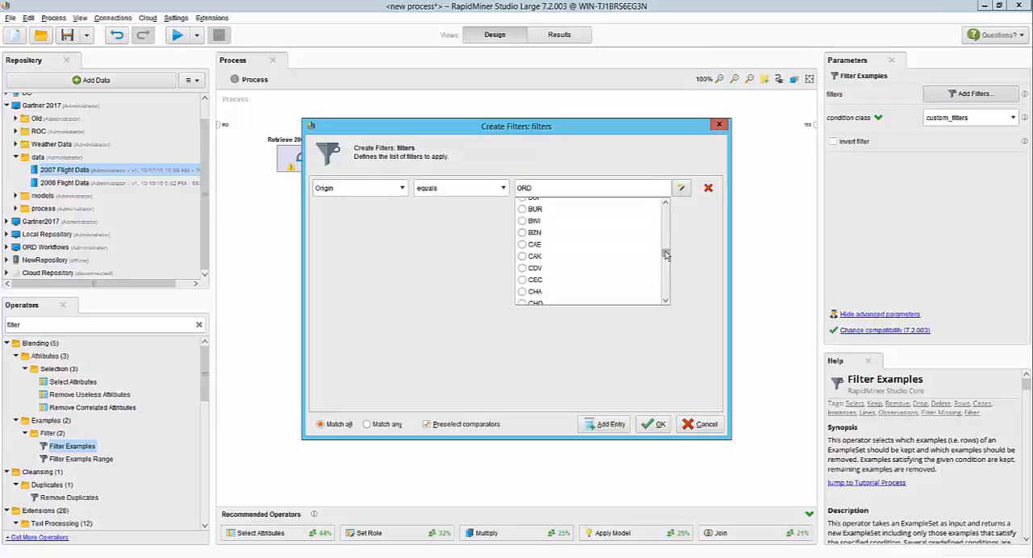
{"action": "left_click", "coordinate": [607, 424]}
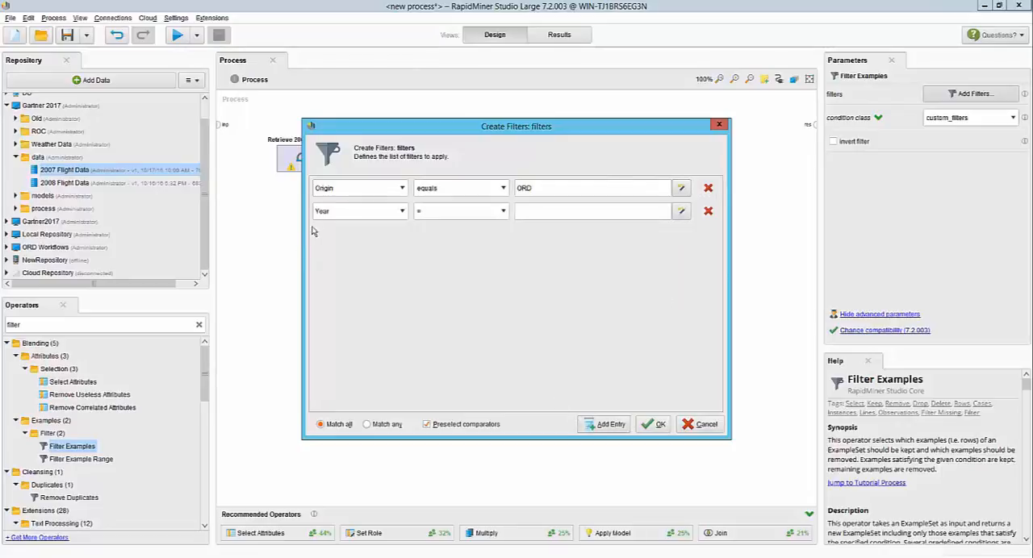
{"action": "left_click", "coordinate": [357, 210]}
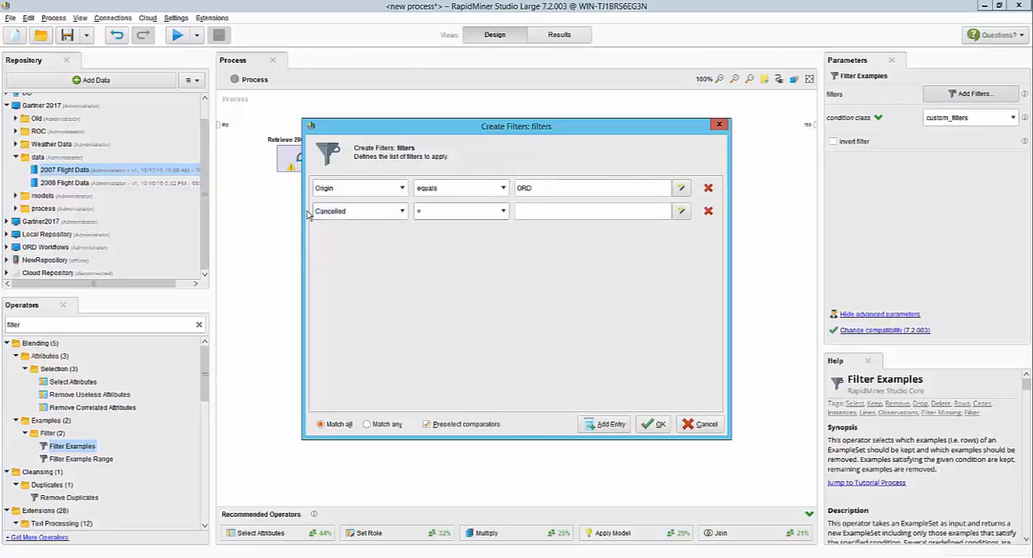
{"action": "type", "text": "0"}
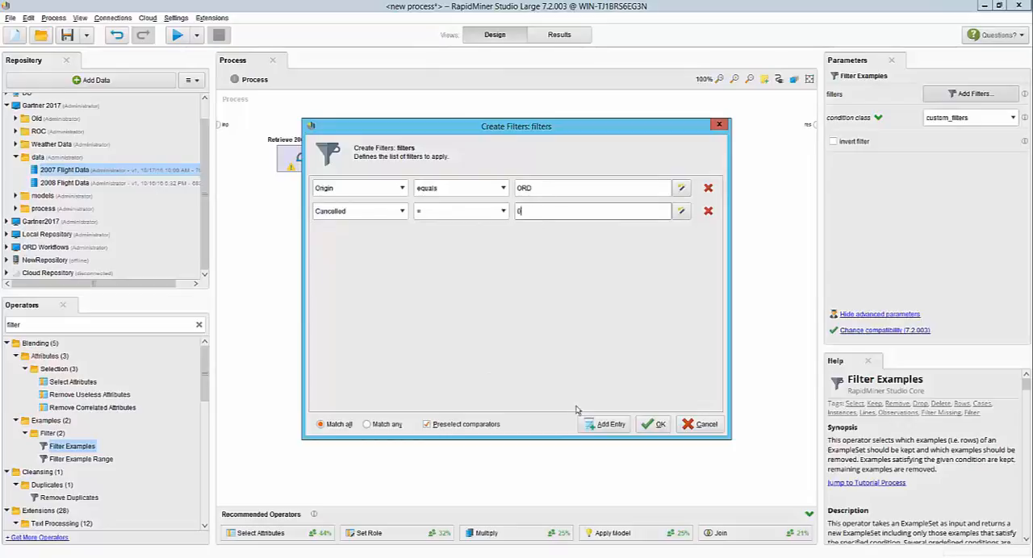
{"action": "left_click", "coordinate": [611, 423]}
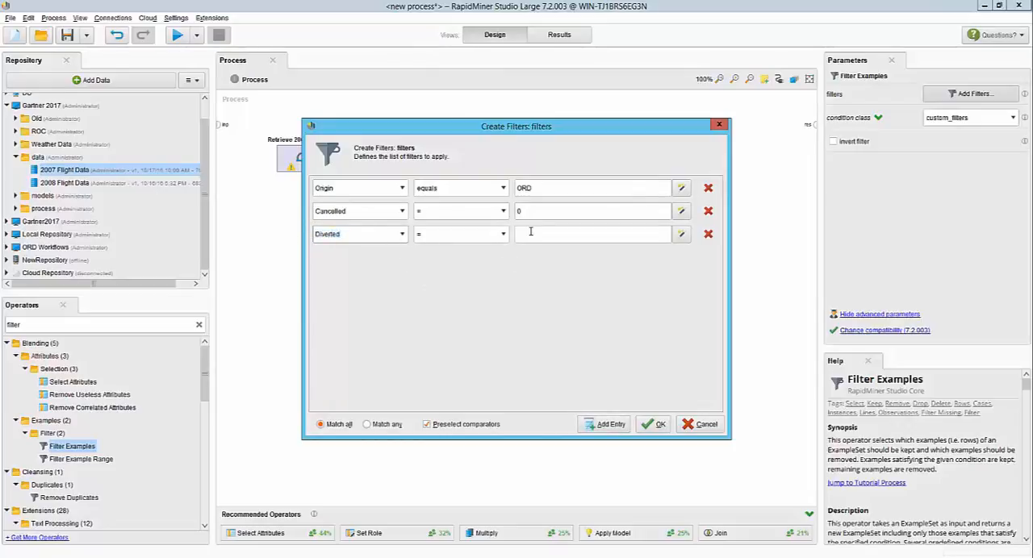
{"action": "type", "text": "0"}
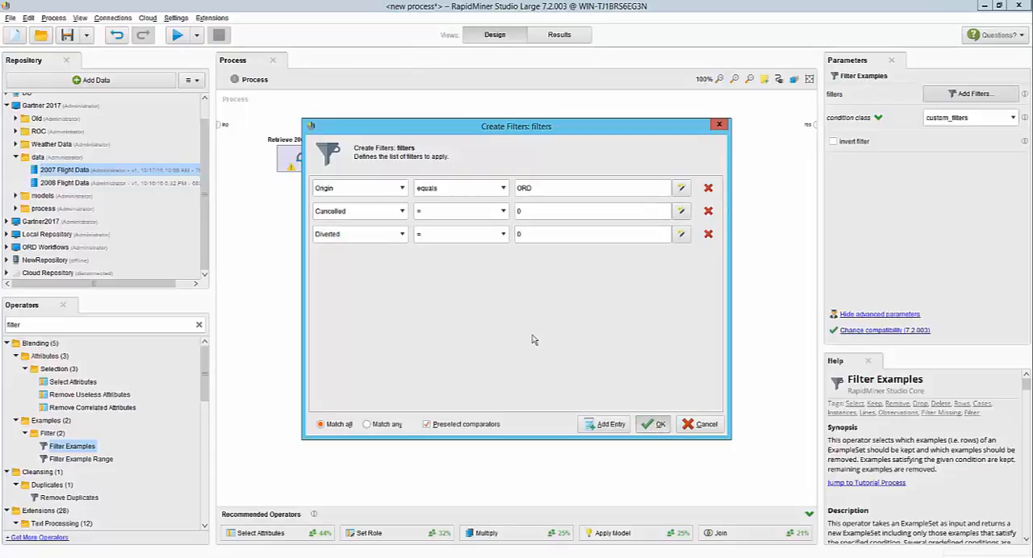
{"action": "mouse_move", "coordinate": [505, 436]}
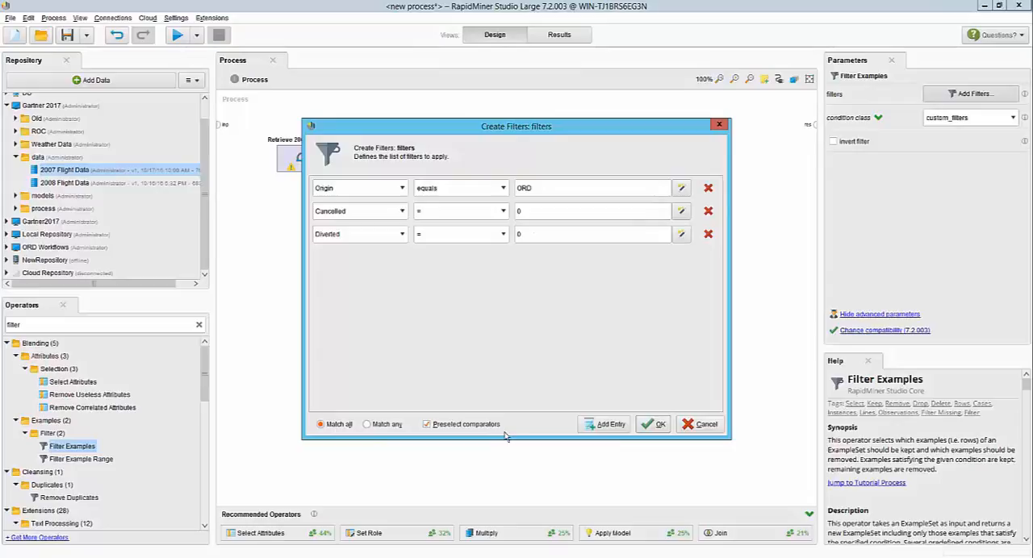
{"action": "left_click", "coordinate": [659, 423]}
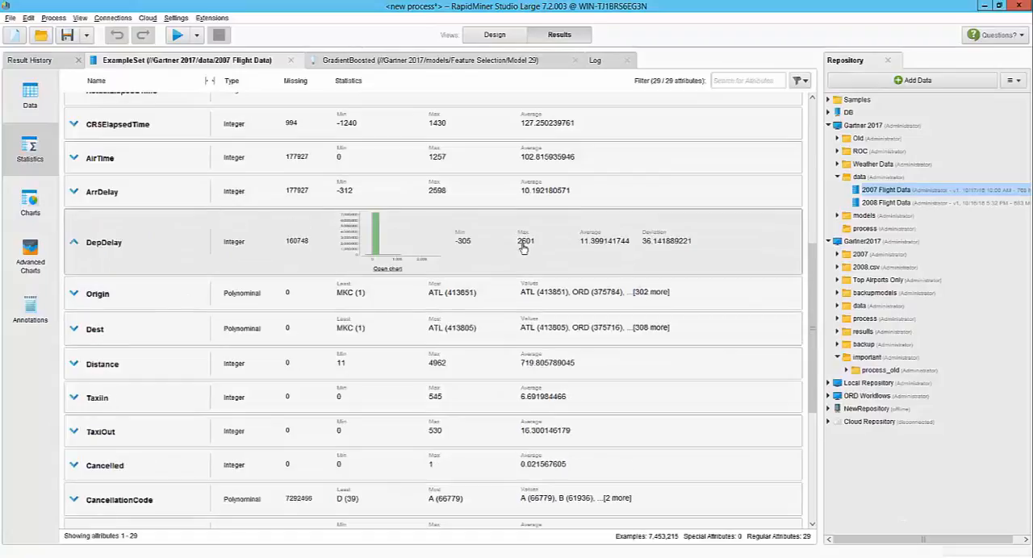
{"action": "mouse_move", "coordinate": [585, 250]}
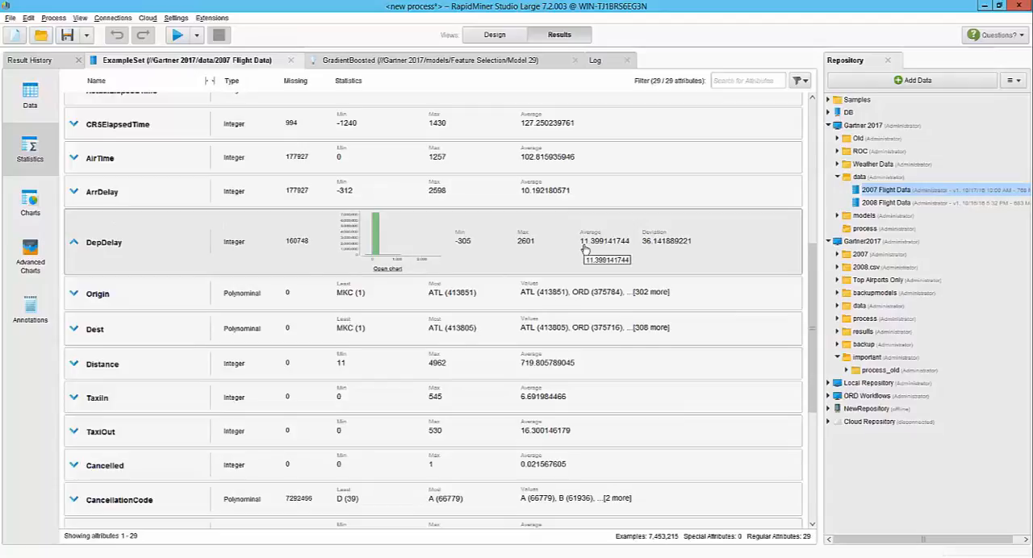
Review DepDelay statistics, then return to Design to add Generate Attributes wired to the output
{"action": "scroll", "scroll_direction": "down", "scroll_amount": 3}
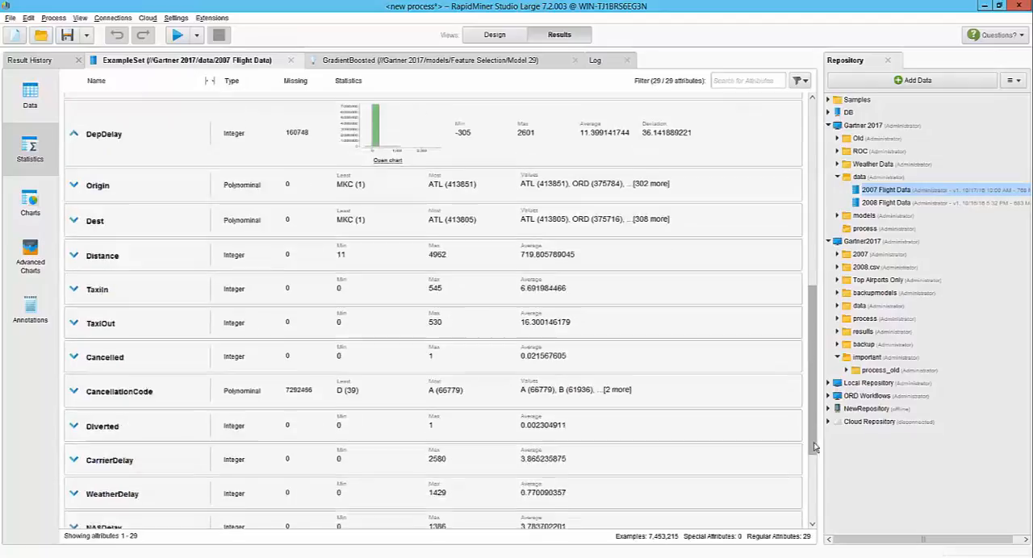
{"action": "scroll", "scroll_direction": "down", "scroll_amount": 3}
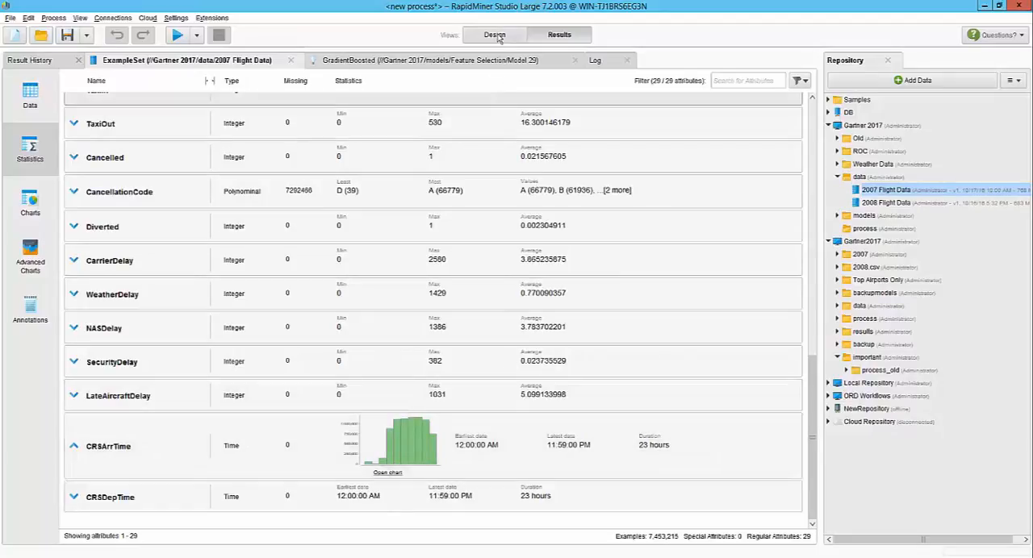
{"action": "left_click", "coordinate": [494, 34]}
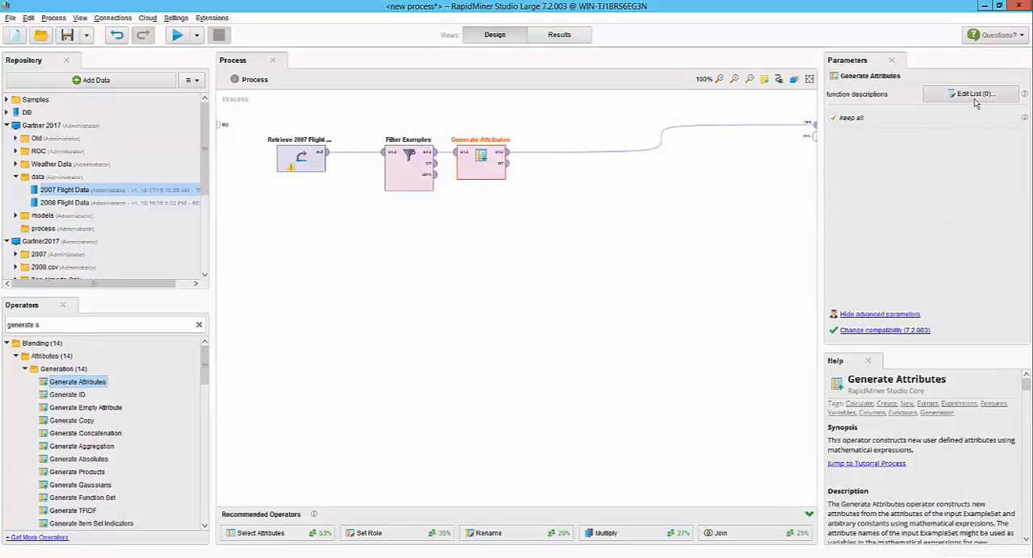
Define Delay Flag as if(DepDelay>15,"Delayed","OnTime")
{"action": "left_click", "coordinate": [971, 94]}
{"action": "type", "text": "dep"}
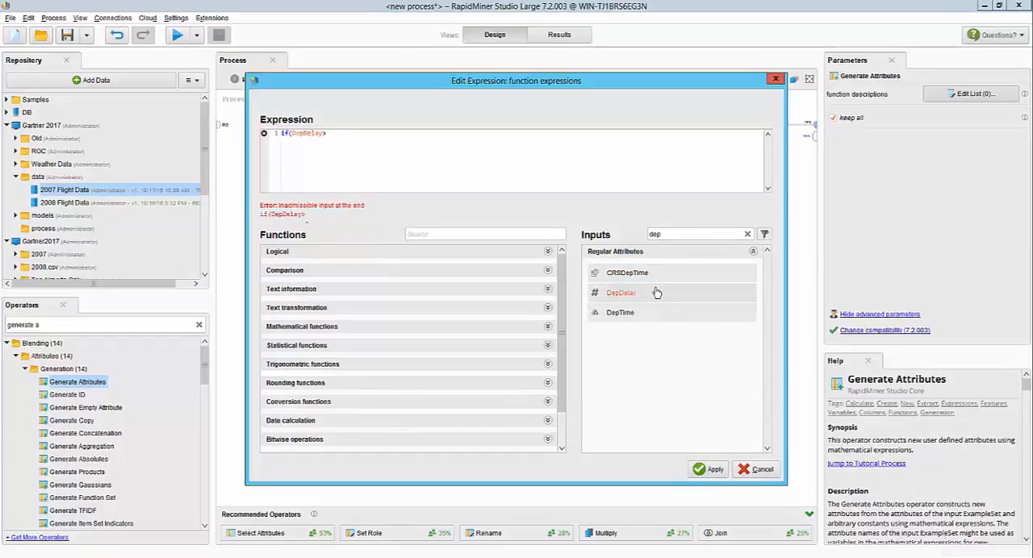
{"action": "type", "text": ">15,\"Delayed\",\"OnTime\")"}
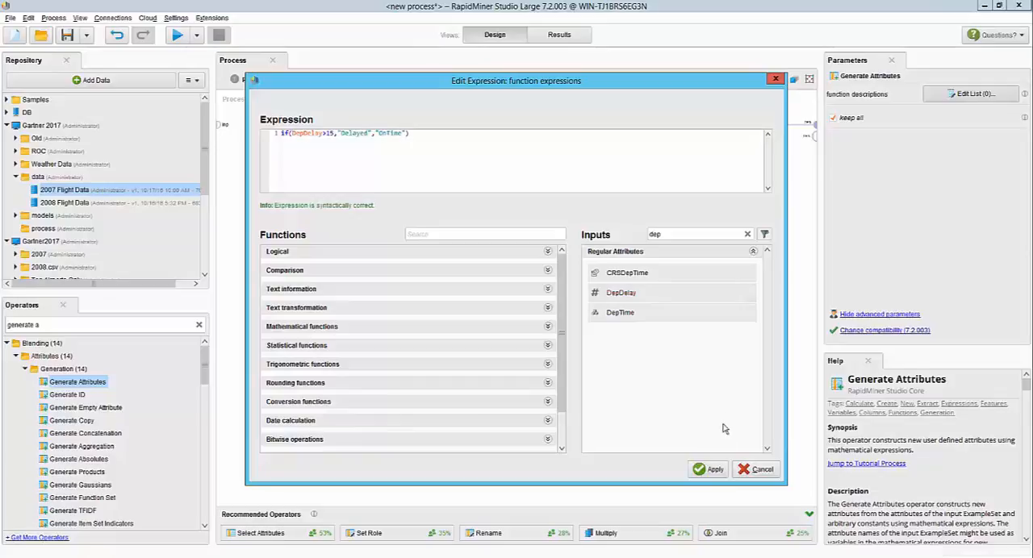
{"action": "left_click", "coordinate": [714, 469]}
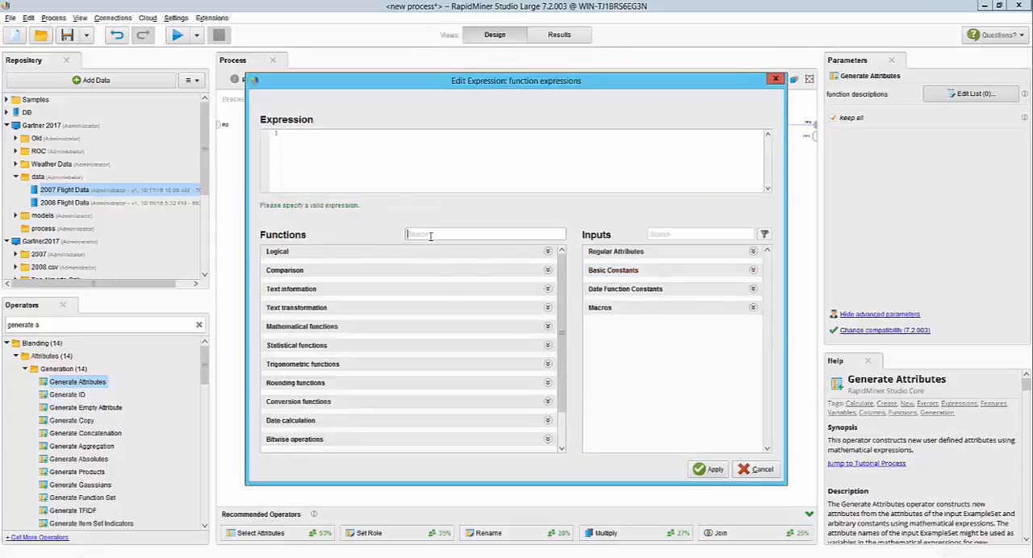
Add an arrival-hour expression using date_get on CRSArrTime with DATE_UNIT_HOUR
{"action": "type", "text": "date_get"}
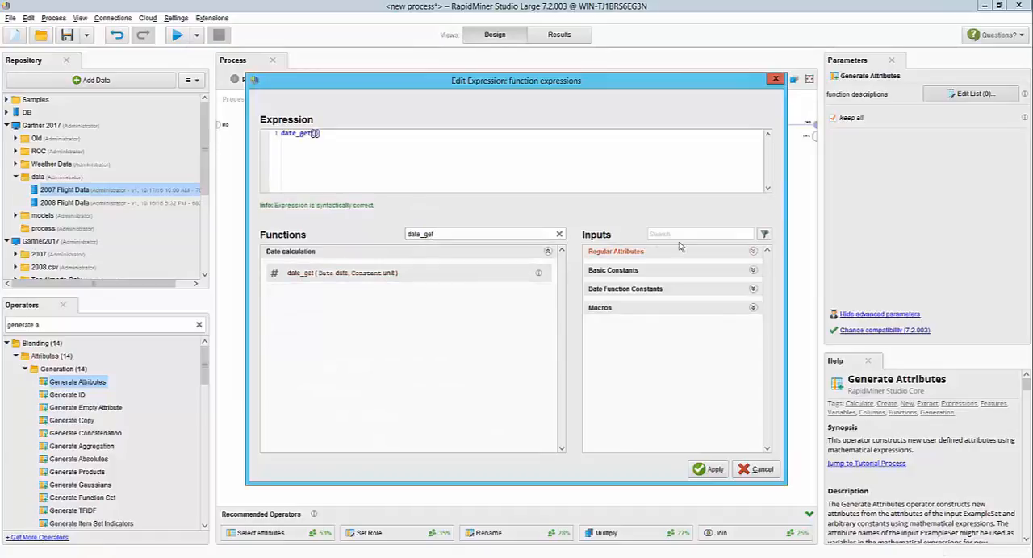
{"action": "type", "text": "CRSArrTime,"}
{"action": "type", "text": "Hour"}
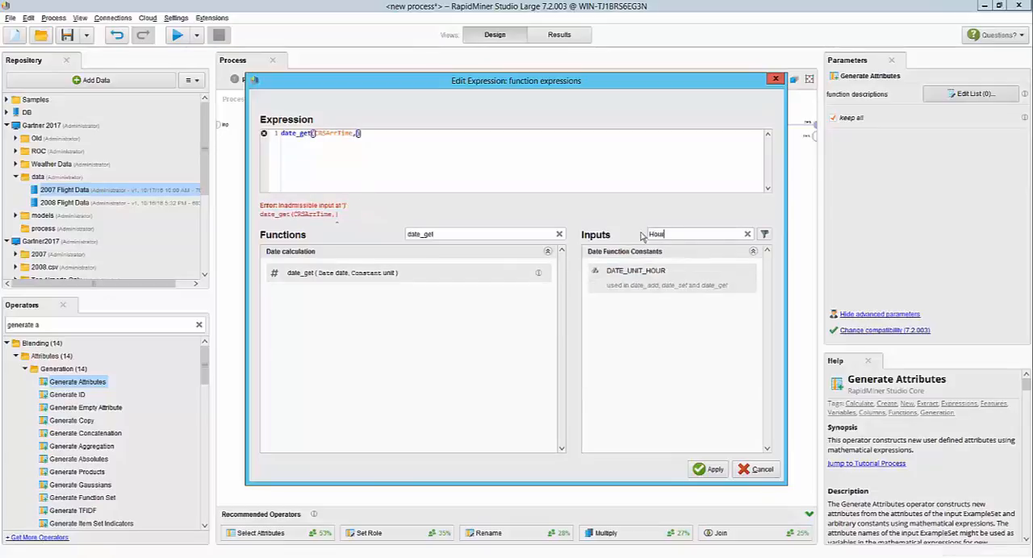
{"action": "double_click", "coordinate": [636, 271]}
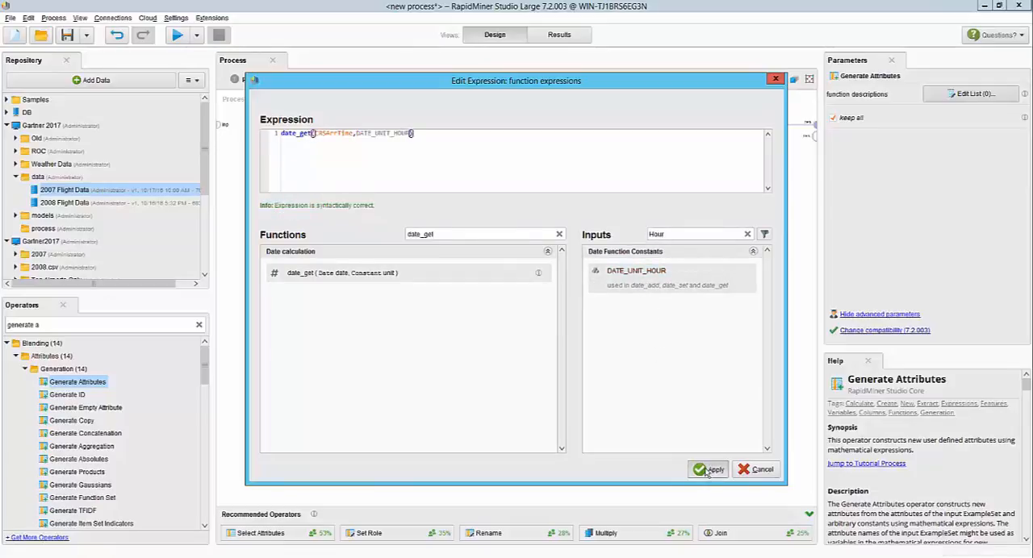
{"action": "left_click", "coordinate": [713, 470]}
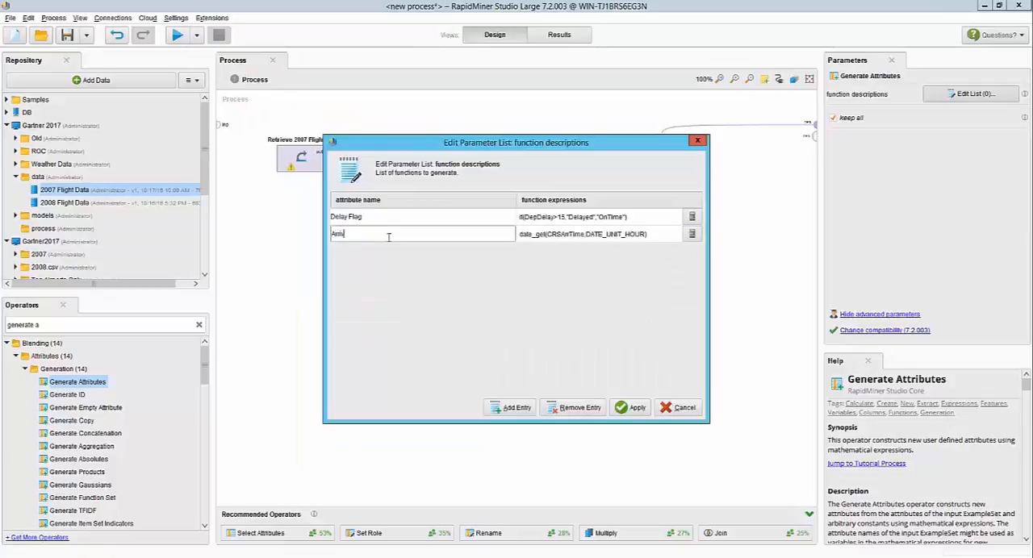
Name Arrival Hour, add Departure Hour from date_get(CRSDepTime,DATE_UNIT_HOUR), then view Results statistics
{"action": "type", "text": "val Hour"}
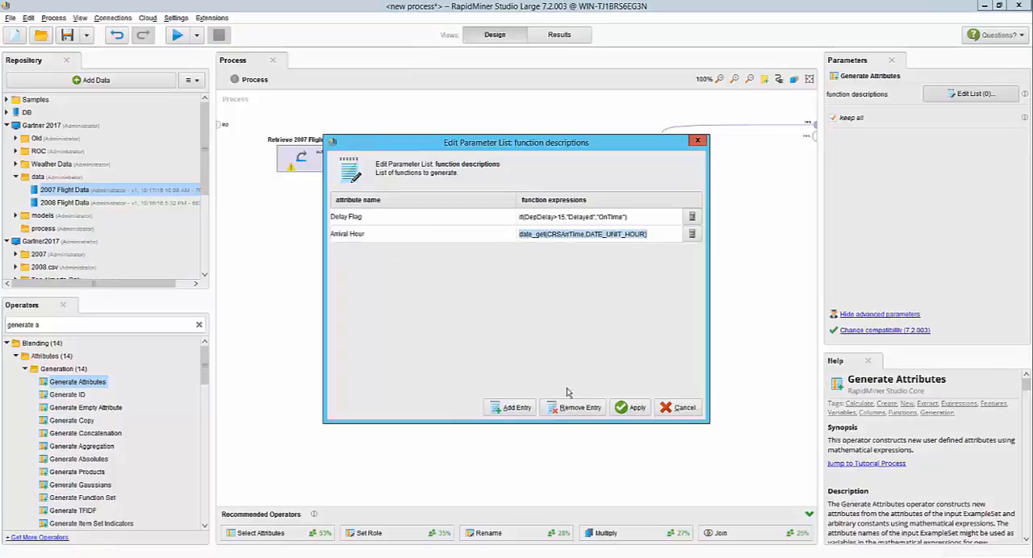
{"action": "left_click", "coordinate": [509, 407]}
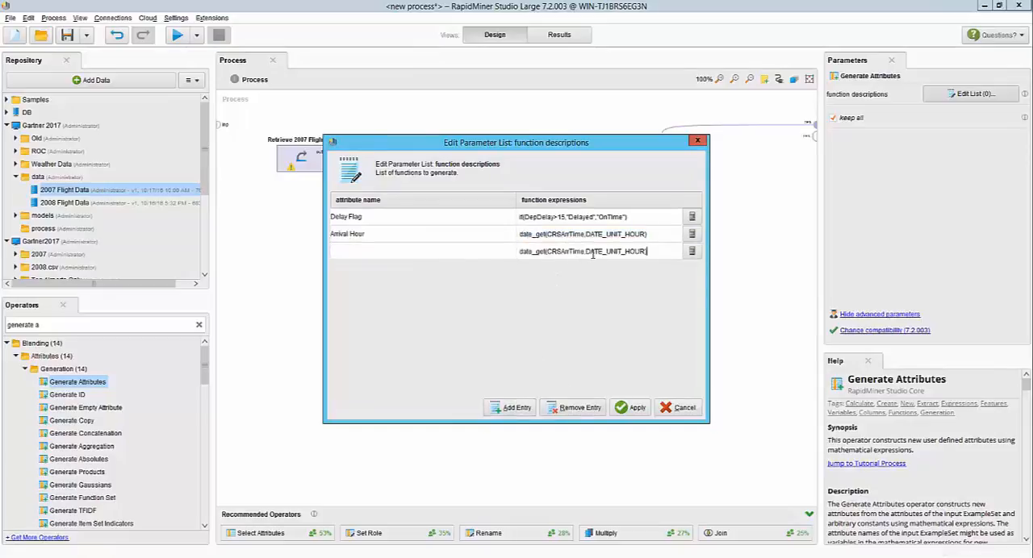
{"action": "left_click", "coordinate": [691, 251]}
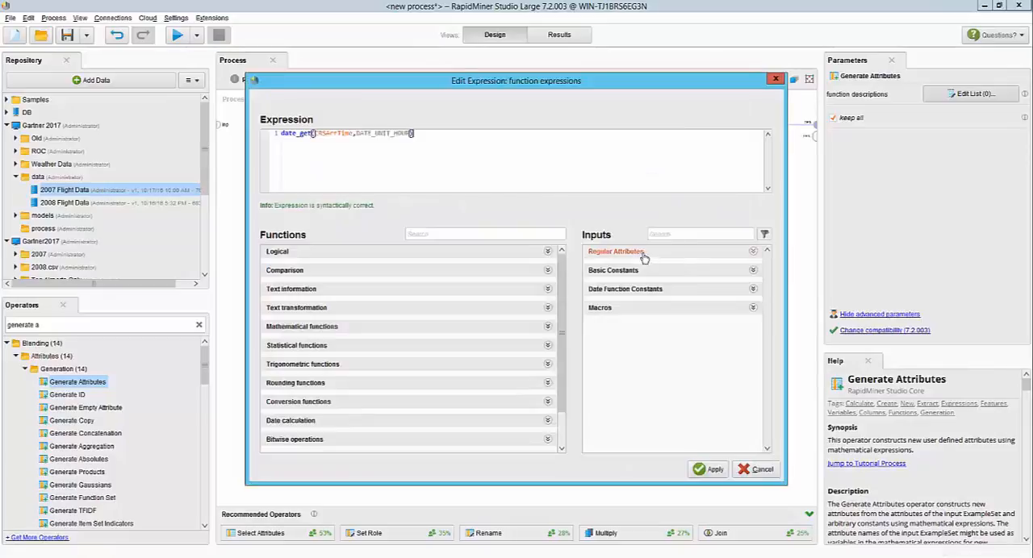
{"action": "type", "text": "CR"}
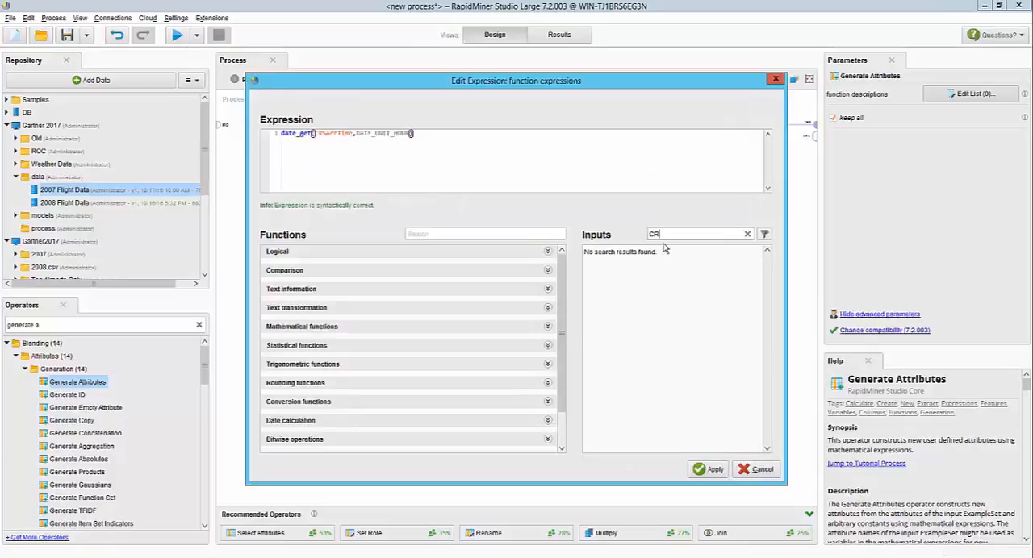
{"action": "type", "text": "S"}
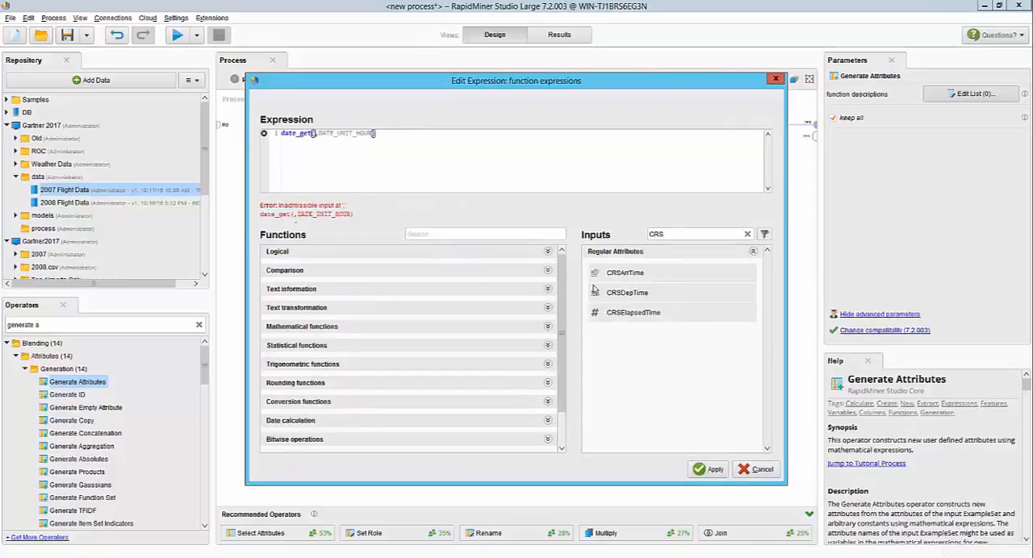
{"action": "left_click", "coordinate": [713, 469]}
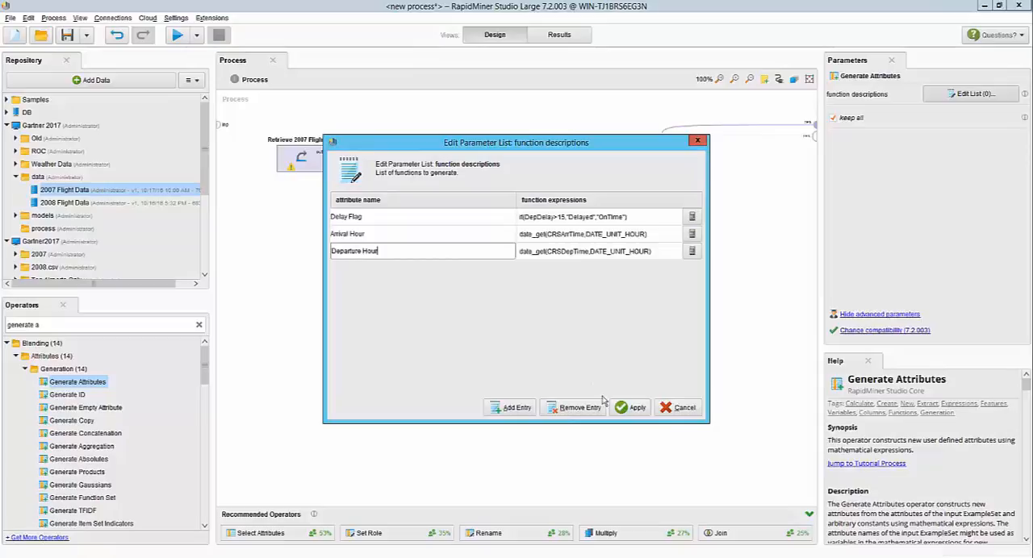
{"action": "left_click", "coordinate": [632, 408]}
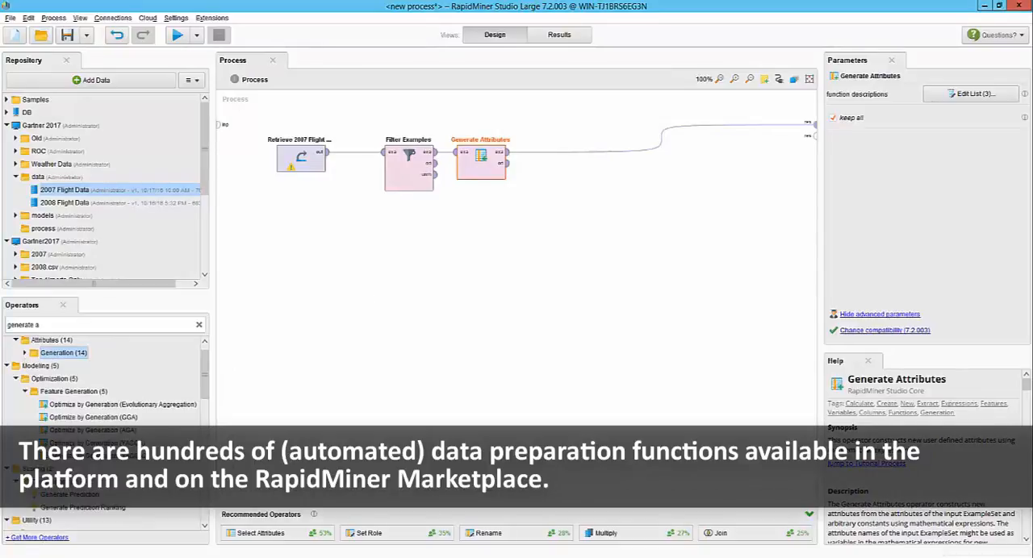
{"action": "mouse_move", "coordinate": [291, 117]}
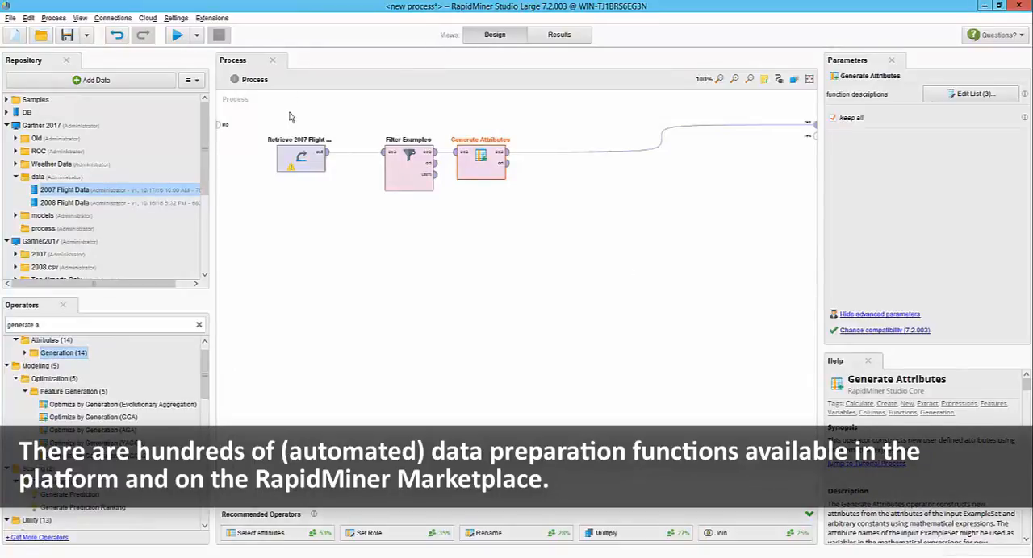
{"action": "mouse_move", "coordinate": [441, 121]}
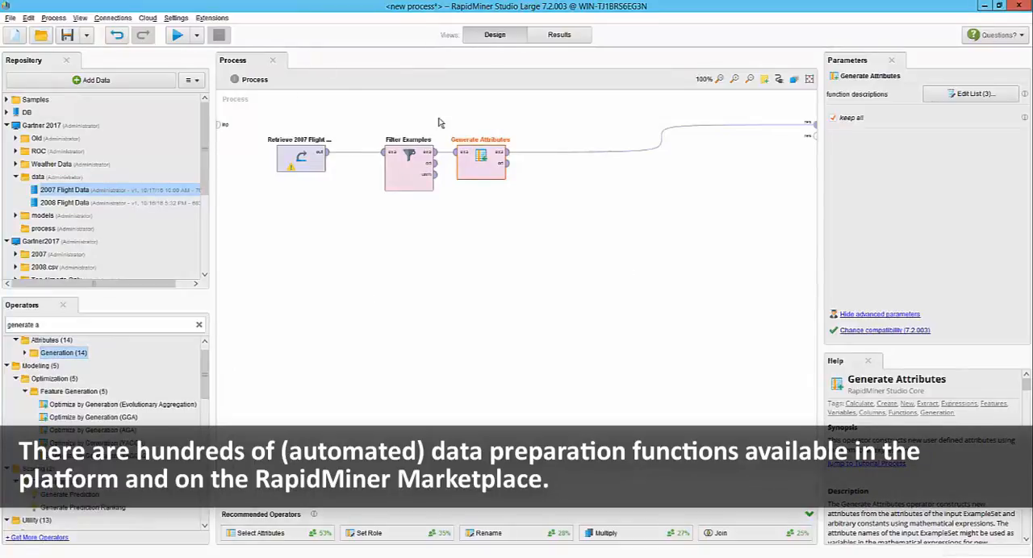
{"action": "left_click", "coordinate": [558, 33]}
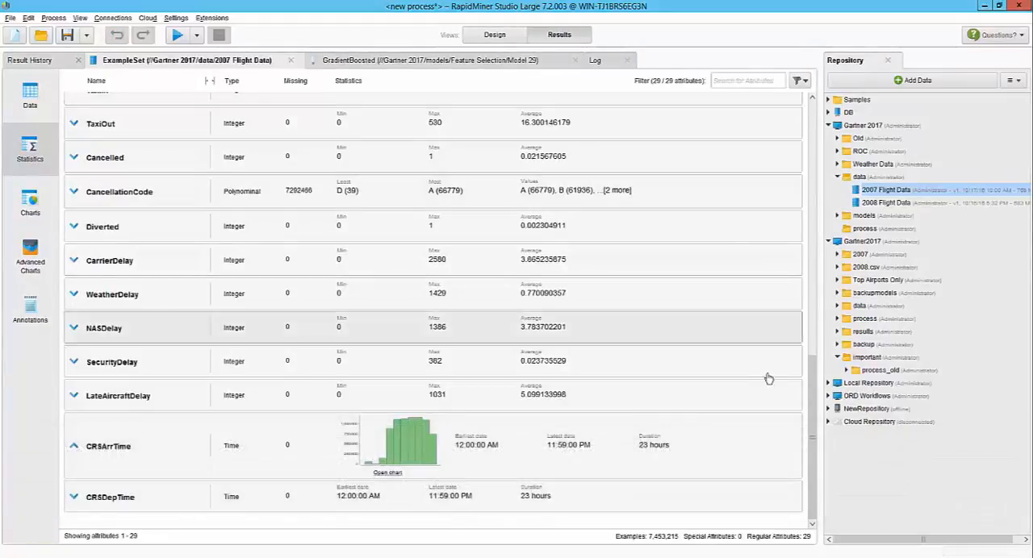
Review the 2007 Flight Data attribute statistics, then go back to Design view
{"action": "scroll", "scroll_direction": "up", "scroll_amount": 3}
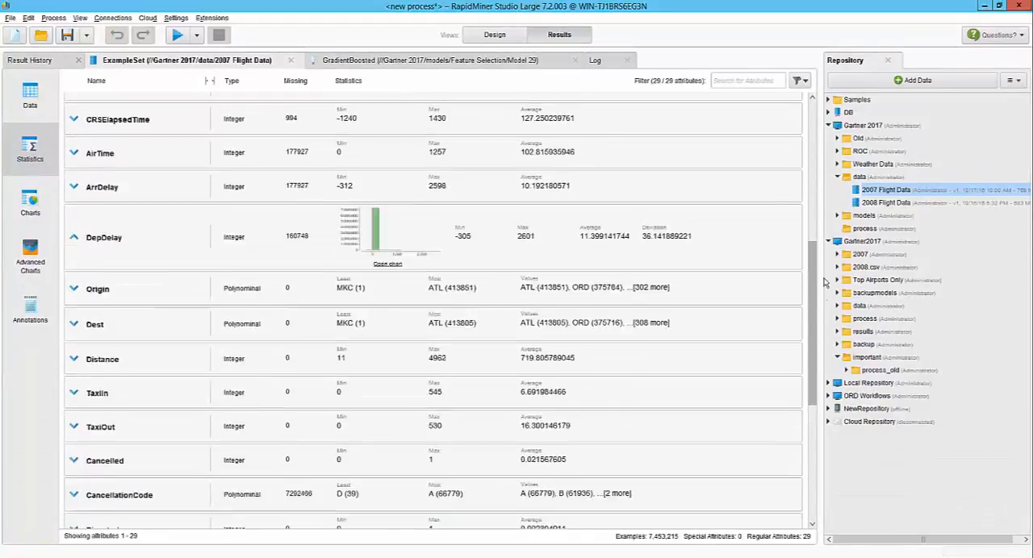
{"action": "scroll", "scroll_direction": "up", "scroll_amount": 3}
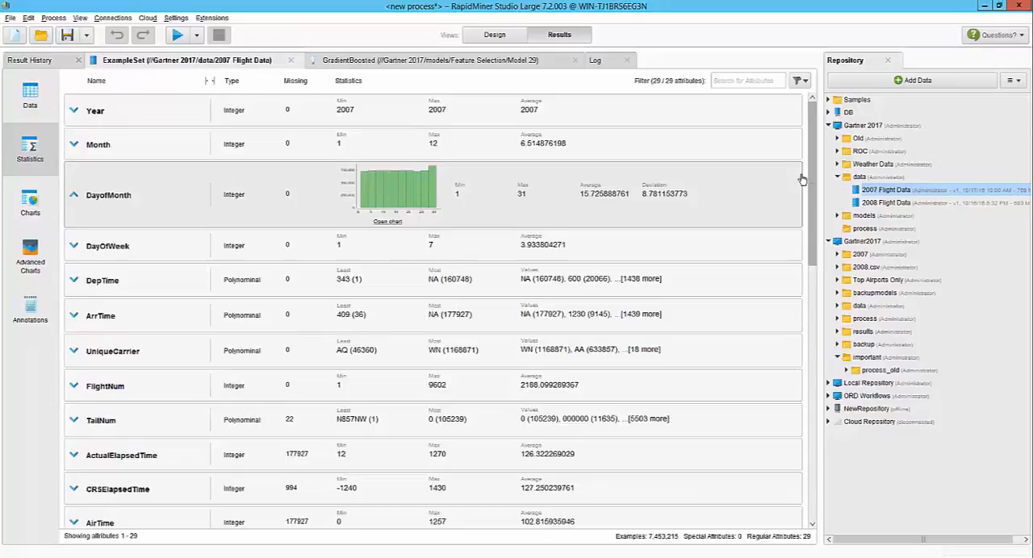
{"action": "scroll", "scroll_direction": "down", "scroll_amount": 3}
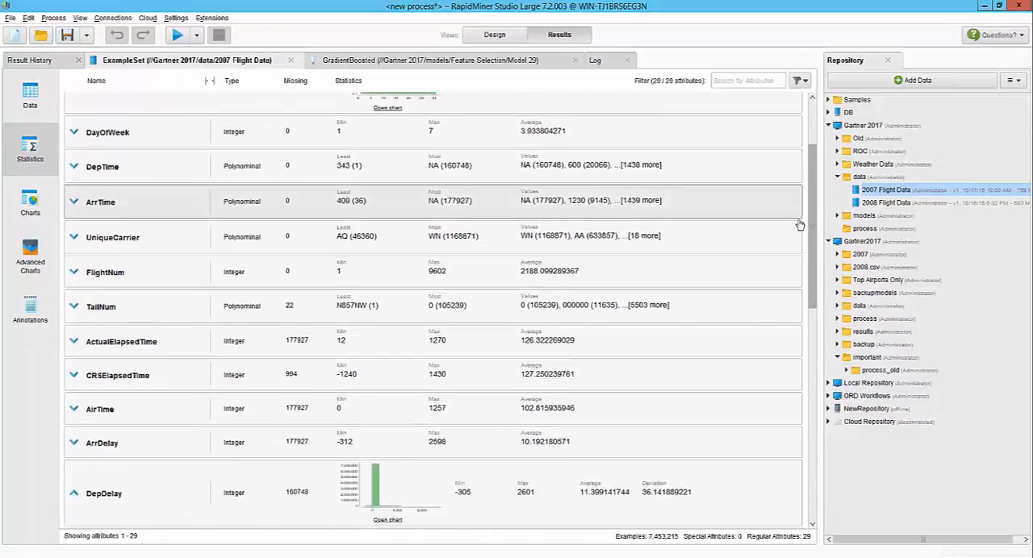
{"action": "scroll", "scroll_direction": "down", "scroll_amount": 3}
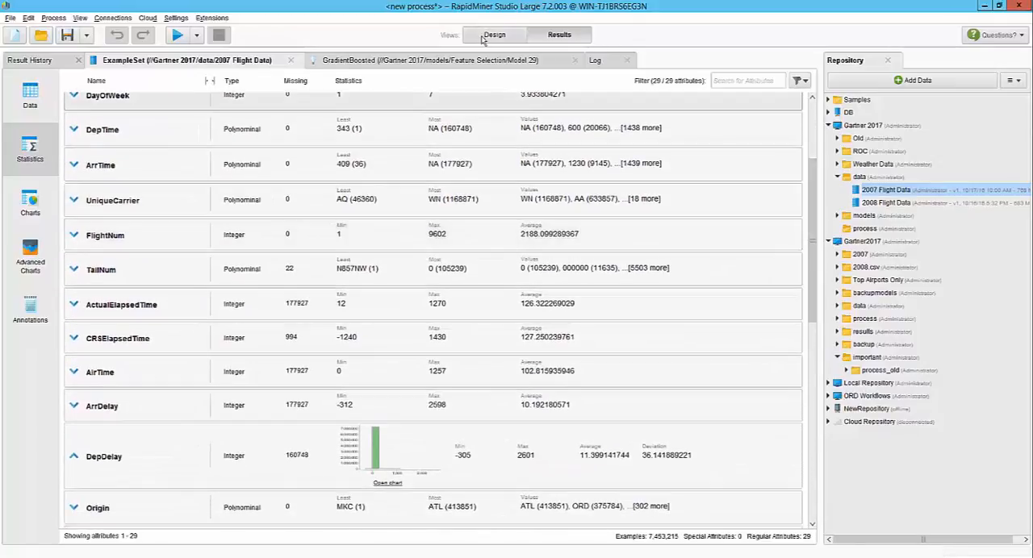
{"action": "left_click", "coordinate": [494, 34]}
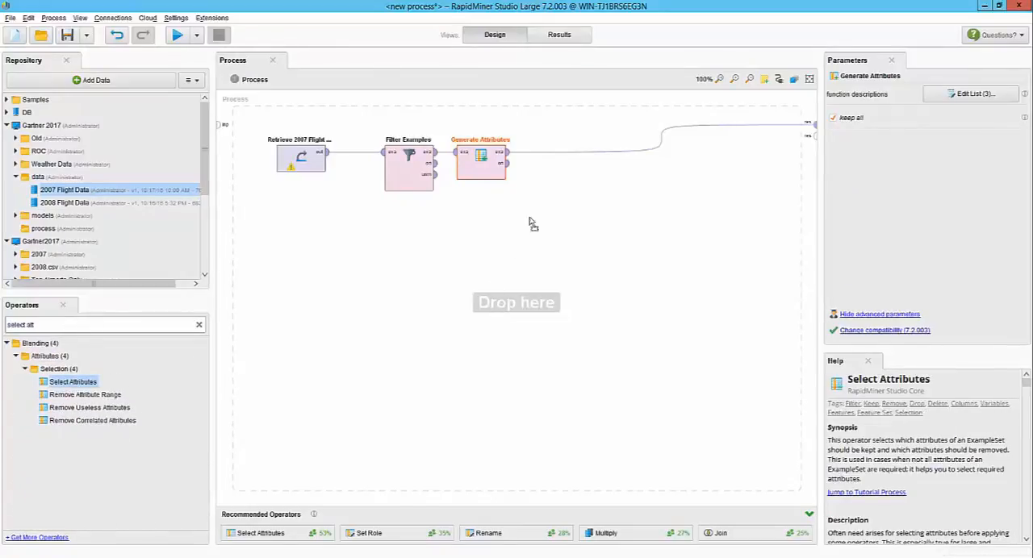
Place Select Attributes after Generate Attributes and browse related attribute-removal help
{"action": "left_click_drag", "start_coordinate": [73, 381], "coordinate": [552, 153]}
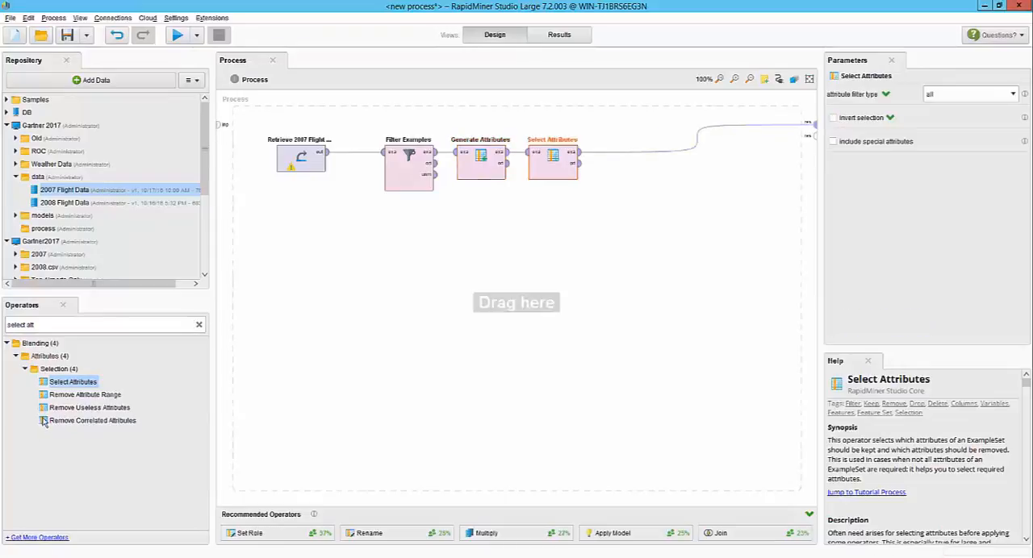
{"action": "left_click", "coordinate": [85, 395]}
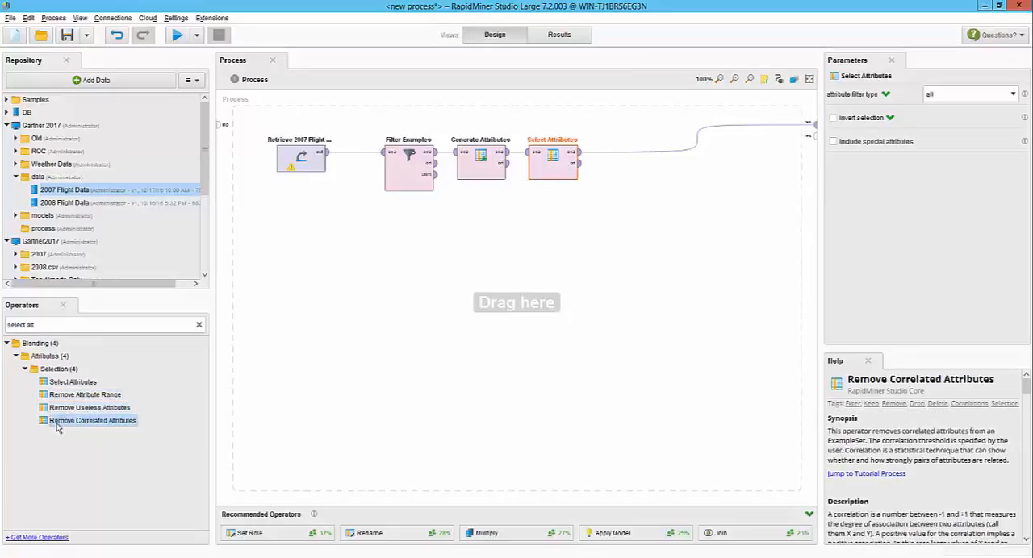
{"action": "left_click", "coordinate": [89, 408]}
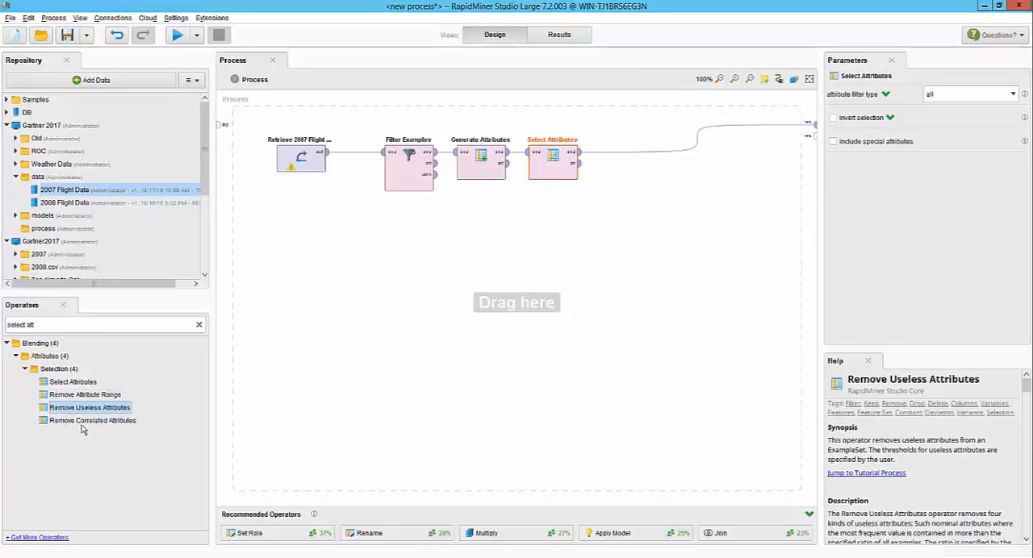
{"action": "left_click", "coordinate": [91, 420]}
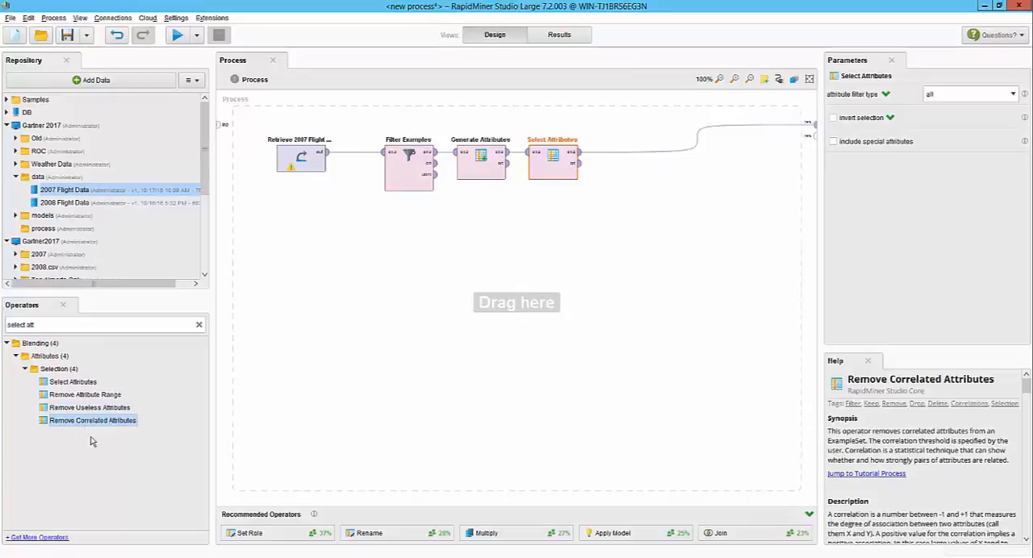
Set the attribute filter type to subset and bring up the attribute picker
{"action": "left_click", "coordinate": [552, 155]}
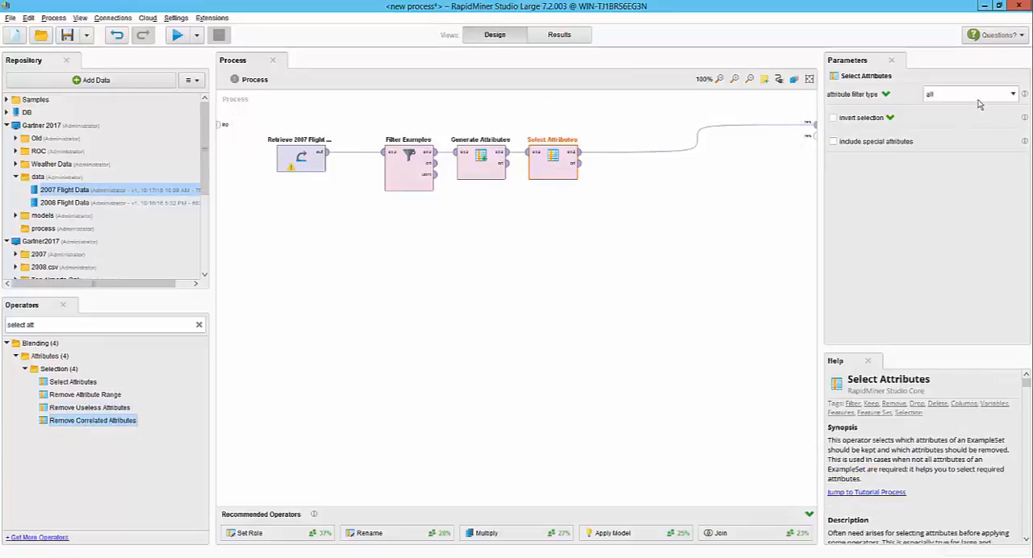
{"action": "left_click", "coordinate": [969, 94]}
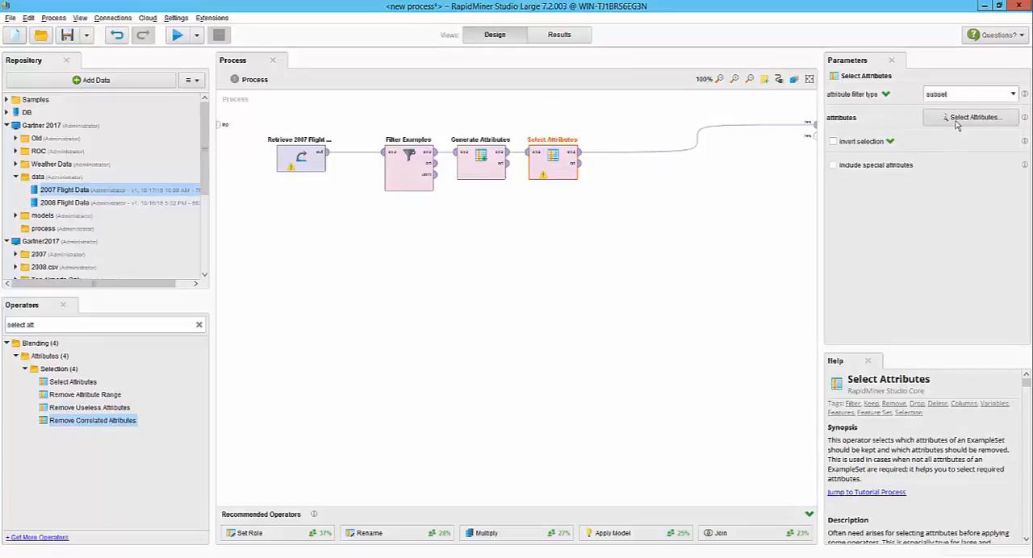
{"action": "left_click", "coordinate": [974, 117]}
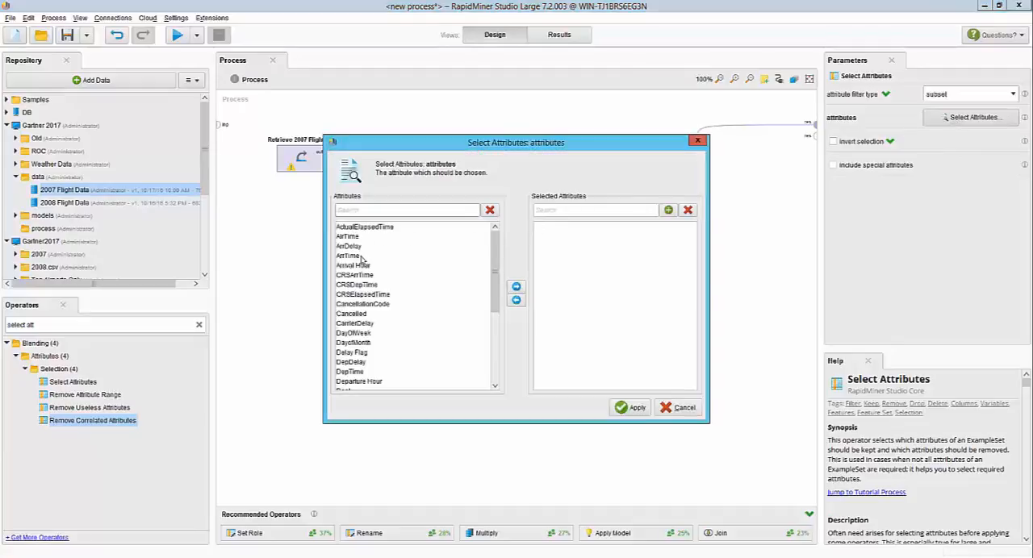
Keep nine attributes, including Arrival Hour, Departure Hour and Year, and apply the selection
{"action": "double_click", "coordinate": [352, 265]}
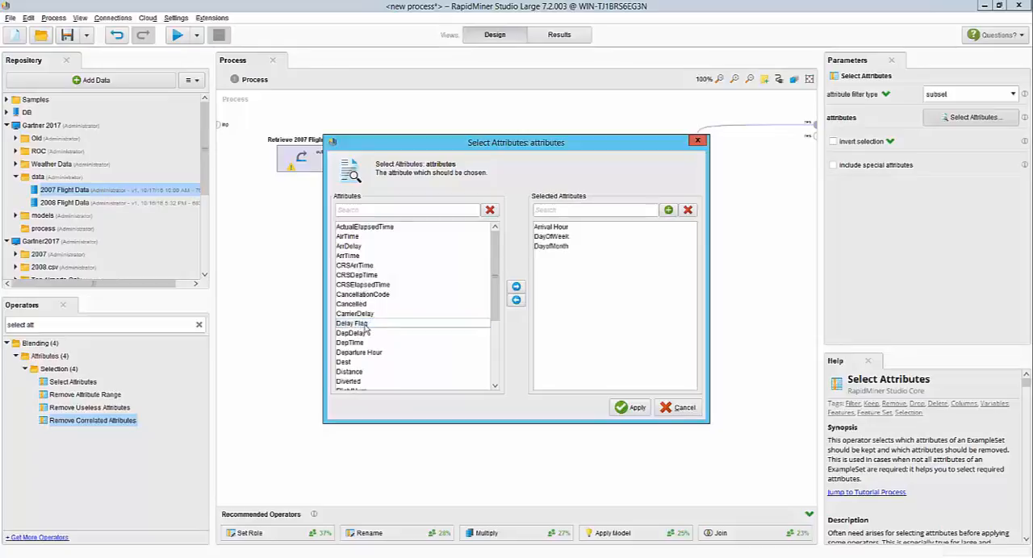
{"action": "left_click", "coordinate": [359, 353]}
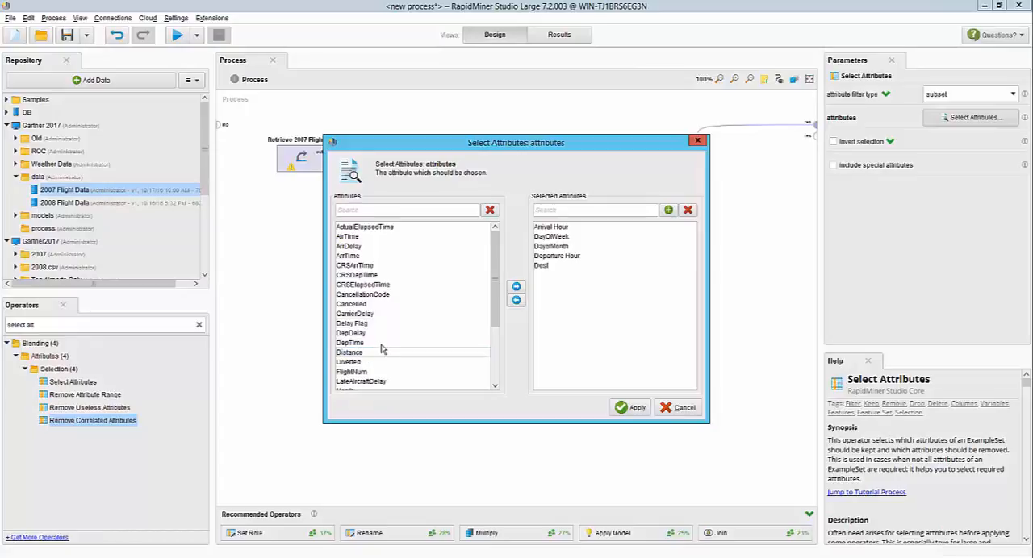
{"action": "scroll", "scroll_direction": "down", "scroll_amount": 3}
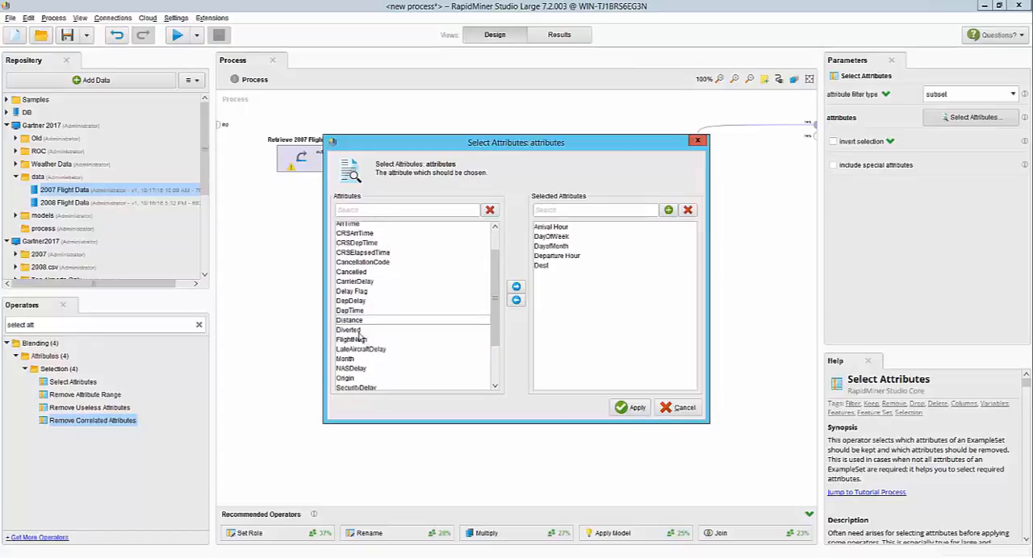
{"action": "scroll", "scroll_direction": "down", "scroll_amount": 3}
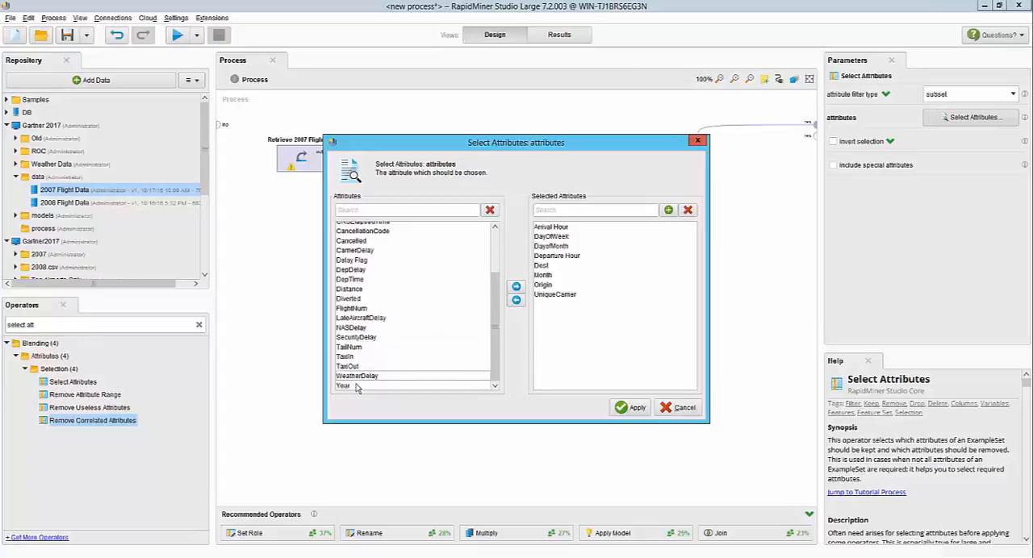
{"action": "left_click", "coordinate": [516, 286]}
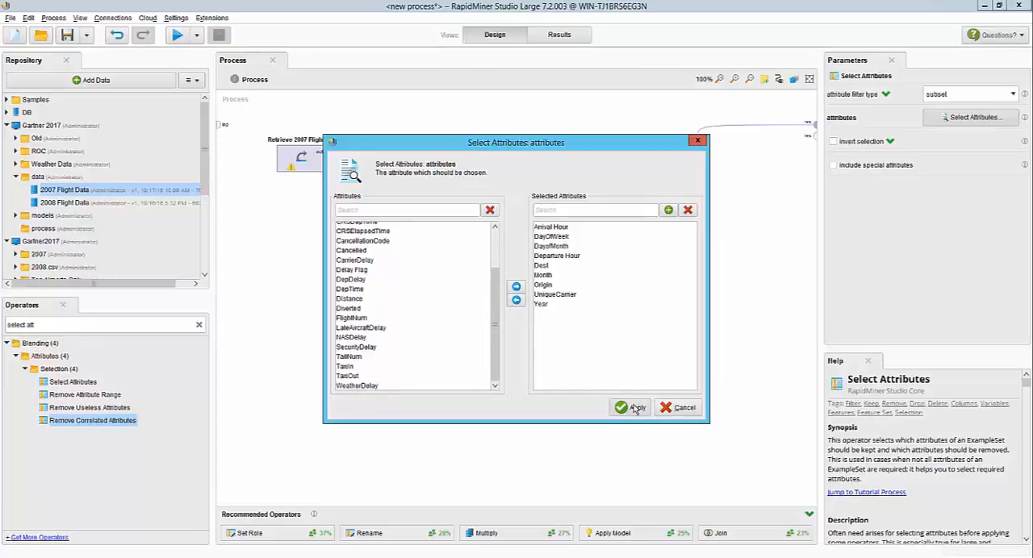
{"action": "left_click", "coordinate": [628, 407]}
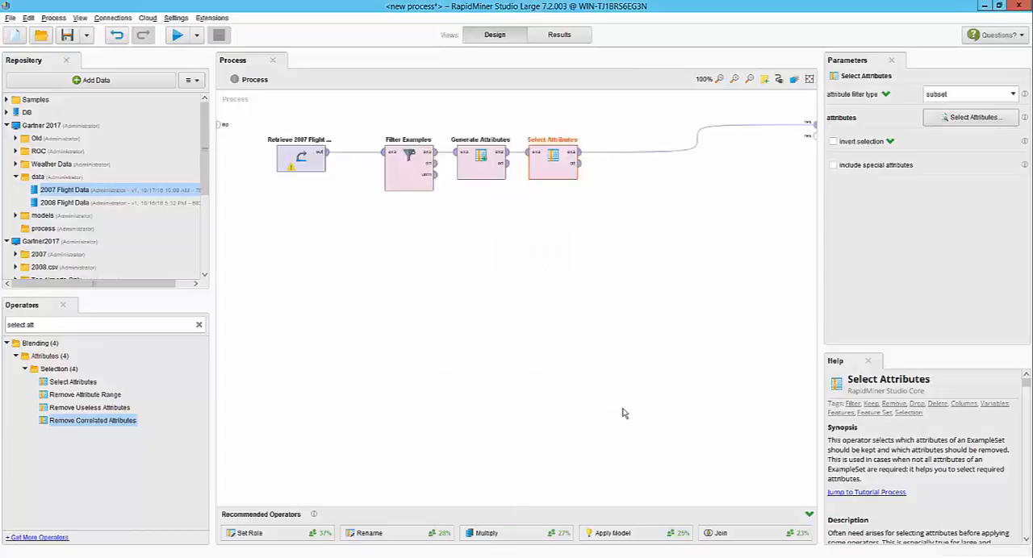
{"action": "left_click", "coordinate": [408, 161]}
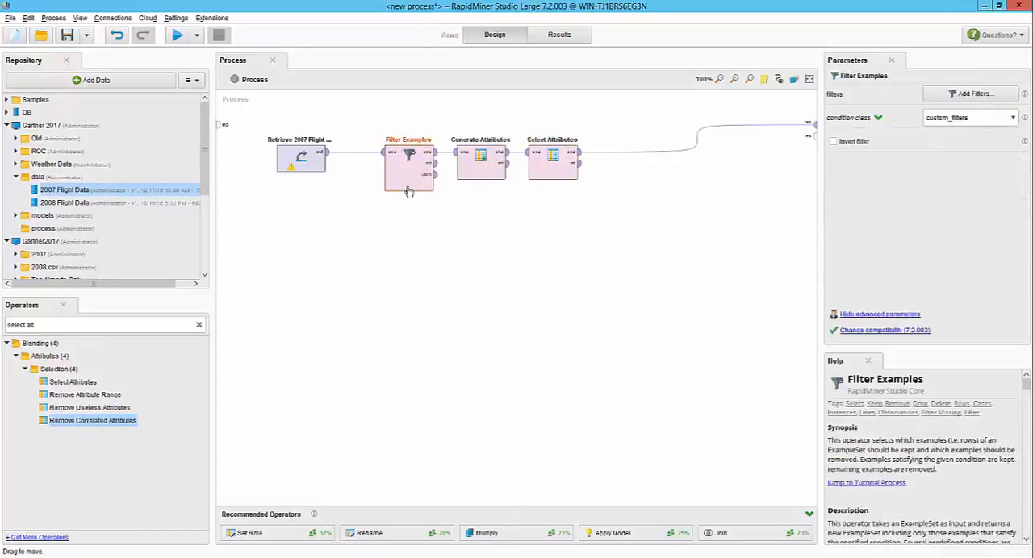
Move the prep operators closer together and attach a 'Data Prep' note to Filter Examples
{"action": "left_click", "coordinate": [444, 153]}
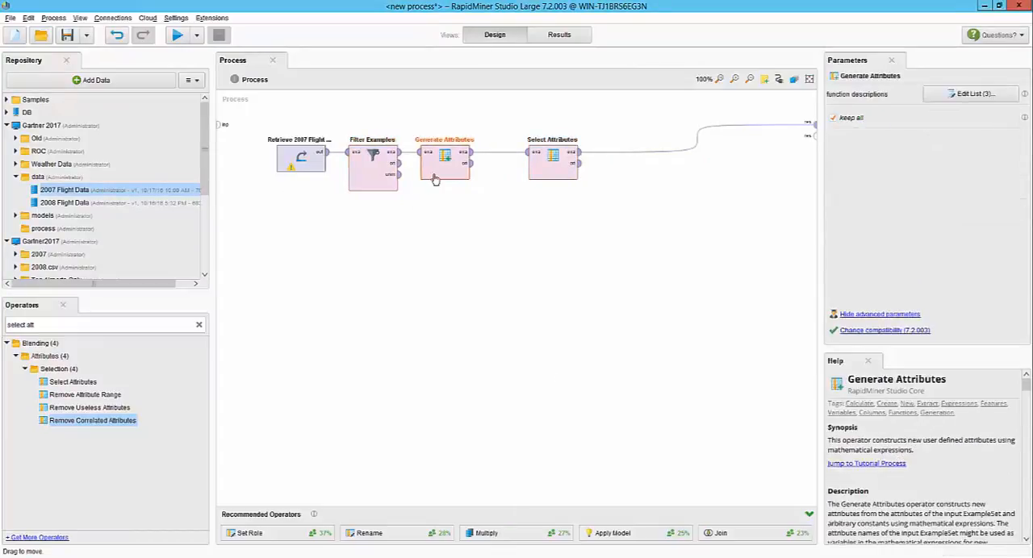
{"action": "left_click", "coordinate": [372, 157]}
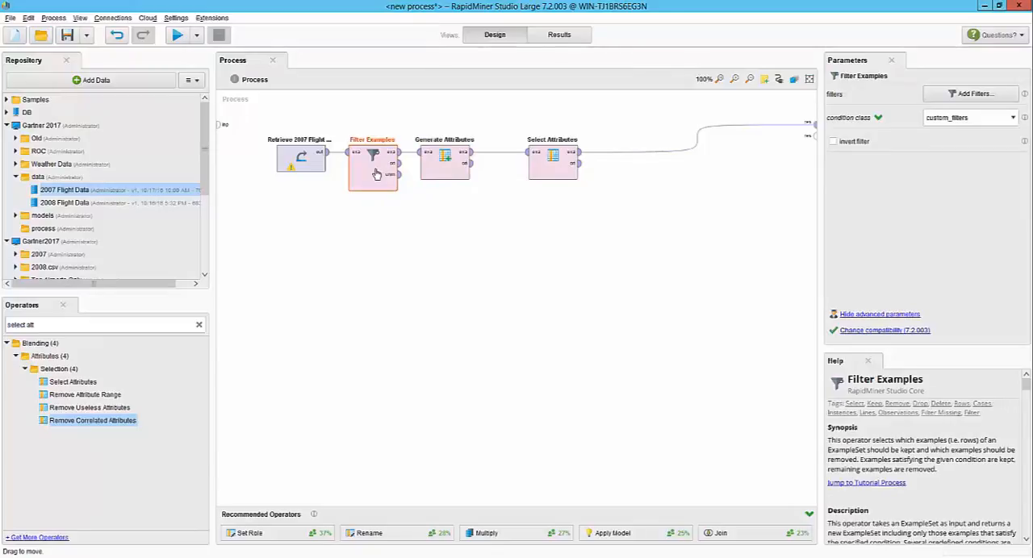
{"action": "left_click", "coordinate": [443, 157]}
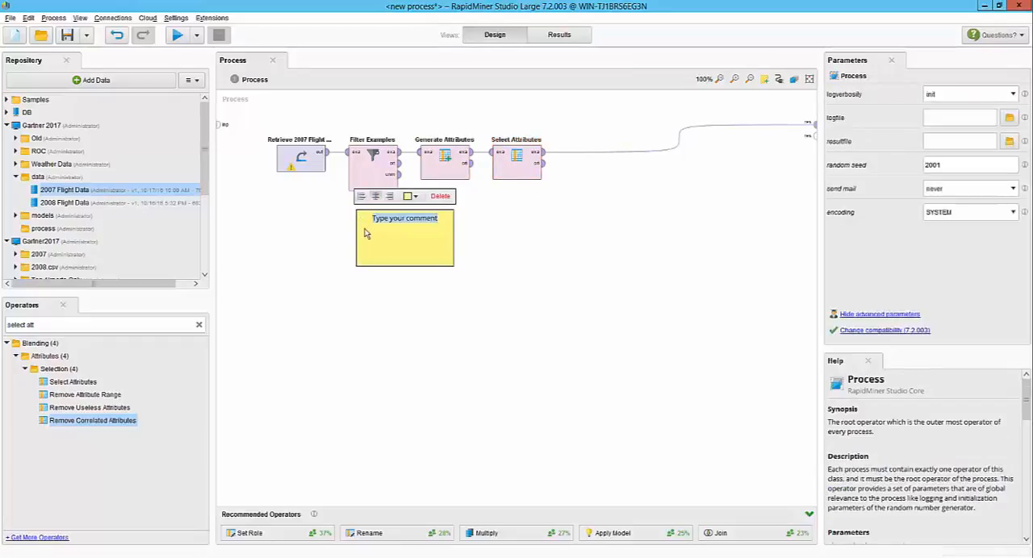
{"action": "type", "text": "Data Prep"}
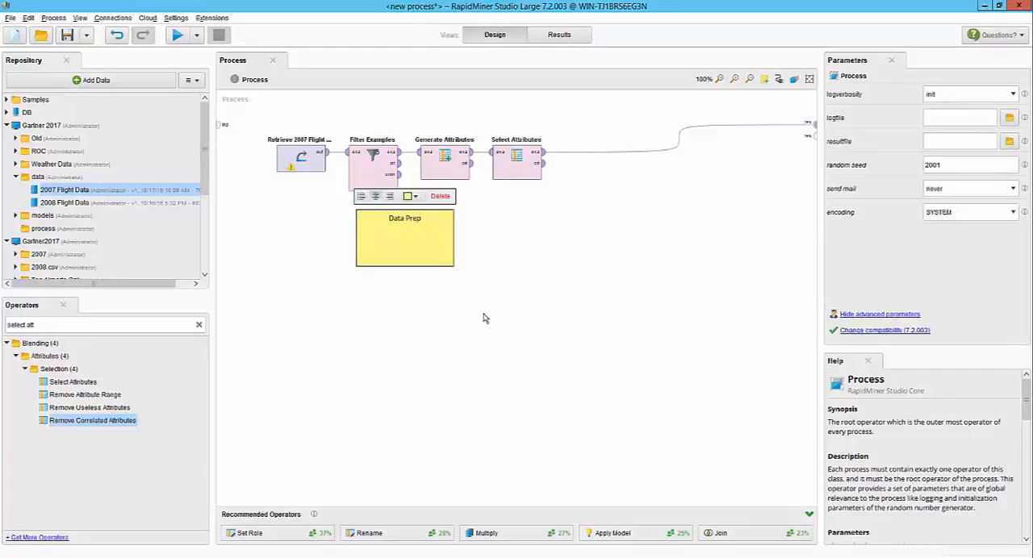
{"action": "left_click_drag", "start_coordinate": [404, 238], "coordinate": [372, 197]}
{"action": "type", "text": "set role"}
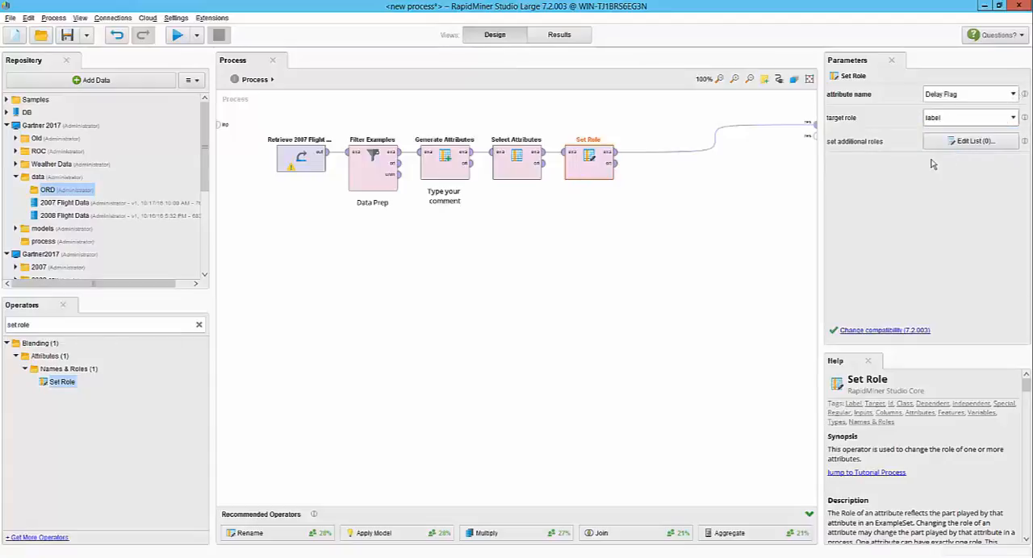
Open and confirm Set Role's additional roles list, with Delay Flag as label
{"action": "left_click", "coordinate": [972, 141]}
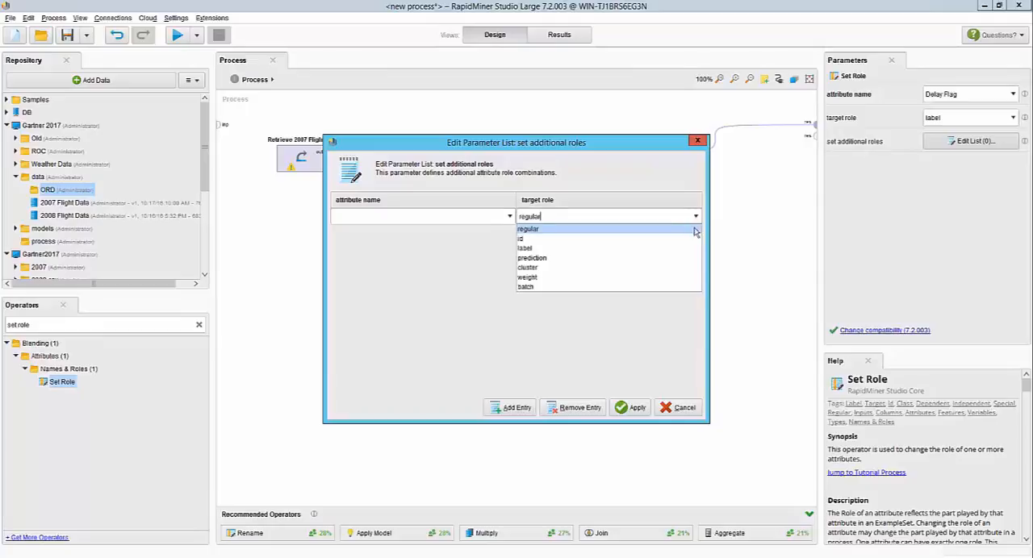
{"action": "left_click", "coordinate": [683, 407]}
{"action": "type", "text": "store"}
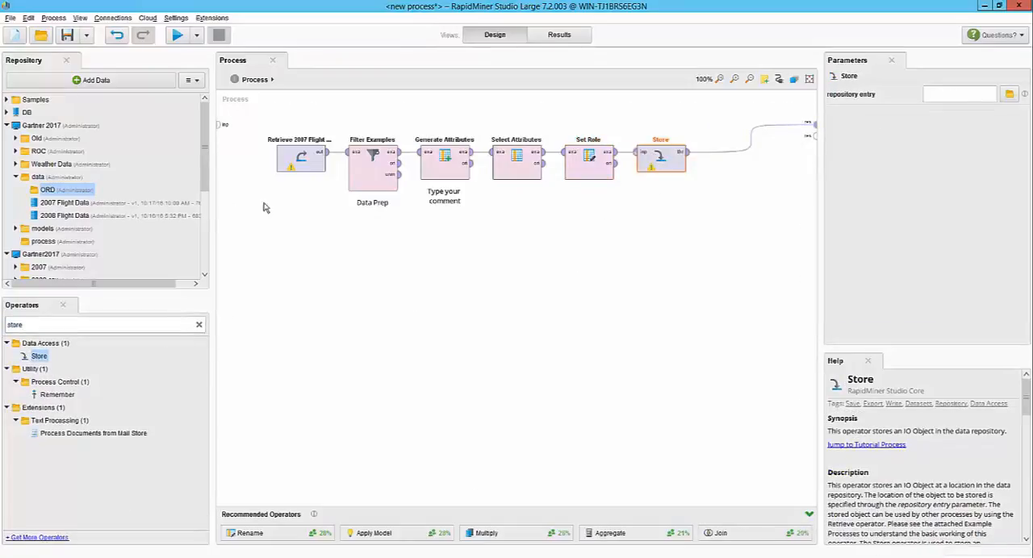
{"action": "mouse_move", "coordinate": [890, 137]}
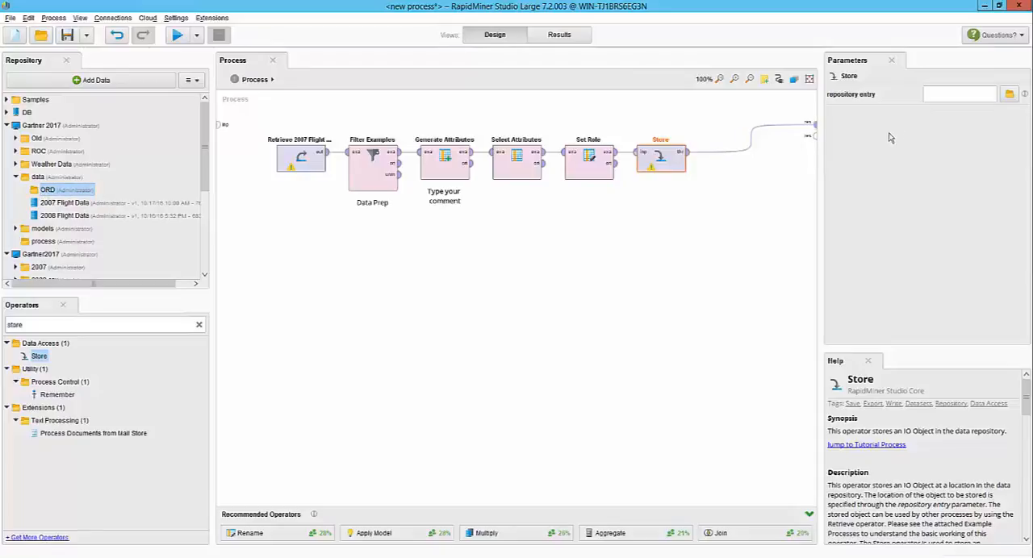
Point the Store repository entry to data/ORD with the name 2007
{"action": "left_click", "coordinate": [1009, 94]}
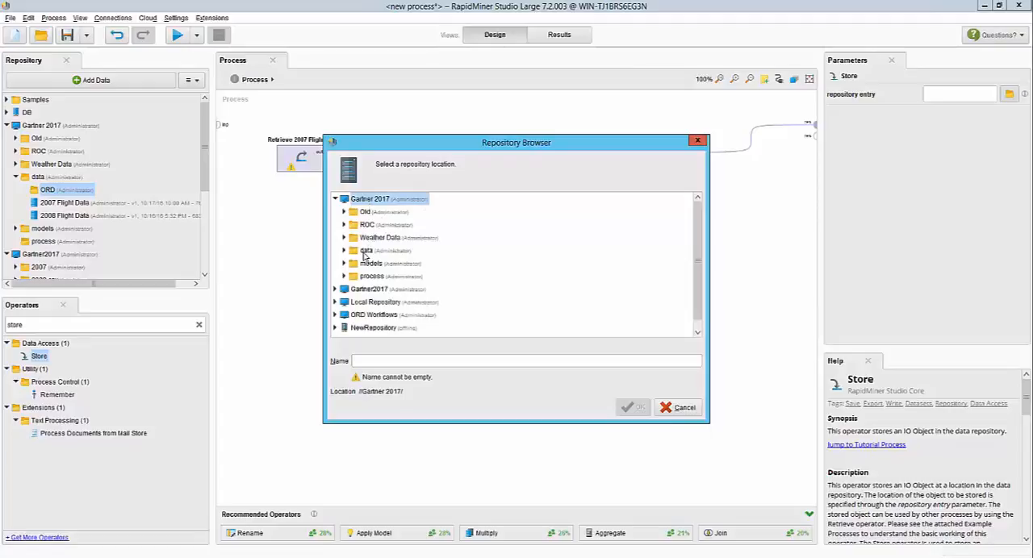
{"action": "left_click", "coordinate": [376, 263]}
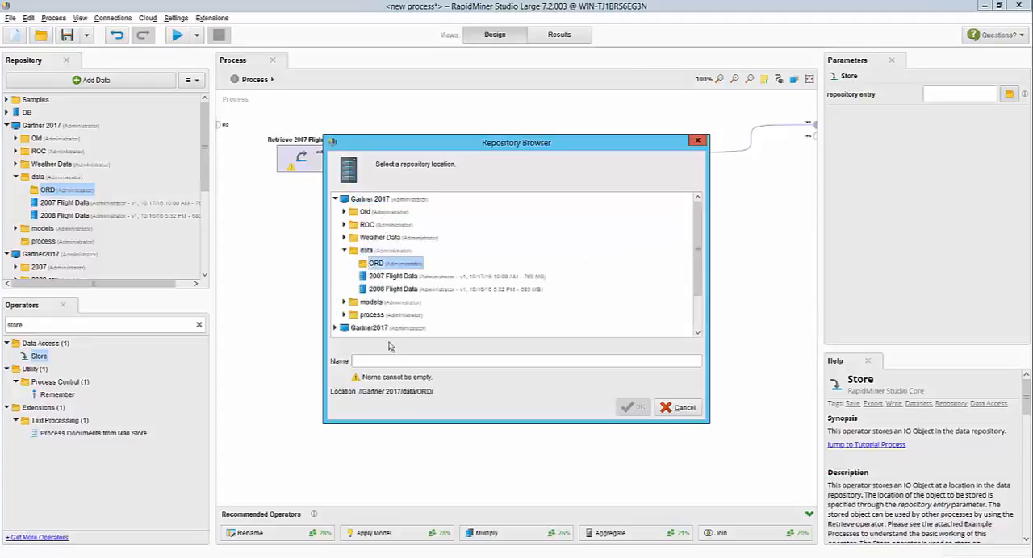
{"action": "type", "text": "2007"}
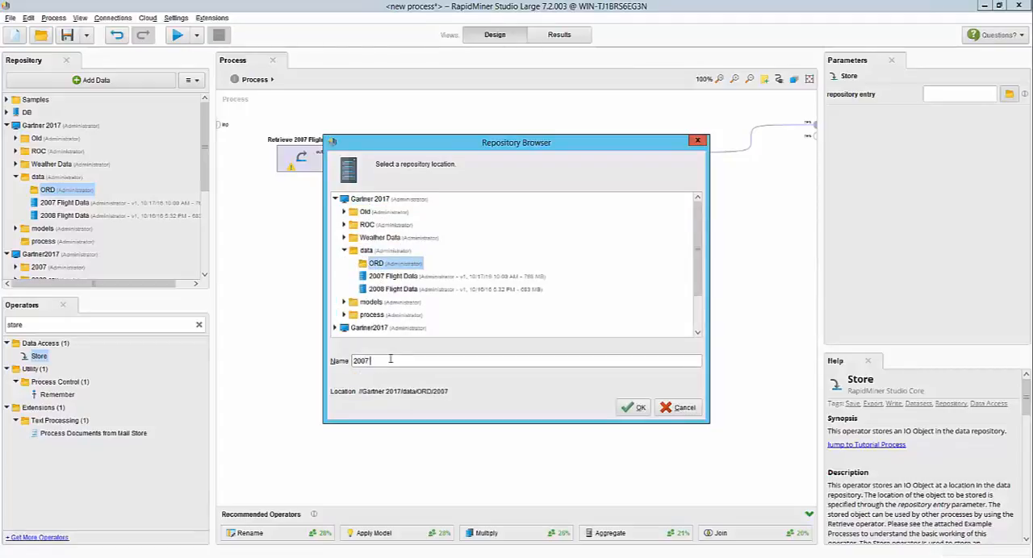
{"action": "left_click", "coordinate": [634, 407]}
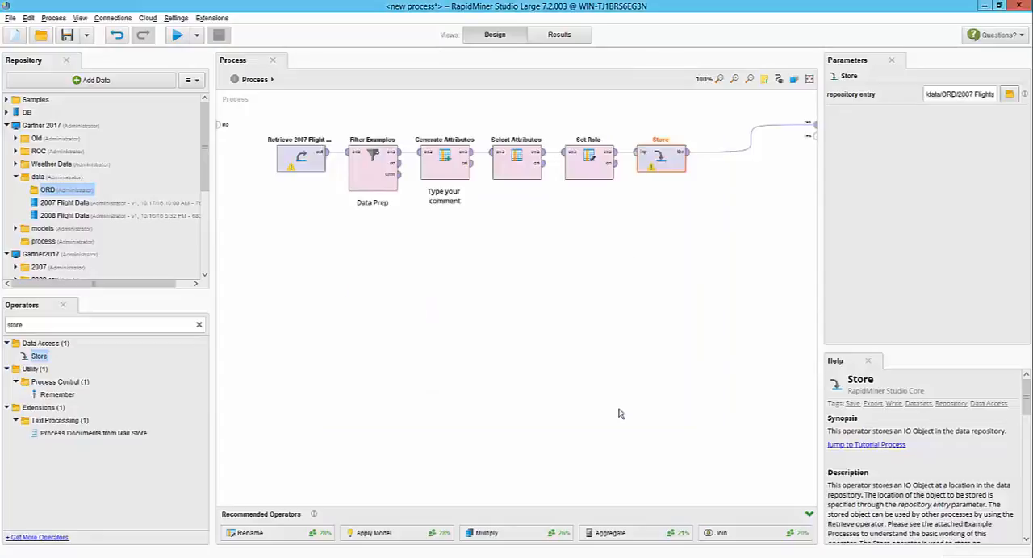
{"action": "mouse_move", "coordinate": [263, 53]}
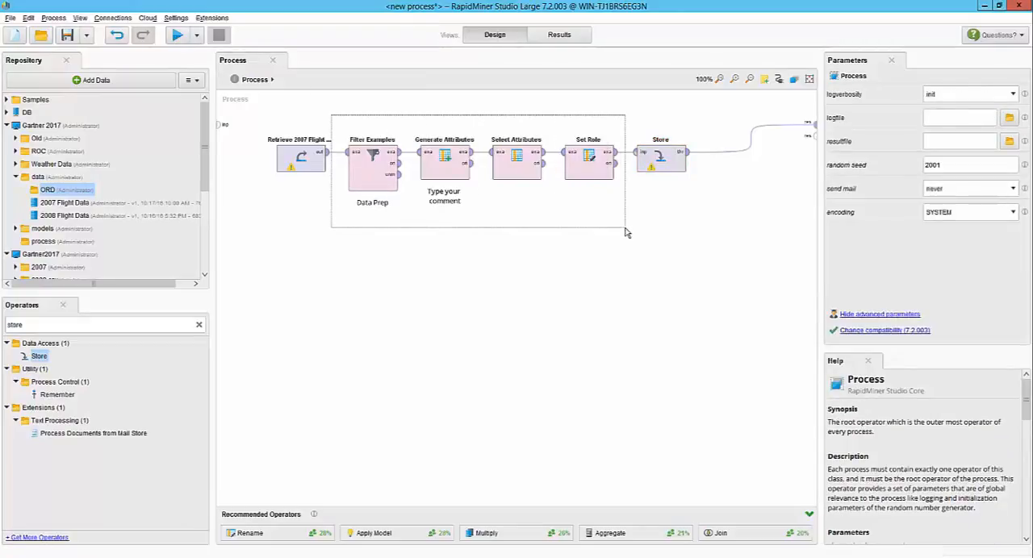
Move the four prep operators into a new subprocess and save it as a building block
{"action": "left_click", "coordinate": [372, 157]}
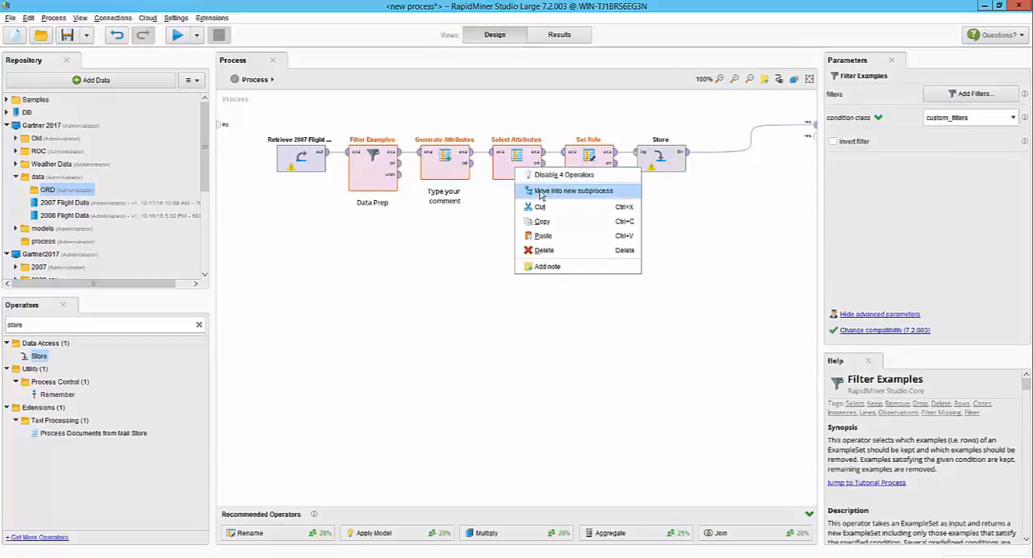
{"action": "left_click", "coordinate": [573, 191]}
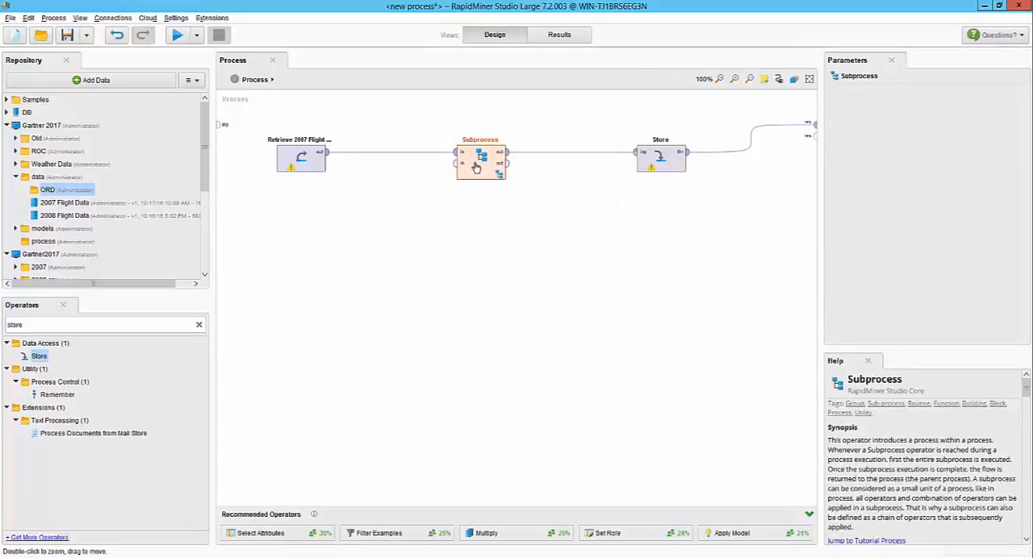
{"action": "right_click", "coordinate": [480, 157]}
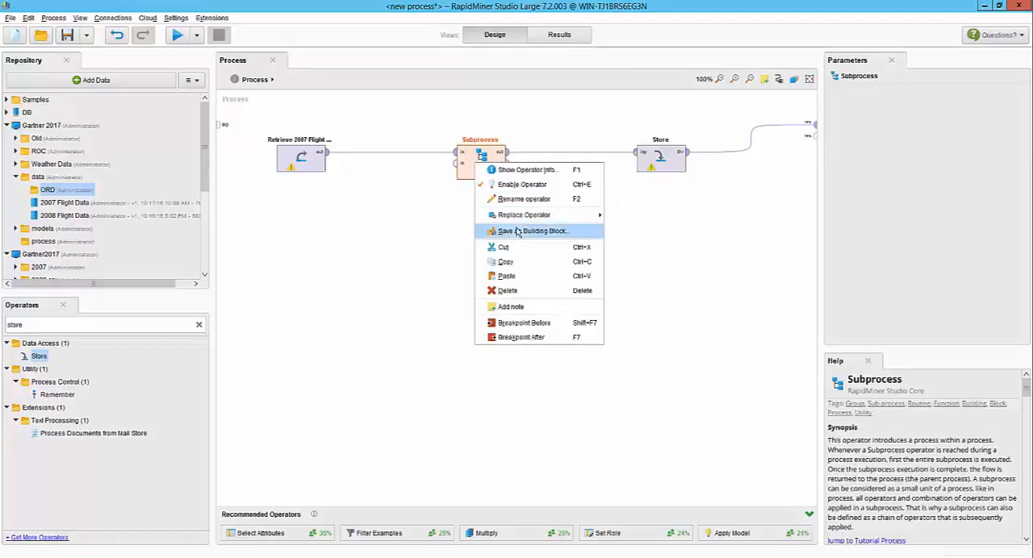
{"action": "left_click", "coordinate": [539, 232]}
{"action": "type", "text": "data prep f"}
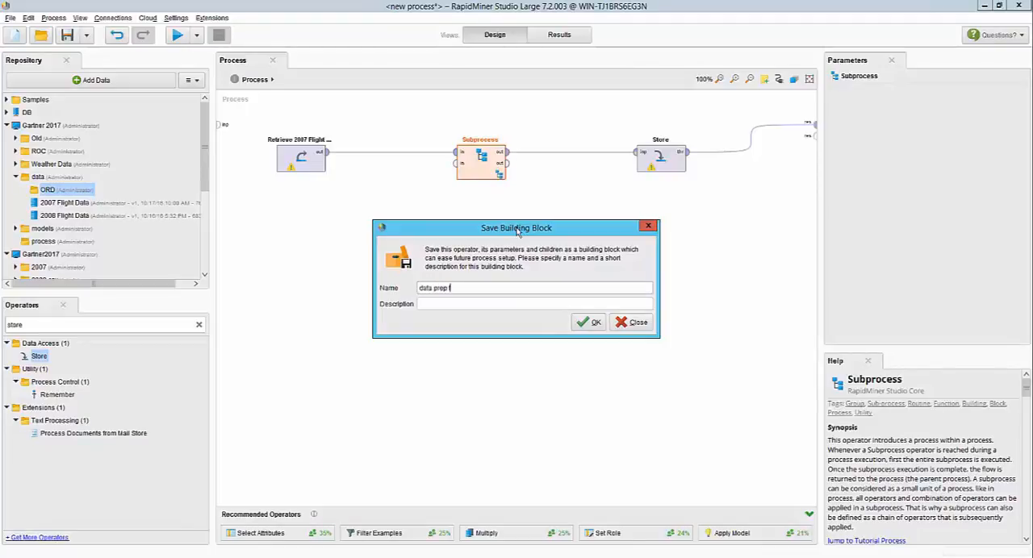
{"action": "type", "text": "or flight"}
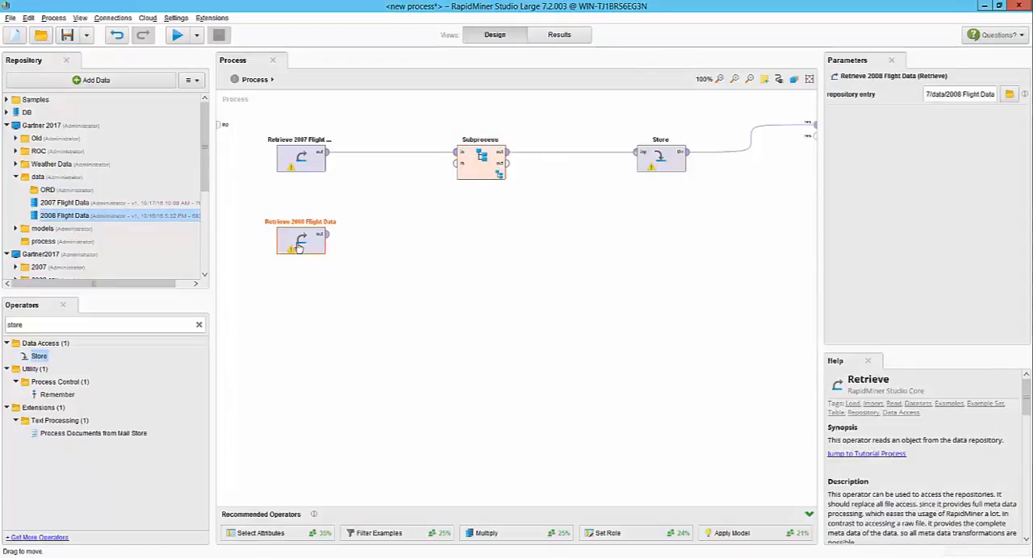
Insert the saved prep building block in the 2008 branch and connect Subprocess (2) to Store (2)
{"action": "left_click", "coordinate": [480, 157]}
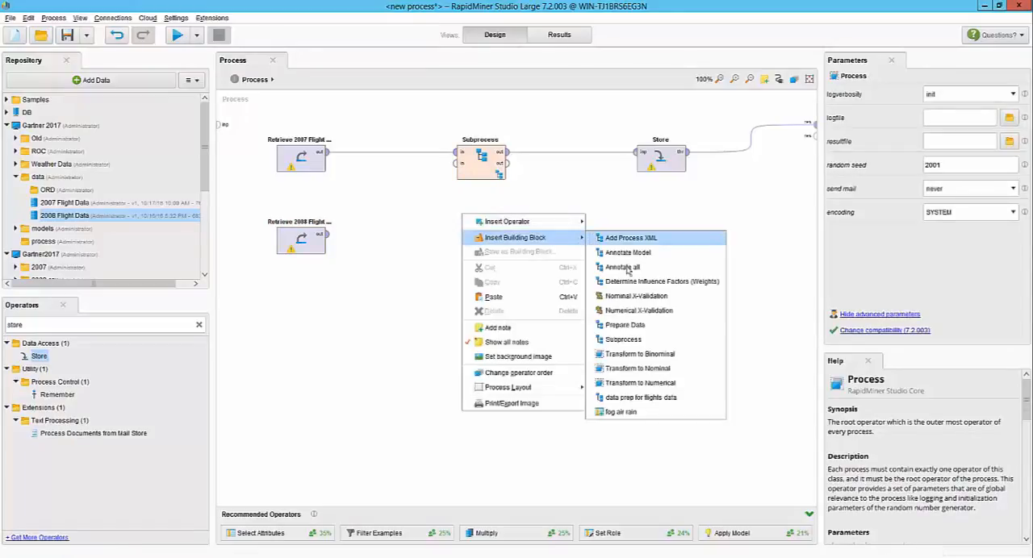
{"action": "left_click", "coordinate": [622, 339]}
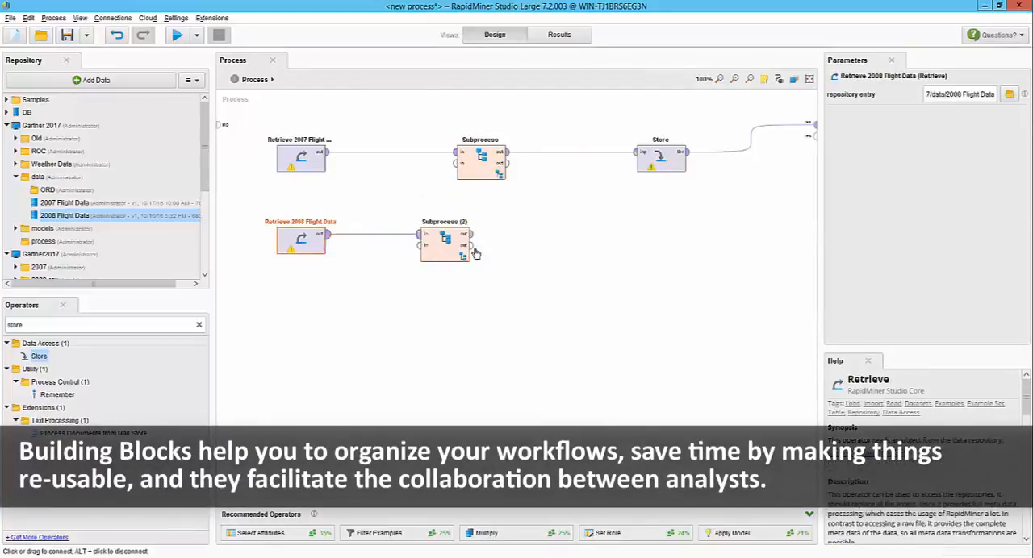
{"action": "left_click", "coordinate": [660, 158]}
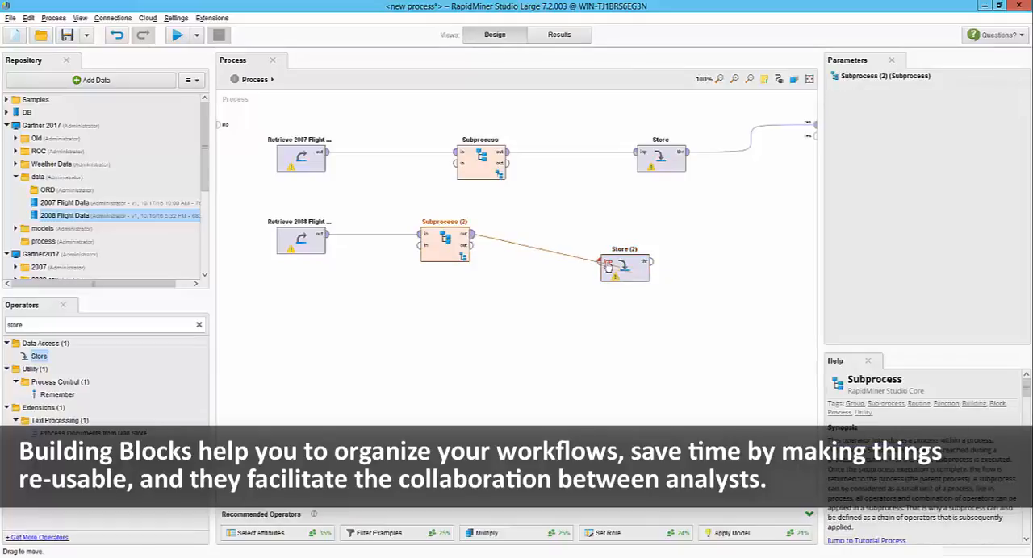
{"action": "left_click", "coordinate": [624, 267]}
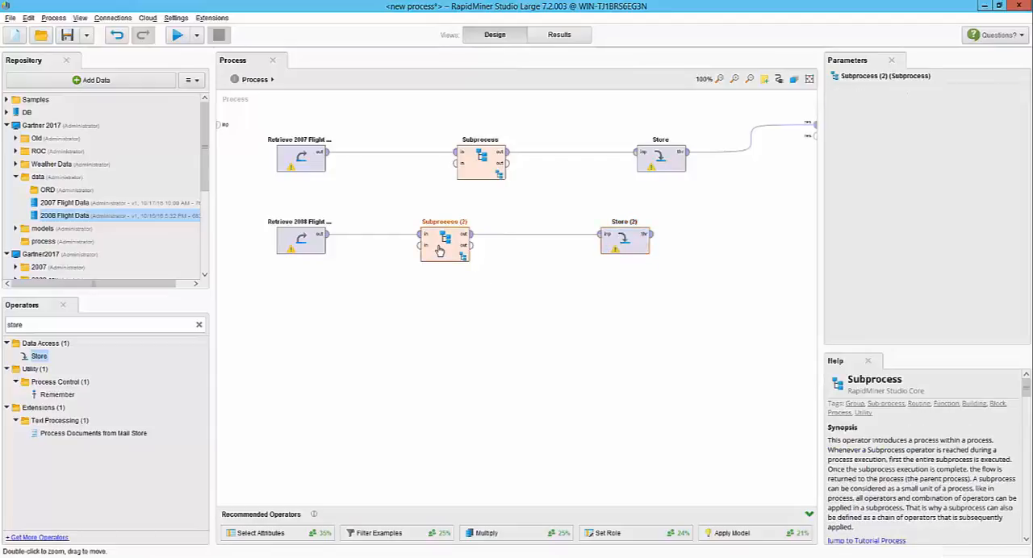
{"action": "right_click", "coordinate": [444, 243]}
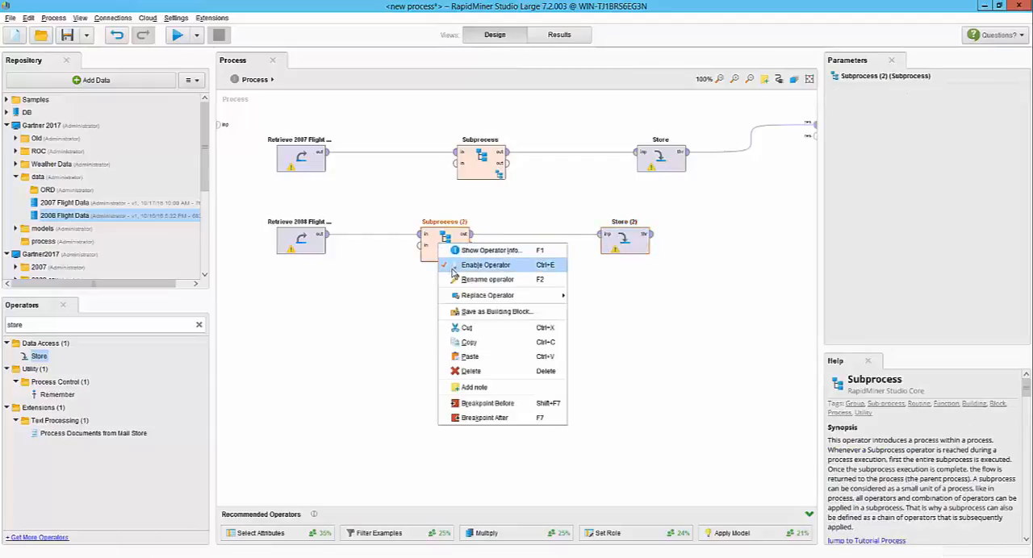
{"action": "mouse_move", "coordinate": [496, 311]}
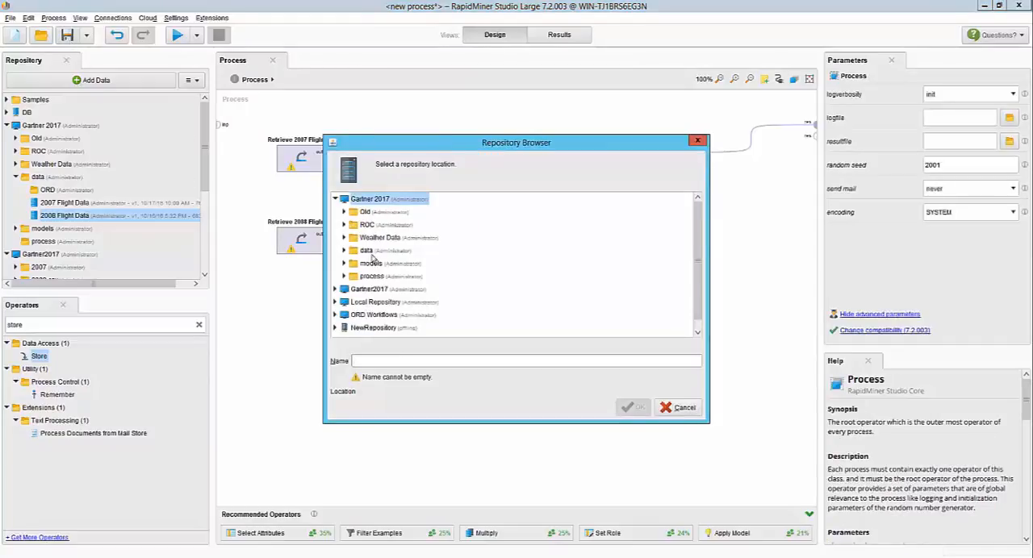
Save the process to Gartner 2017/process as '001 Prep flights data'
{"action": "left_click", "coordinate": [372, 276]}
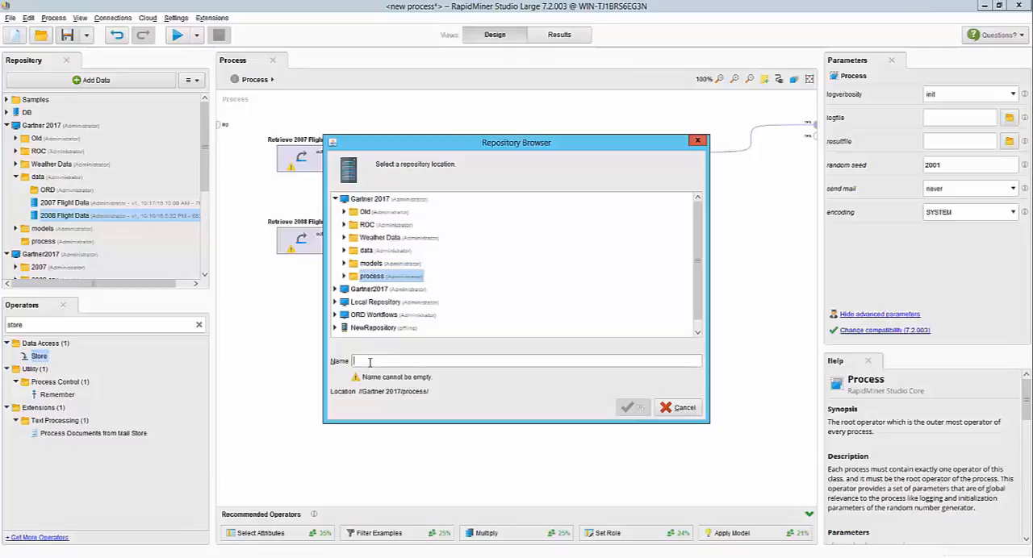
{"action": "type", "text": "Prep flights data"}
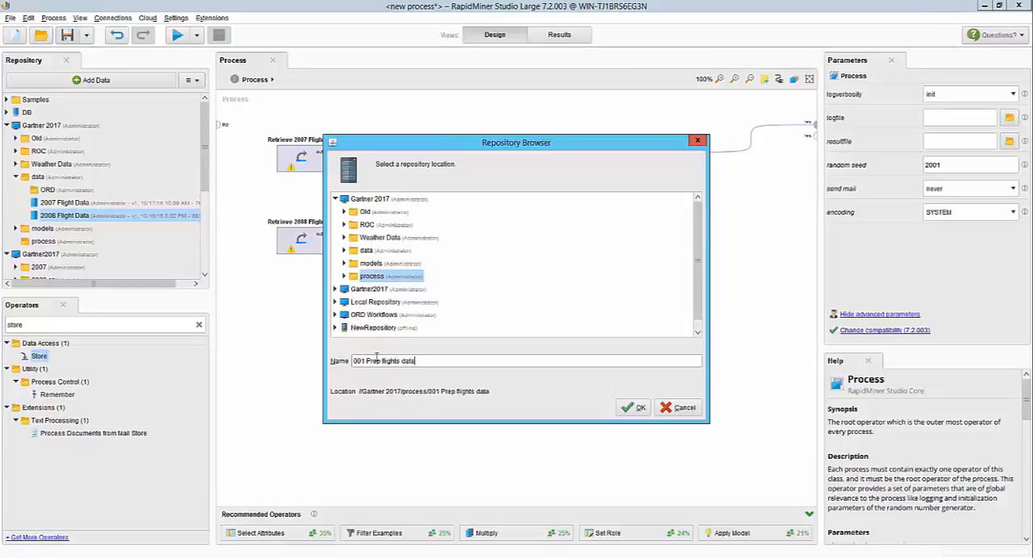
{"action": "left_click", "coordinate": [634, 407]}
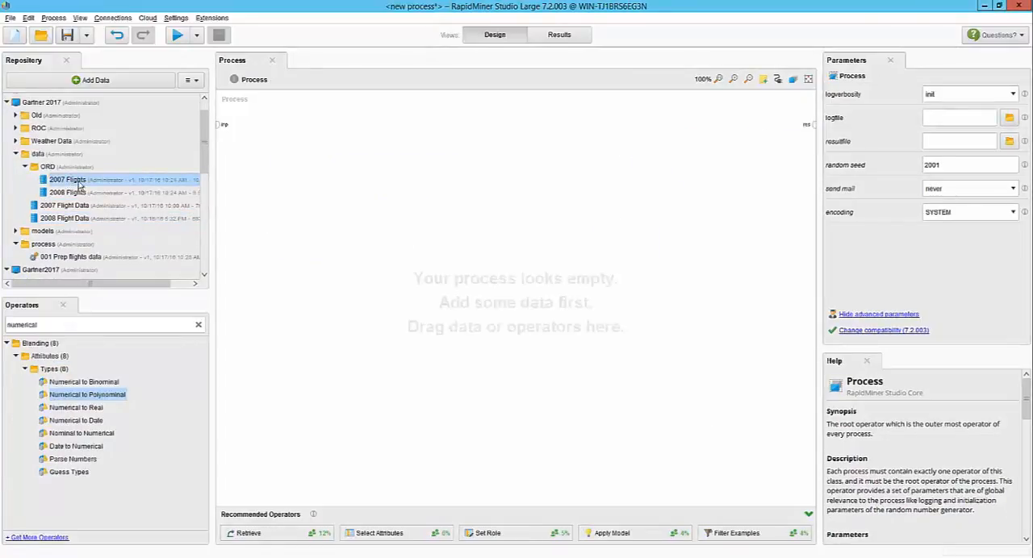
{"action": "mouse_move", "coordinate": [311, 168]}
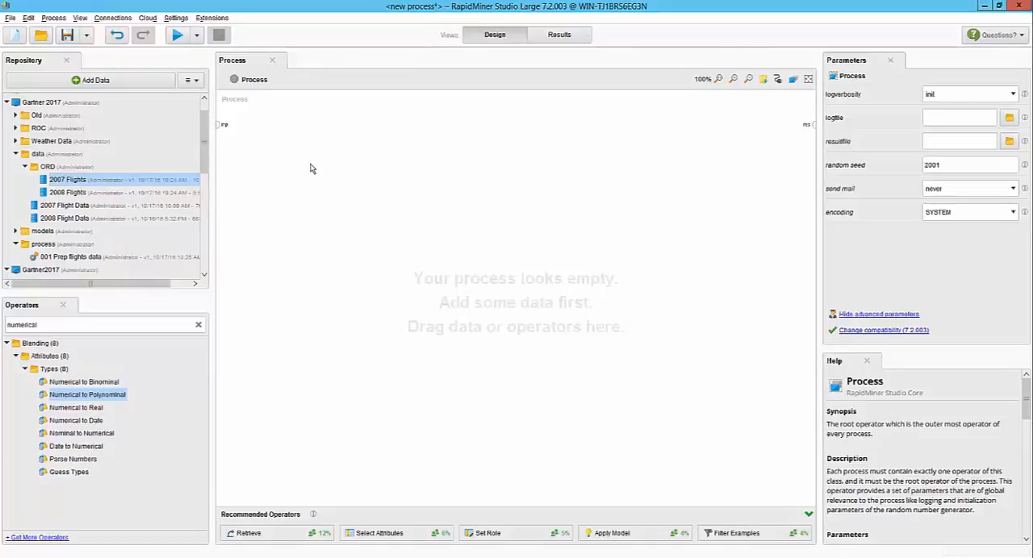
{"action": "mouse_move", "coordinate": [67, 179]}
{"action": "type", "text": "filter"}
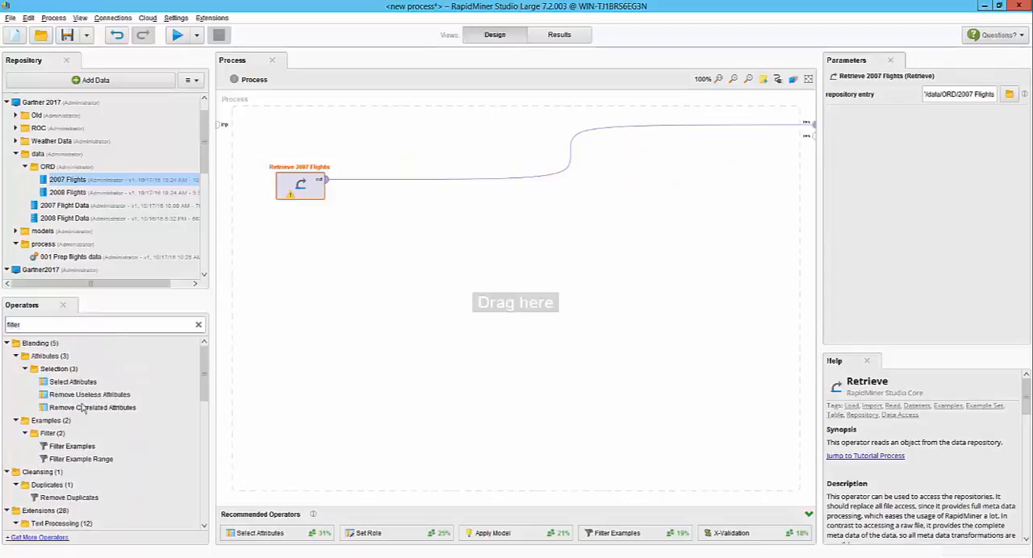
Filter ORD 2007 Flights on Delay Flag with Filter Examples and run the process
{"action": "left_click", "coordinate": [71, 446]}
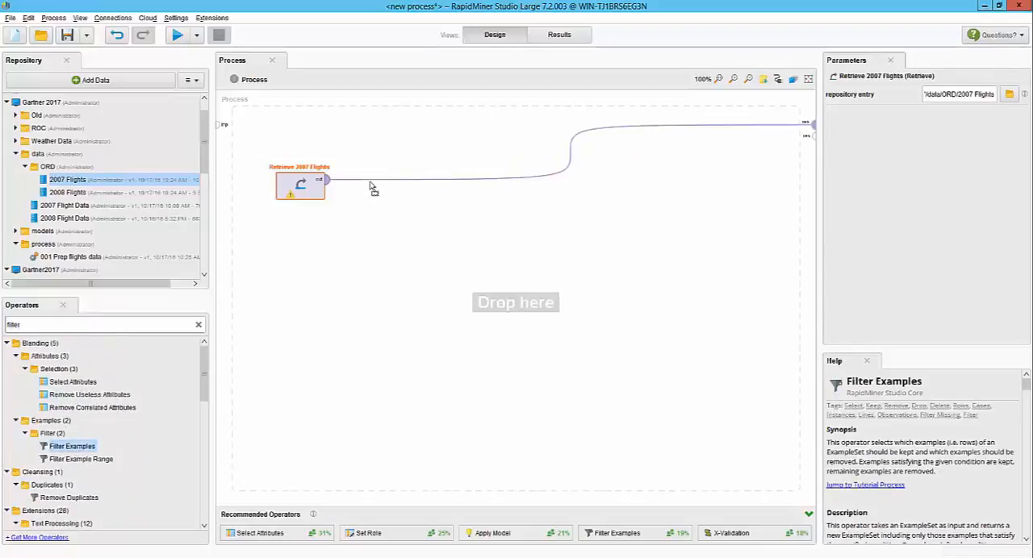
{"action": "left_click", "coordinate": [401, 188]}
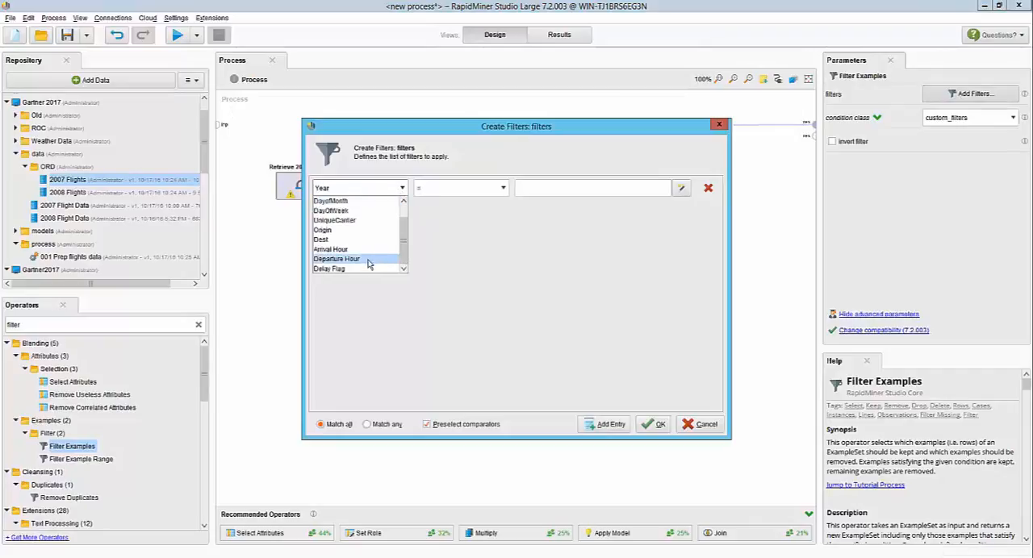
{"action": "left_click", "coordinate": [328, 268]}
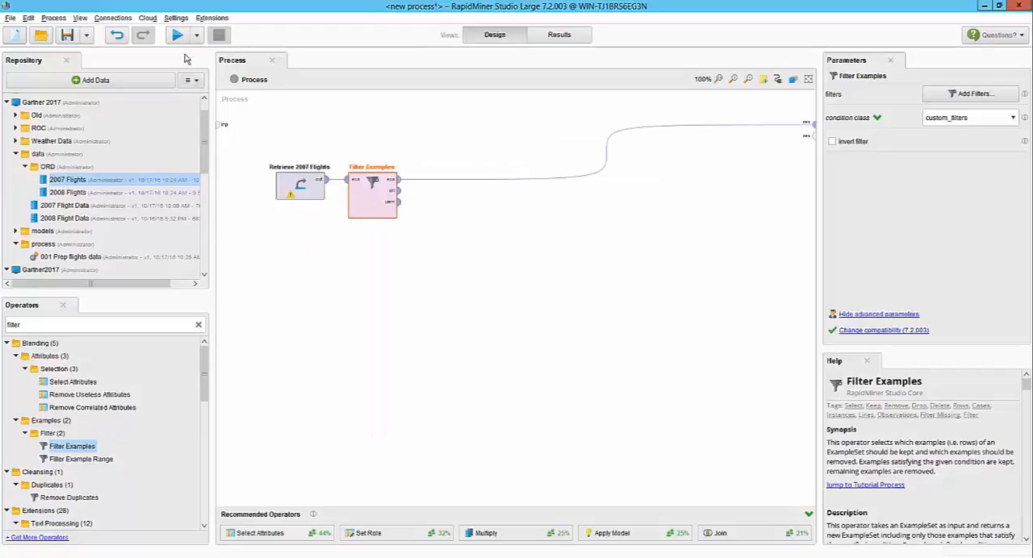
{"action": "left_click", "coordinate": [177, 34]}
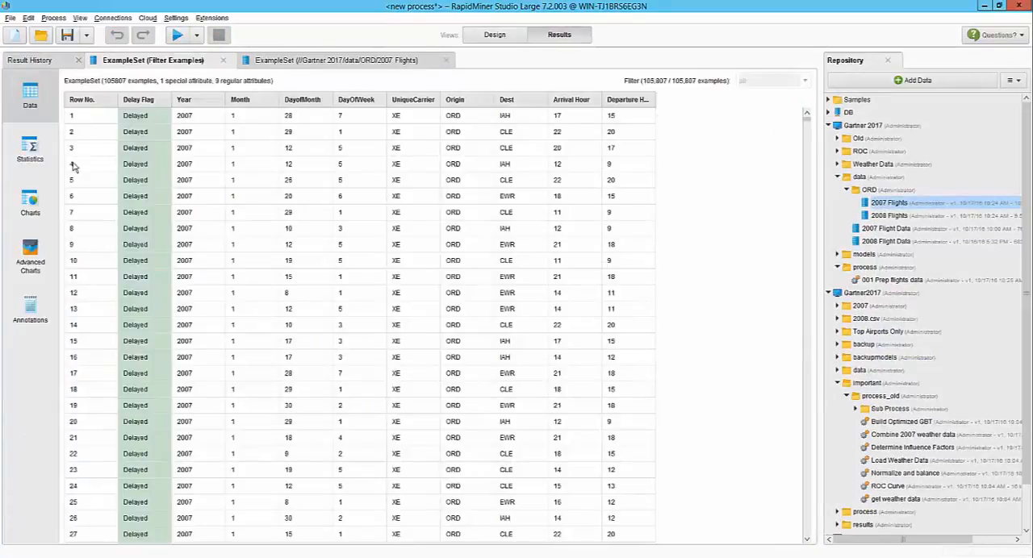
Show the filtered 2007 flight data as a Histogram chart
{"action": "left_click", "coordinate": [30, 202]}
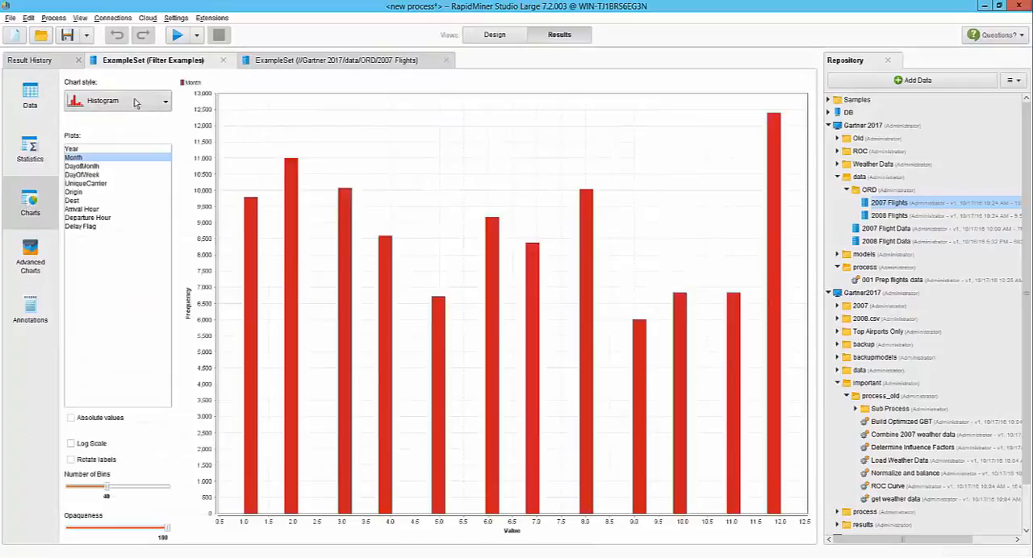
{"action": "left_click", "coordinate": [165, 100]}
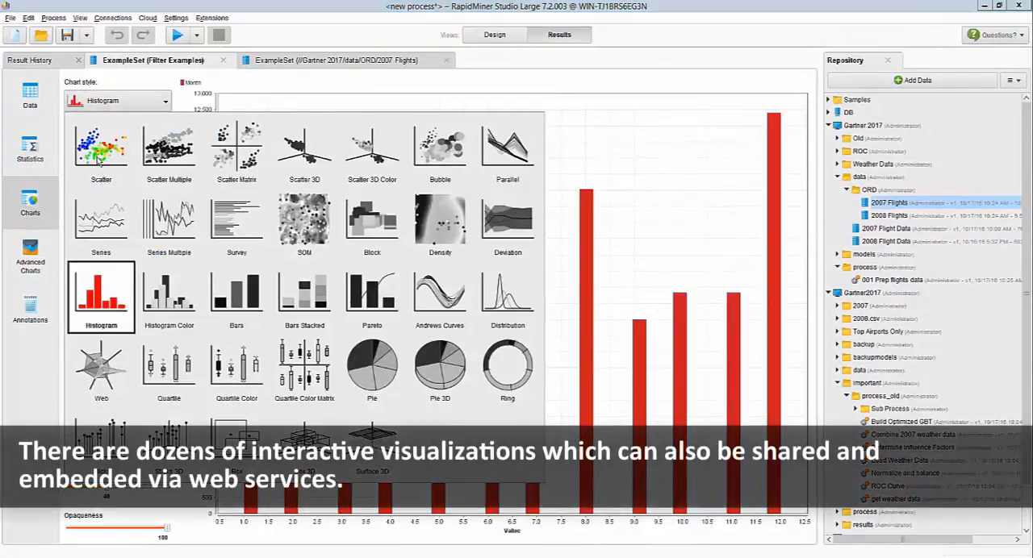
{"action": "left_click", "coordinate": [101, 297]}
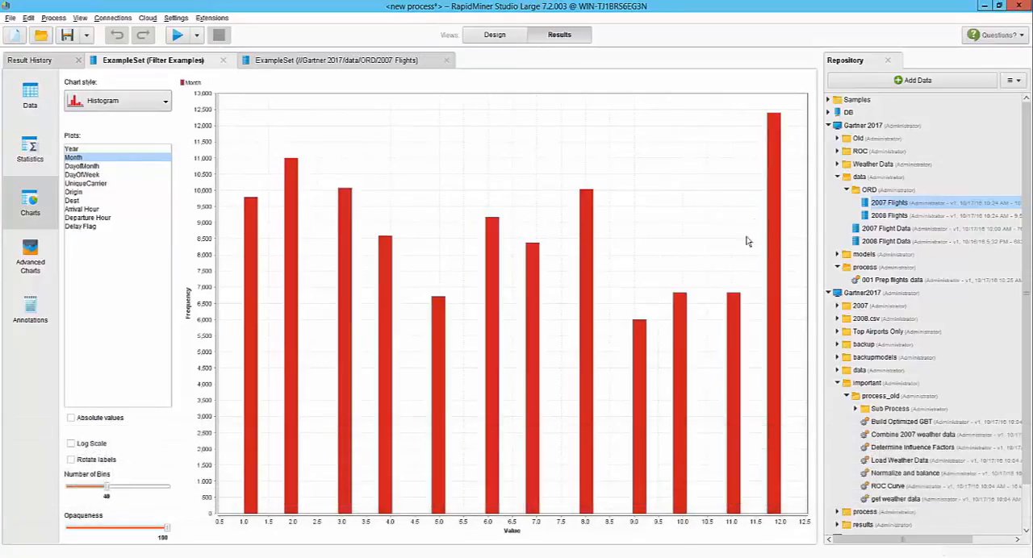
{"action": "mouse_move", "coordinate": [52, 184]}
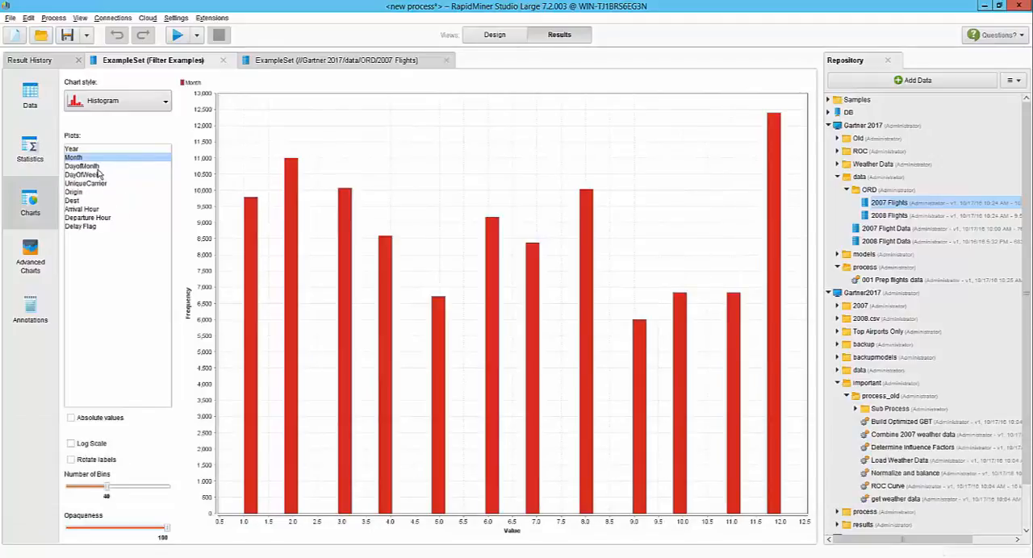
Plot the DayofMonth, DayOfWeek, Arrival Hour and Departure Hour distributions
{"action": "left_click", "coordinate": [81, 165]}
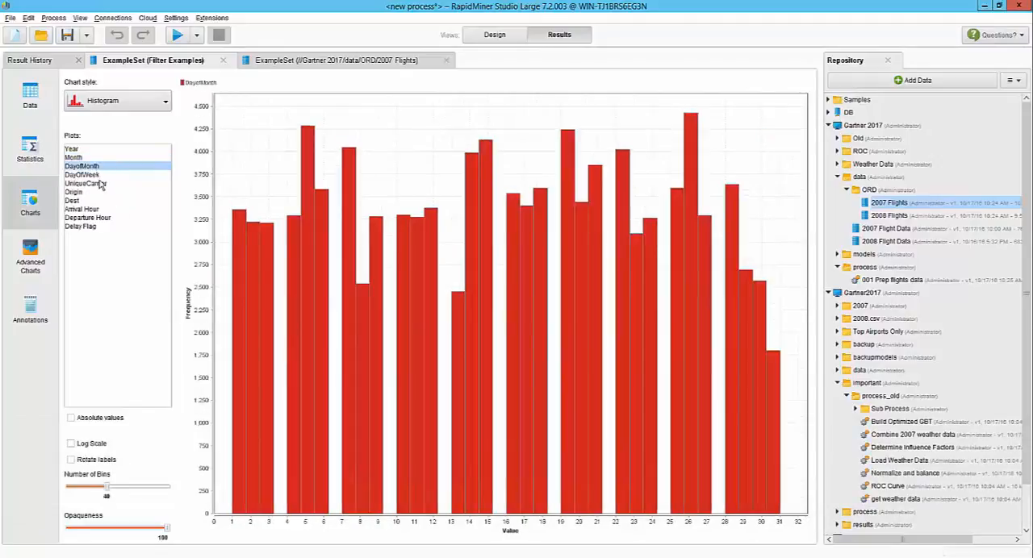
{"action": "left_click", "coordinate": [82, 174]}
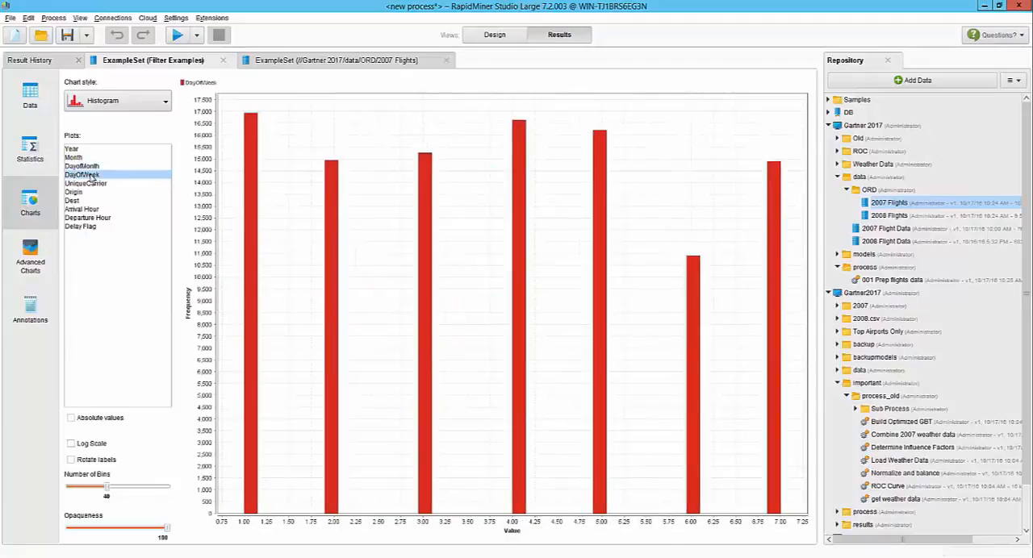
{"action": "mouse_move", "coordinate": [150, 351]}
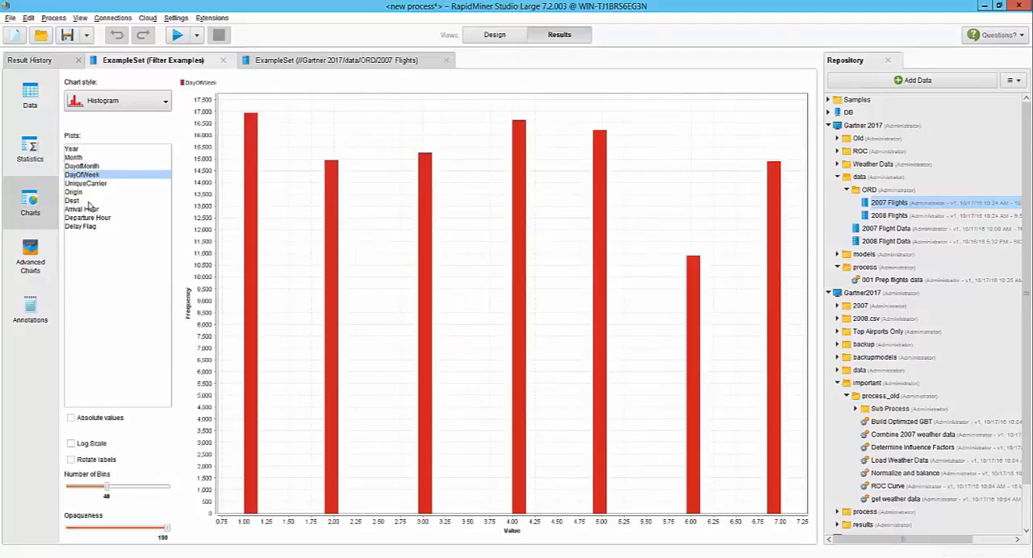
{"action": "left_click", "coordinate": [81, 209]}
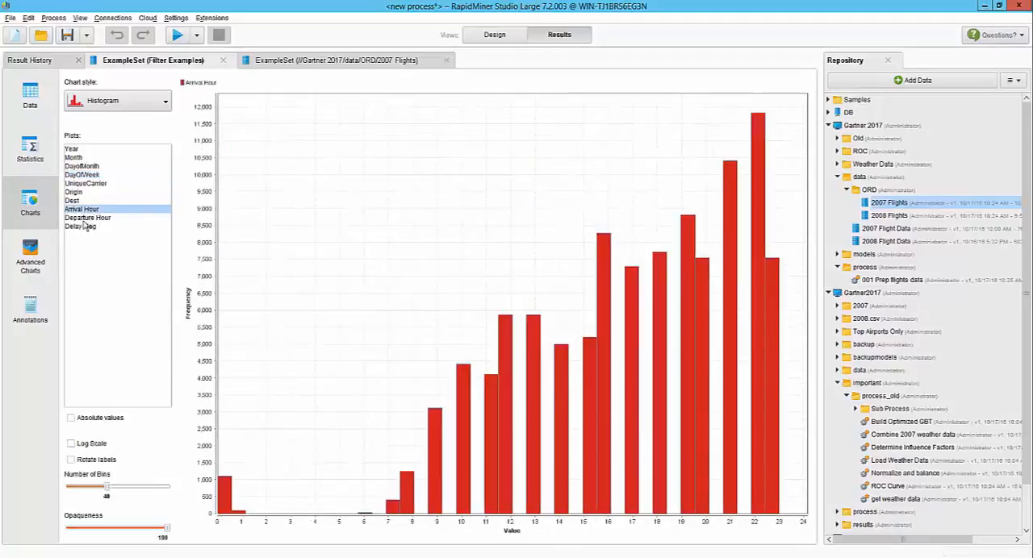
{"action": "left_click", "coordinate": [87, 218]}
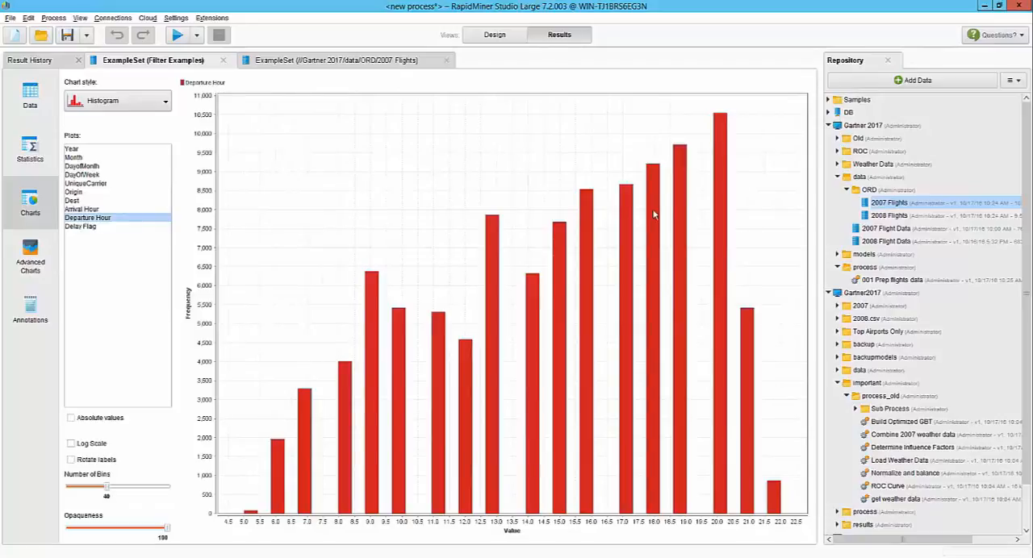
{"action": "mouse_move", "coordinate": [237, 406]}
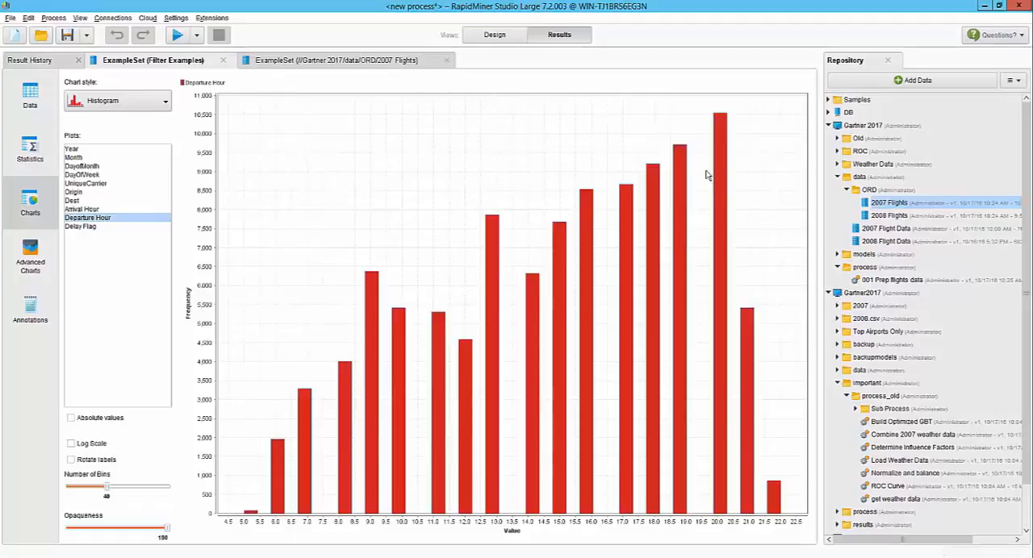
{"action": "mouse_move", "coordinate": [304, 383]}
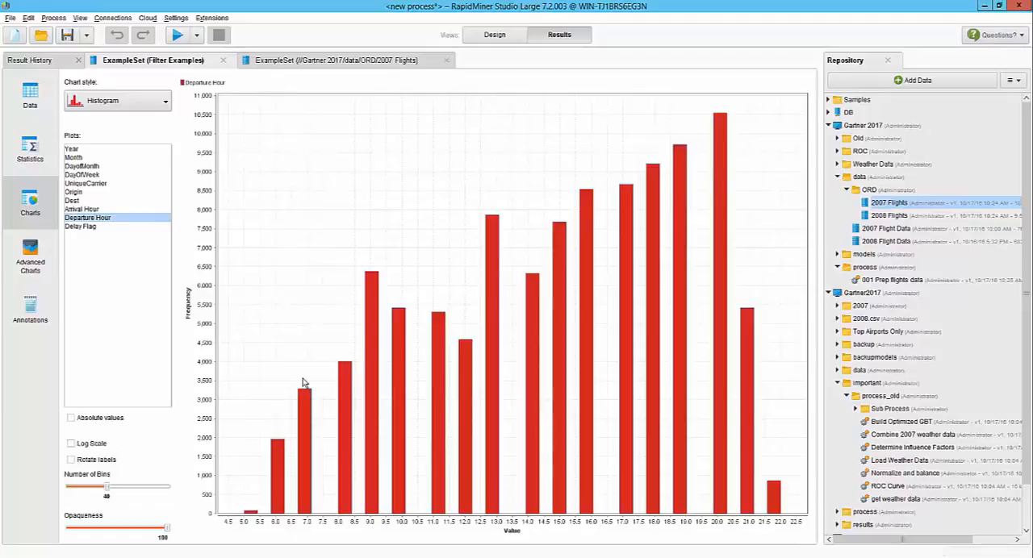